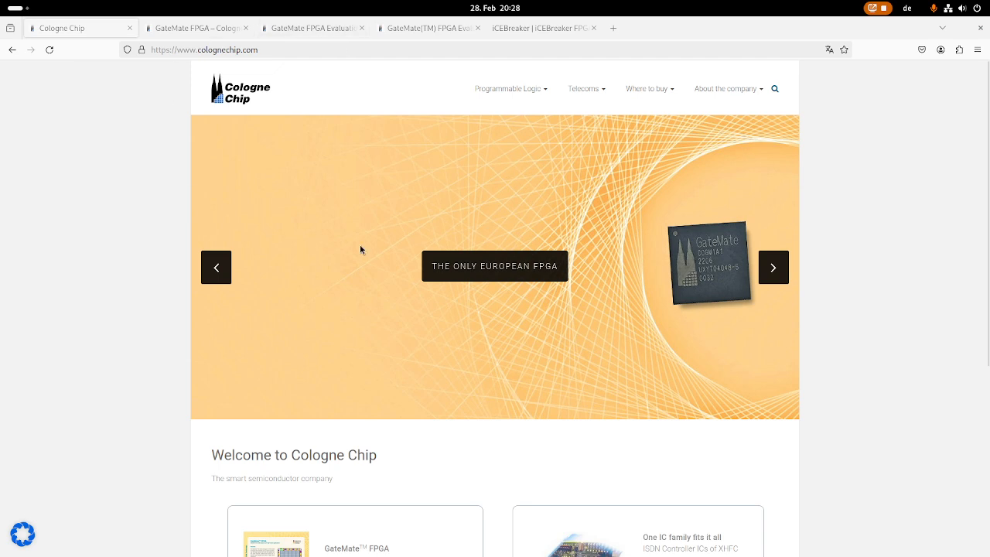
{"action": "mouse_move", "coordinate": [475, 87]}
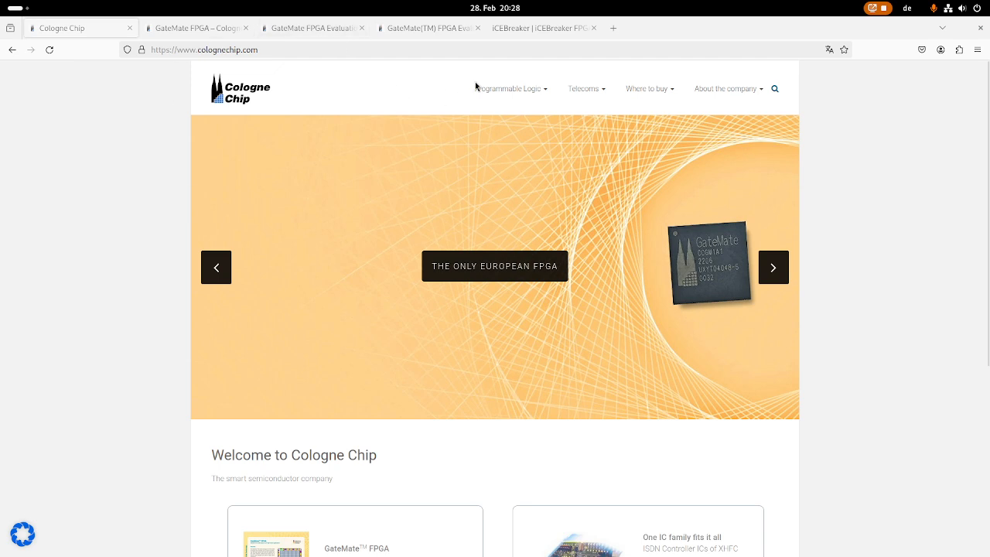
{"action": "mouse_move", "coordinate": [629, 337]}
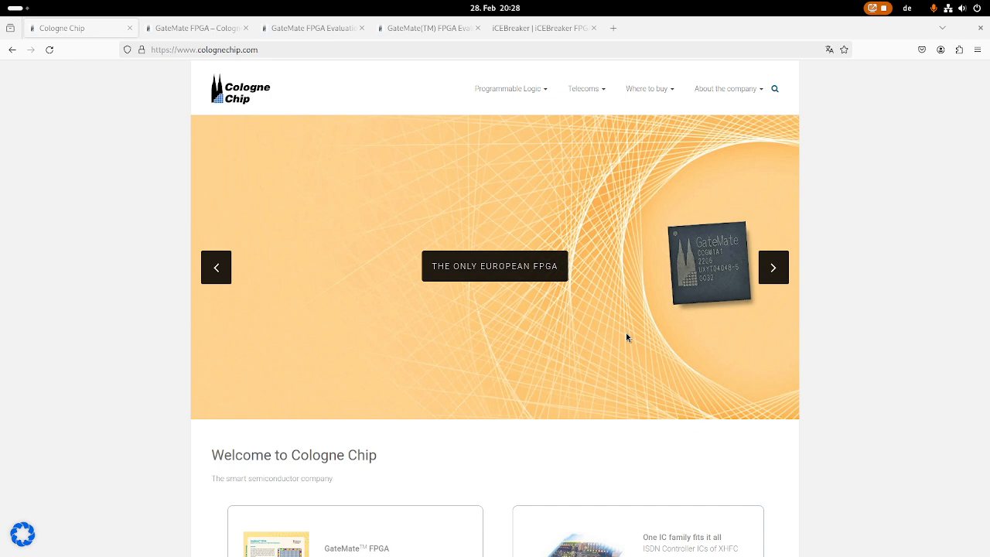
{"action": "mouse_move", "coordinate": [615, 317]}
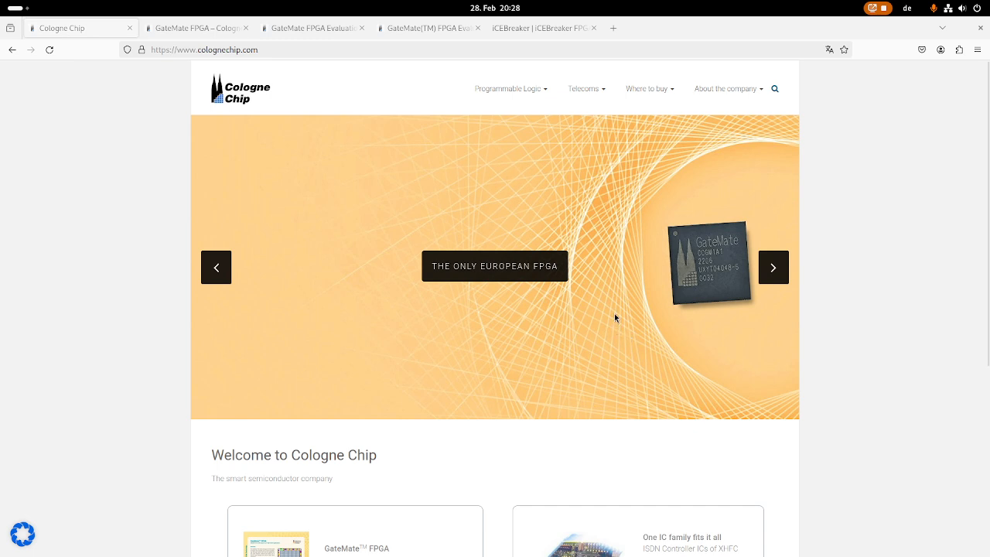
{"action": "mouse_move", "coordinate": [604, 332]}
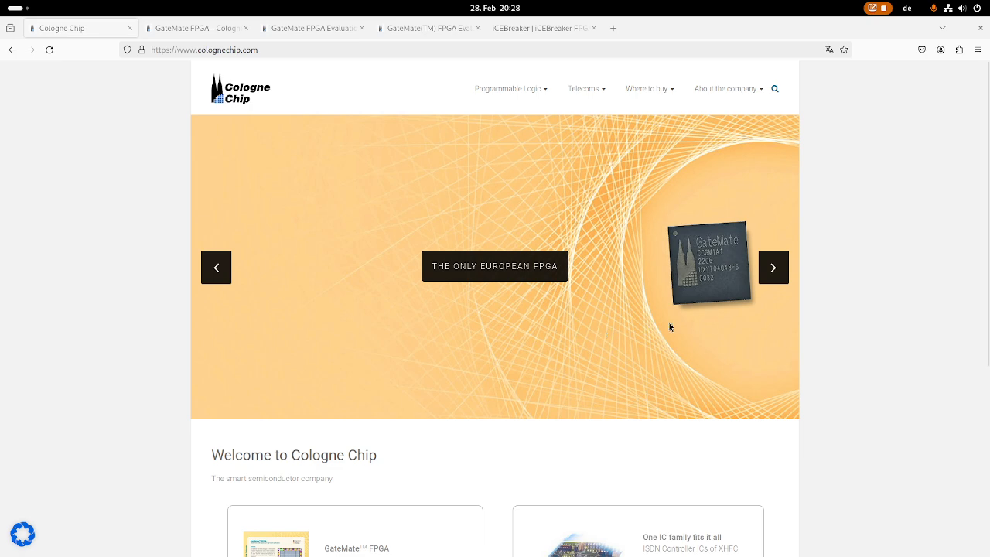
{"action": "mouse_move", "coordinate": [616, 338]}
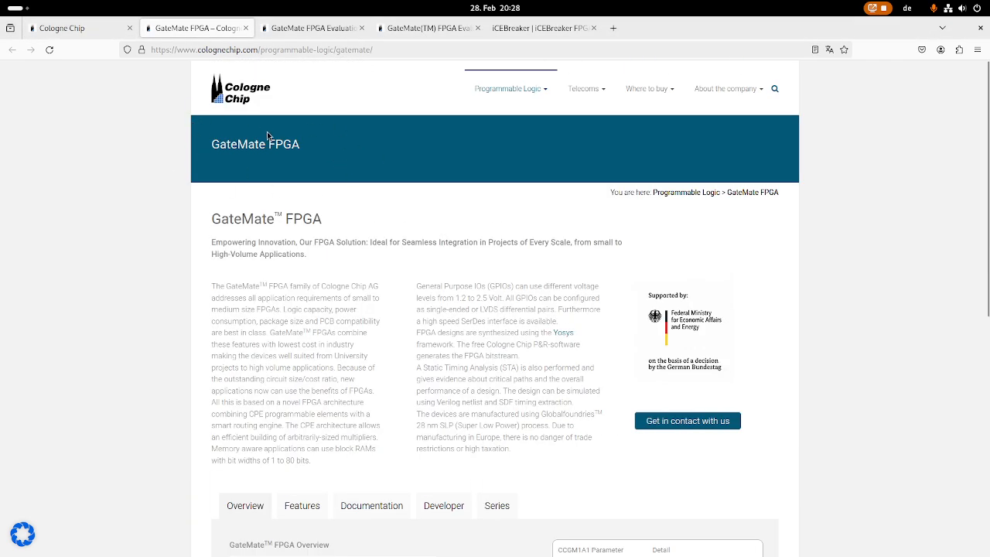
{"action": "mouse_move", "coordinate": [266, 275]}
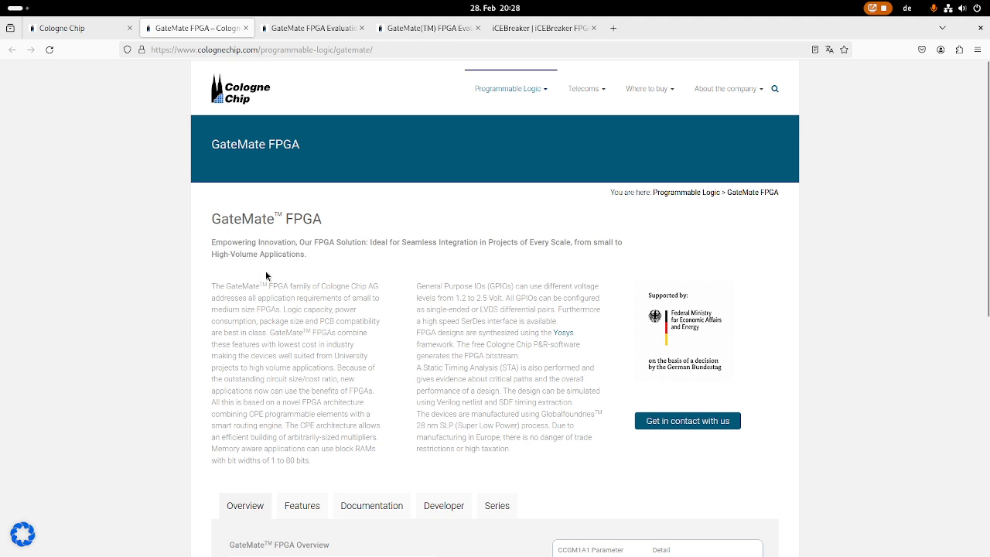
{"action": "mouse_move", "coordinate": [274, 311]}
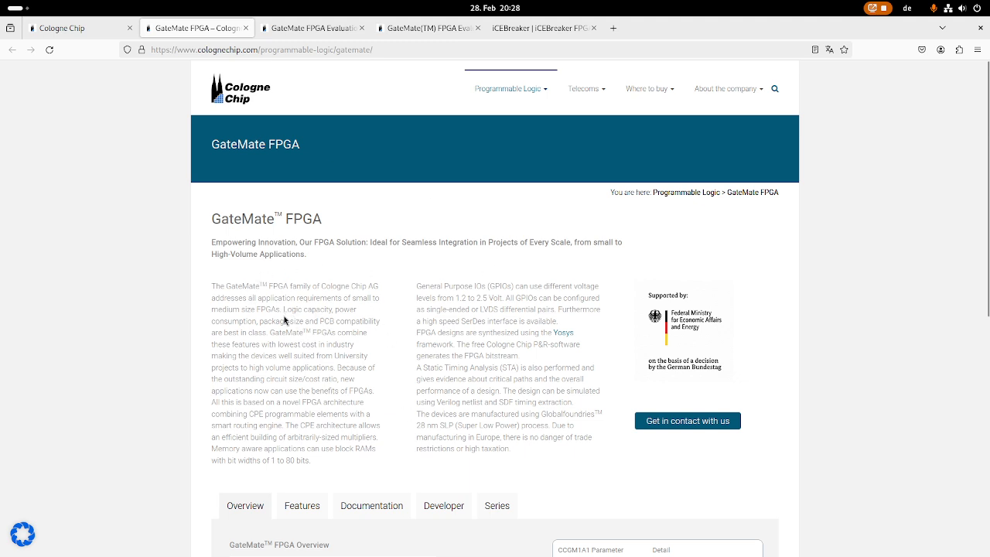
Switch to the iCEBreaker hardware page and highlight its 5280 logic cell figure.
{"action": "scroll", "scroll_direction": "down", "scroll_amount": 3}
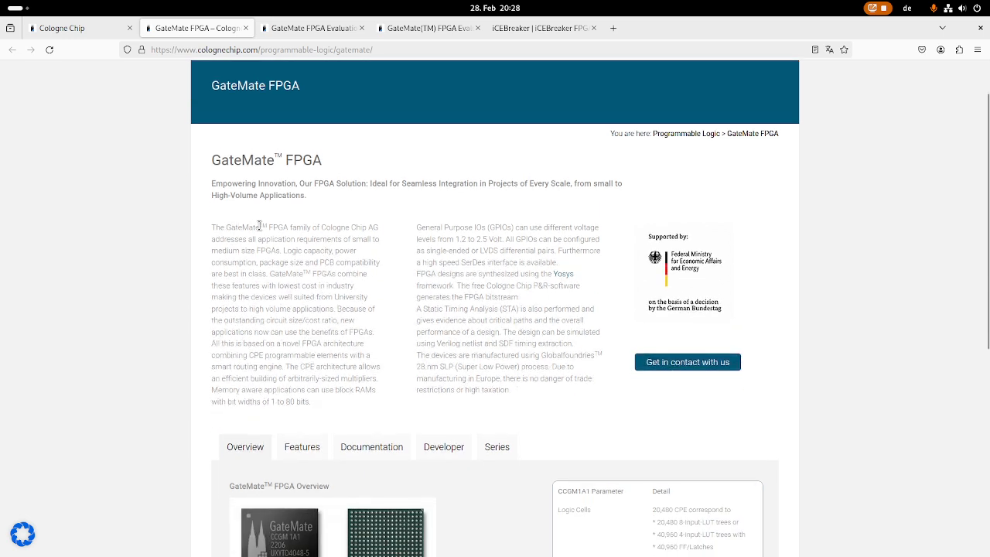
{"action": "mouse_move", "coordinate": [372, 228]}
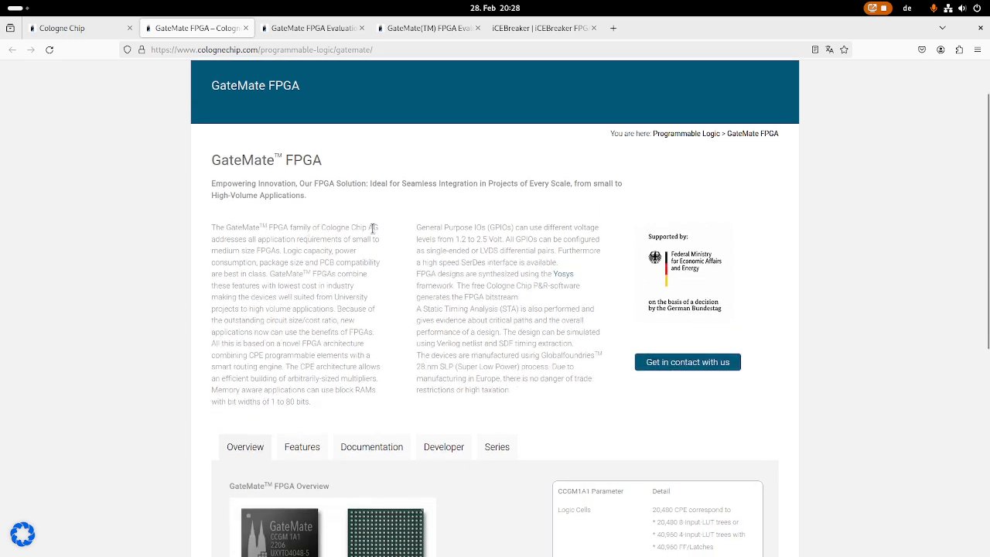
{"action": "mouse_move", "coordinate": [316, 251]}
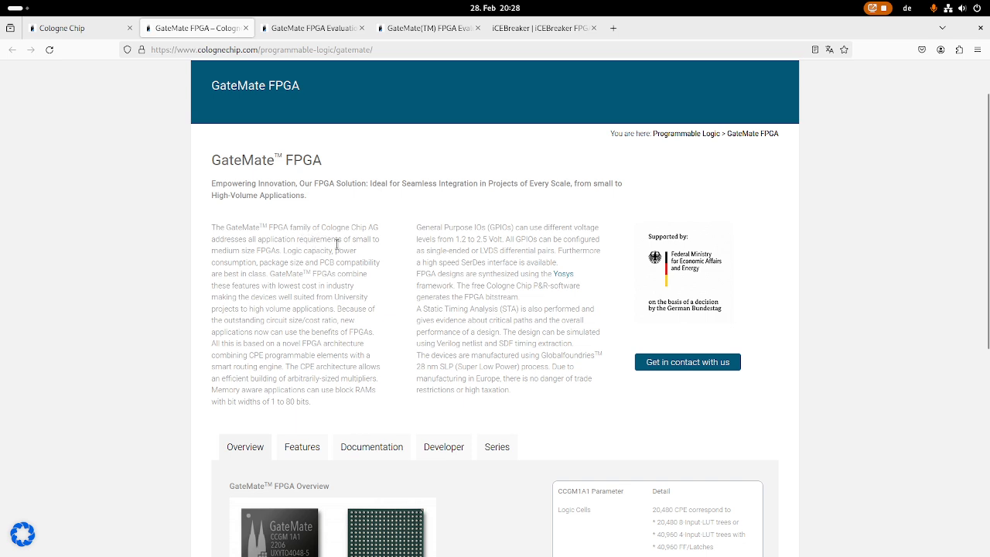
{"action": "mouse_move", "coordinate": [261, 254]}
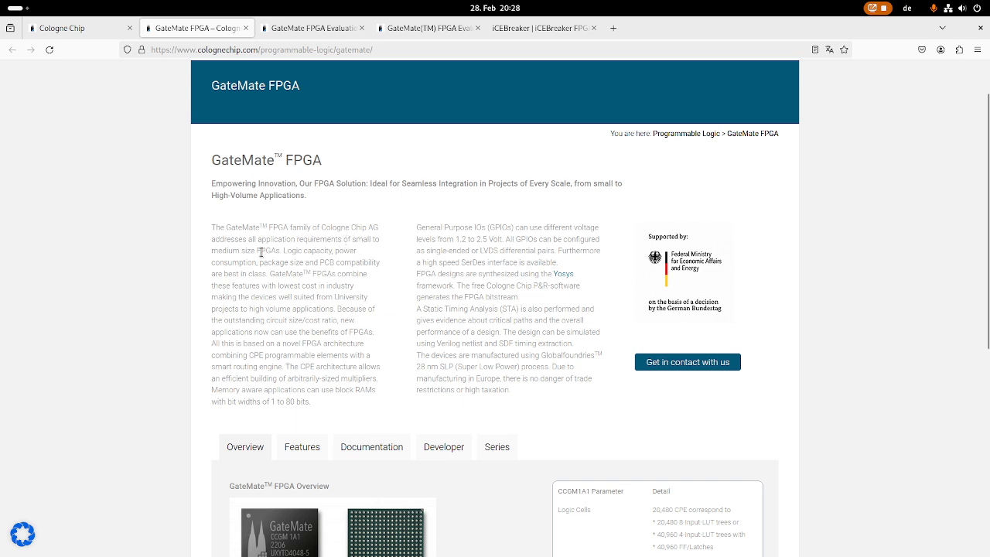
{"action": "scroll", "scroll_direction": "down", "scroll_amount": 3}
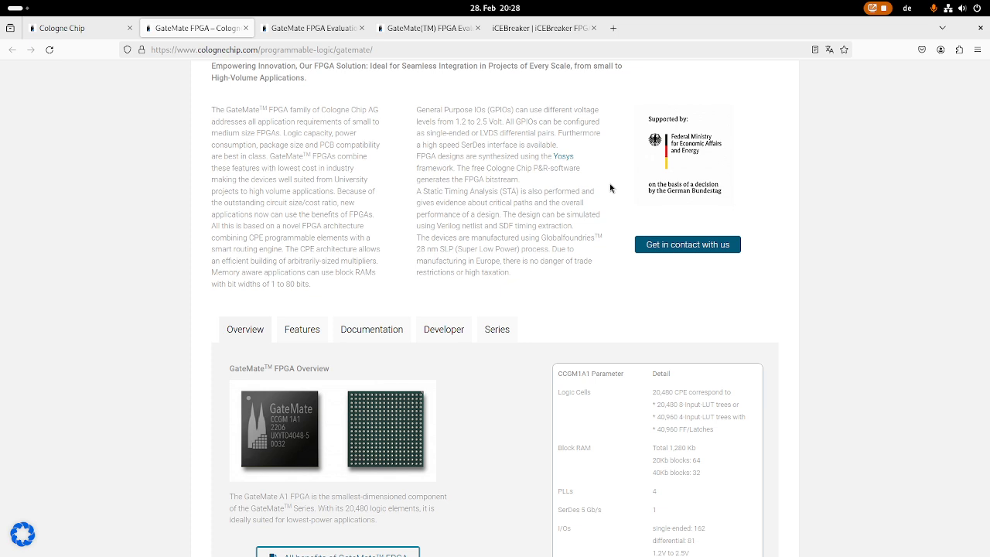
{"action": "scroll", "scroll_direction": "down", "scroll_amount": 3}
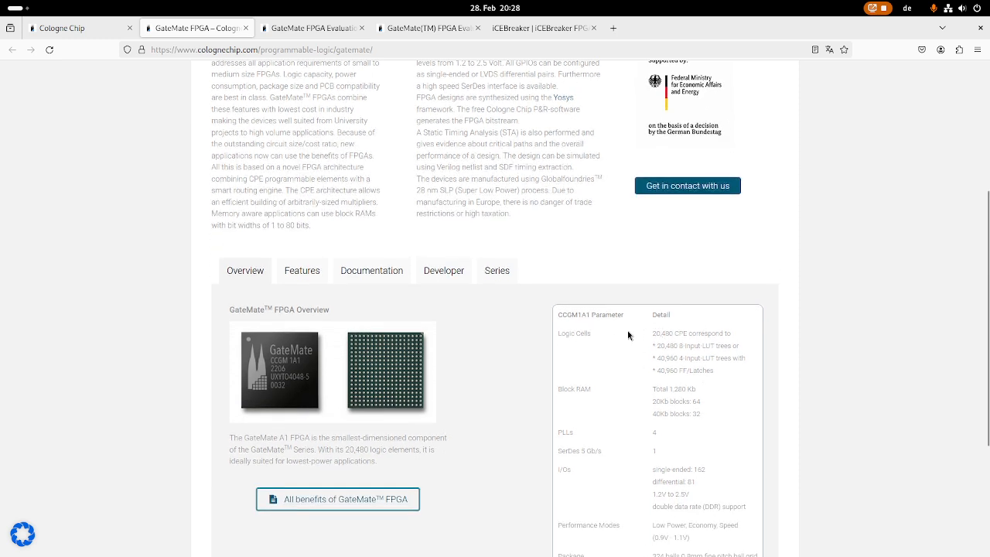
{"action": "mouse_move", "coordinate": [662, 332]}
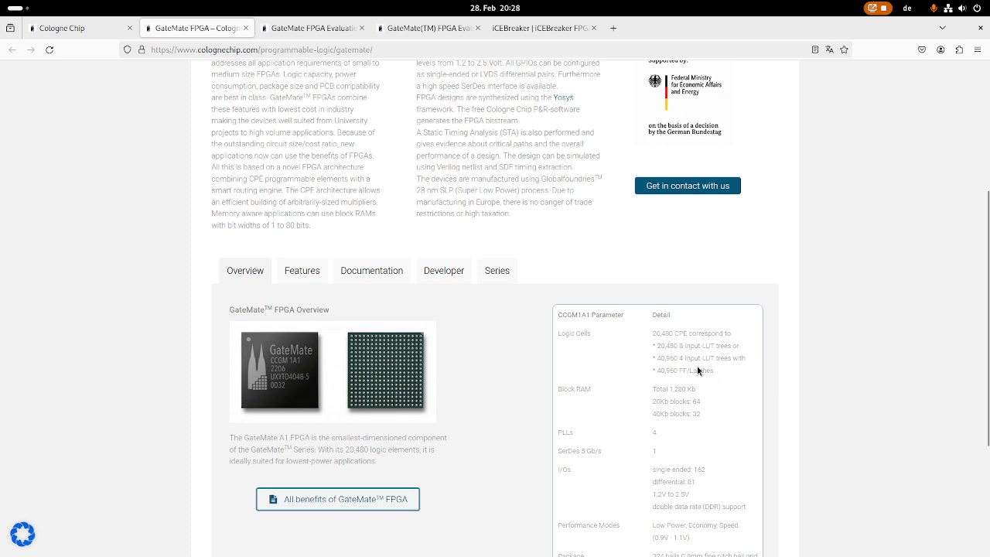
{"action": "mouse_move", "coordinate": [636, 191]}
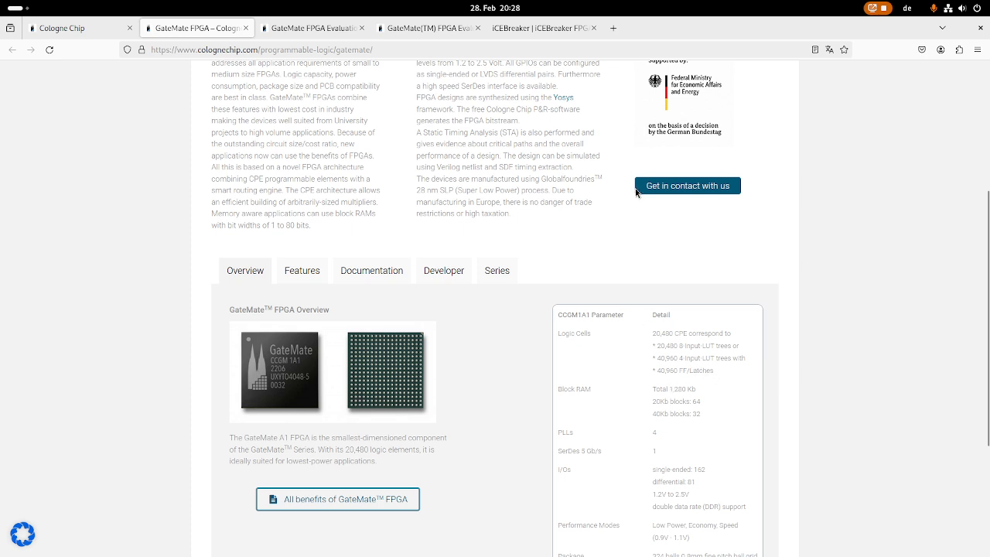
{"action": "mouse_move", "coordinate": [448, 135]}
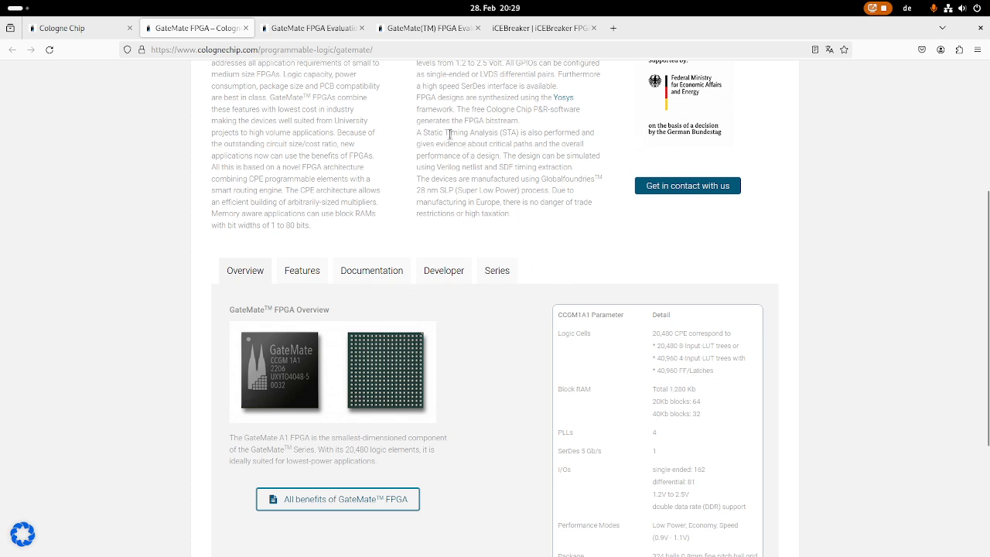
{"action": "mouse_move", "coordinate": [534, 32]}
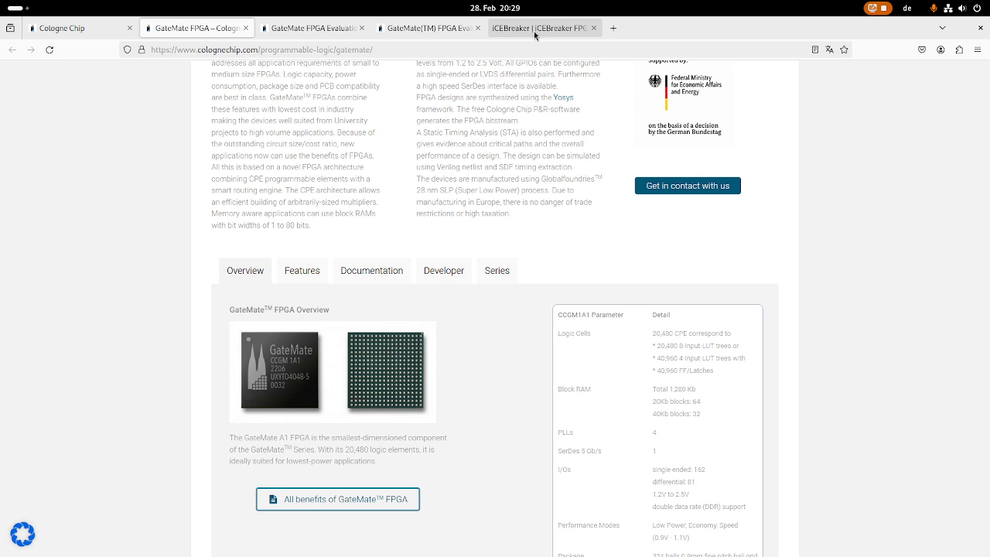
{"action": "left_click", "coordinate": [538, 28]}
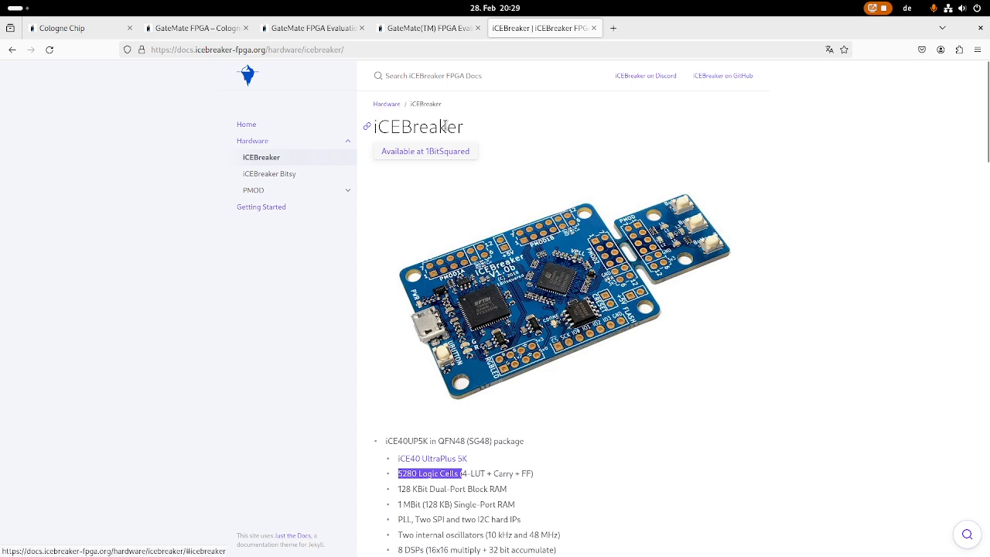
{"action": "scroll", "scroll_direction": "down", "scroll_amount": 3}
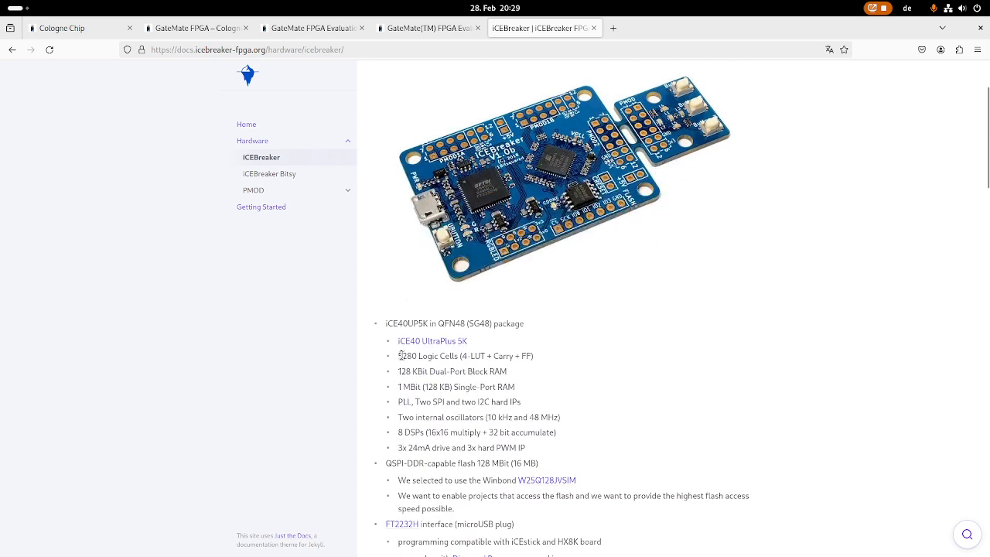
{"action": "double_click", "coordinate": [407, 356]}
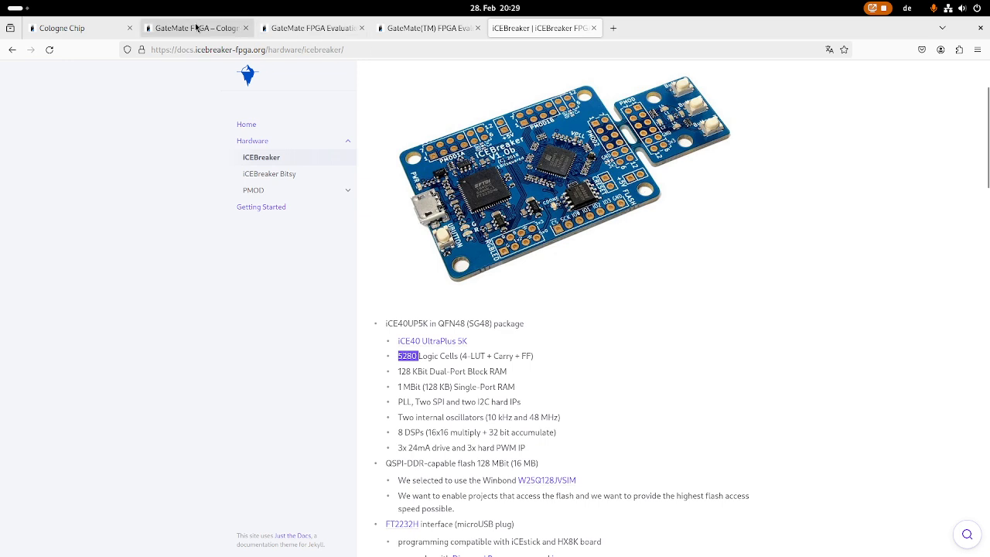
{"action": "mouse_move", "coordinate": [631, 204]}
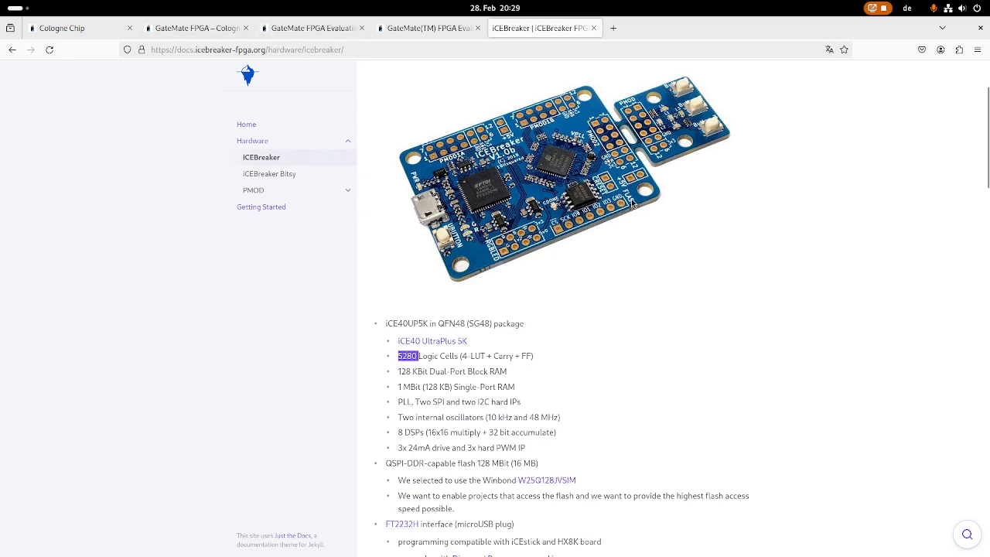
{"action": "left_click", "coordinate": [197, 28]}
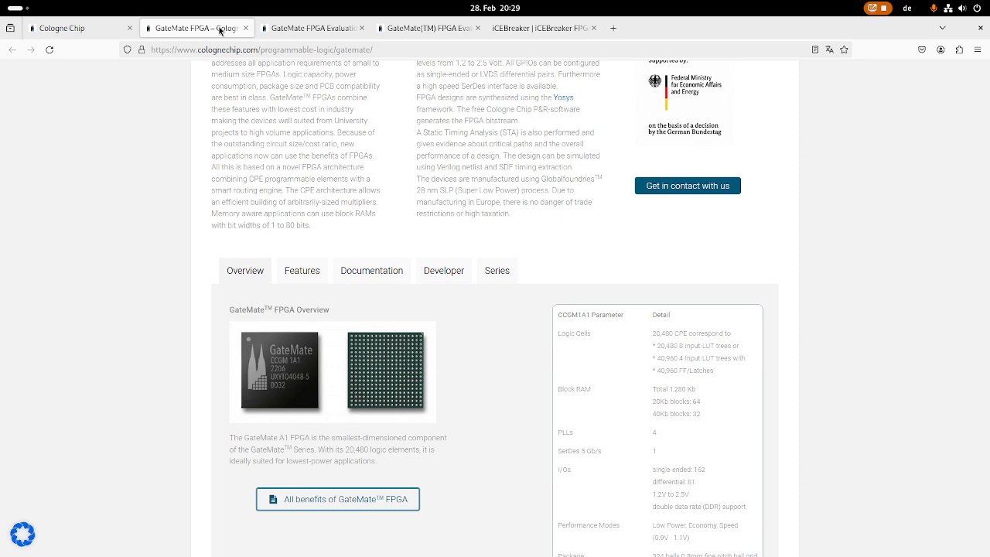
{"action": "scroll", "scroll_direction": "down", "scroll_amount": 3}
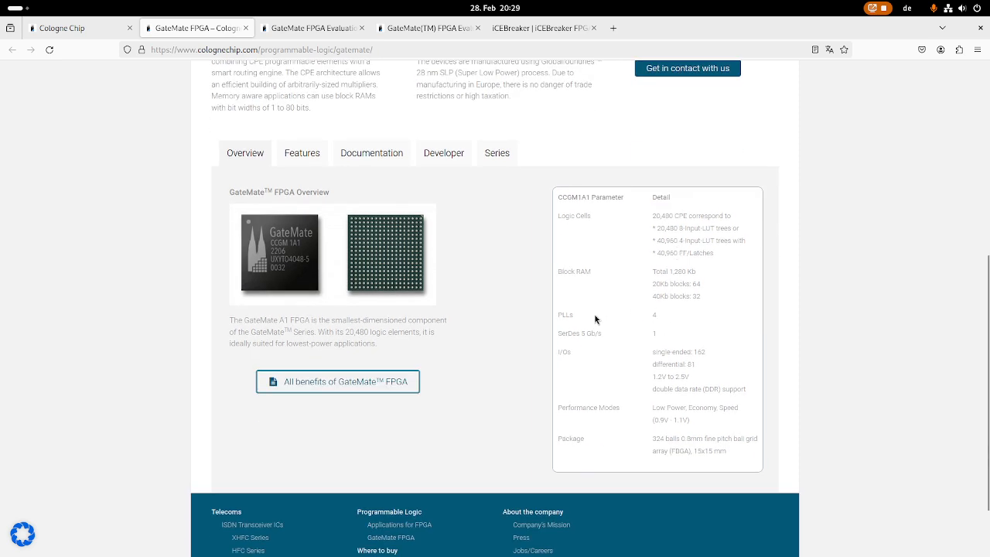
{"action": "mouse_move", "coordinate": [666, 333]}
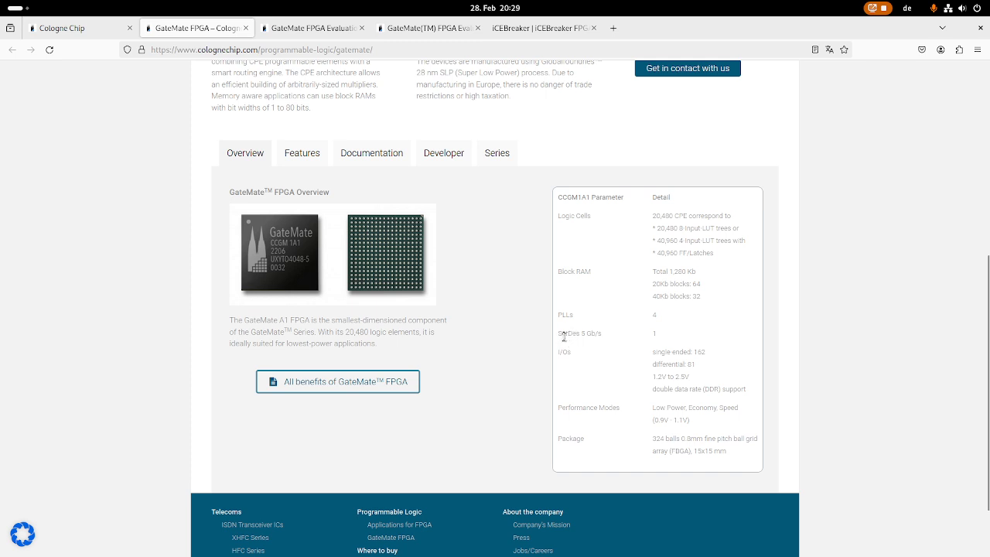
{"action": "mouse_move", "coordinate": [606, 342]}
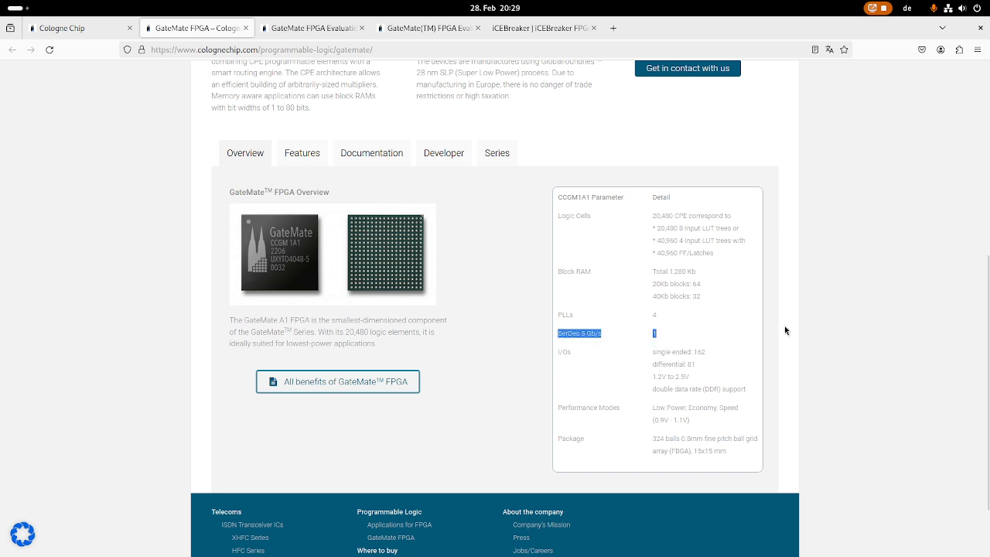
{"action": "mouse_move", "coordinate": [740, 304]}
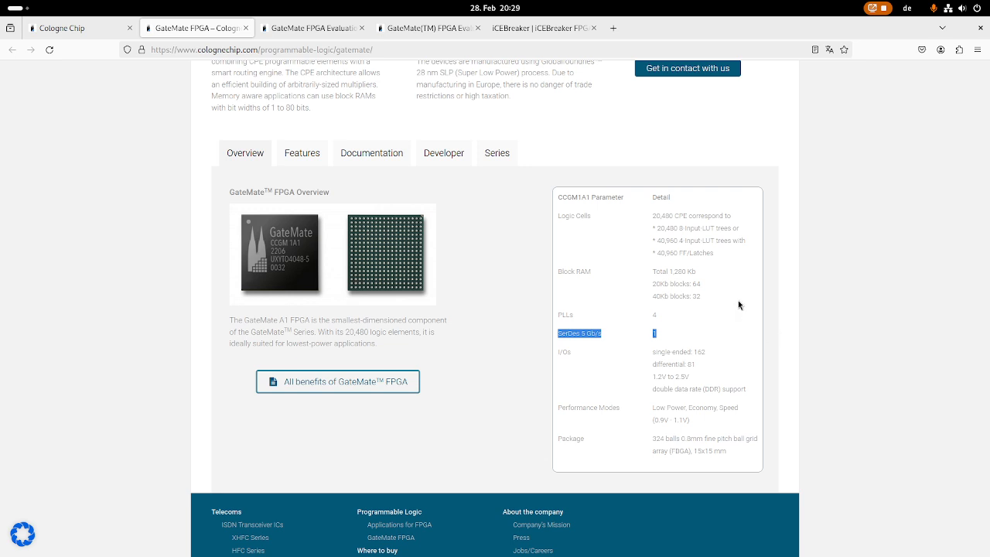
{"action": "mouse_move", "coordinate": [598, 320]}
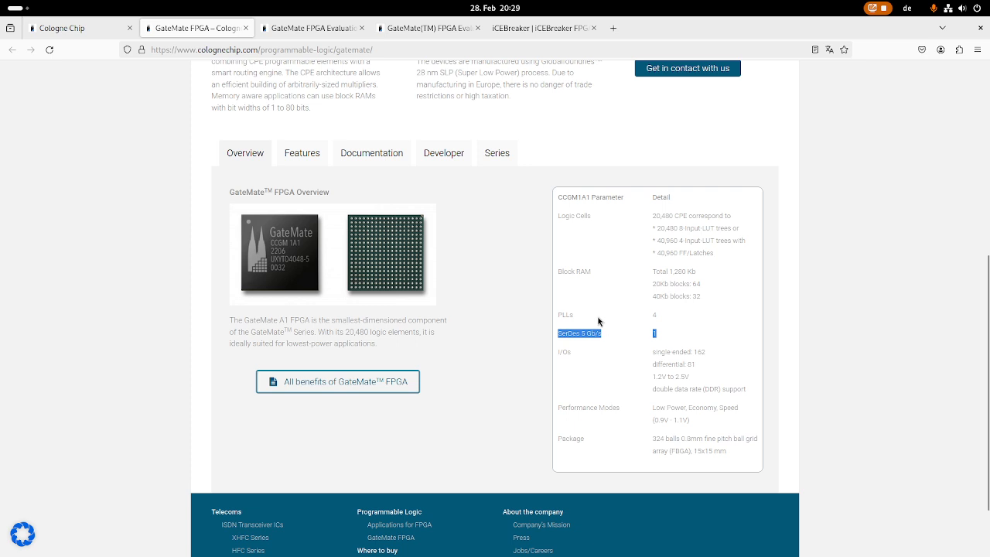
{"action": "mouse_move", "coordinate": [587, 345]}
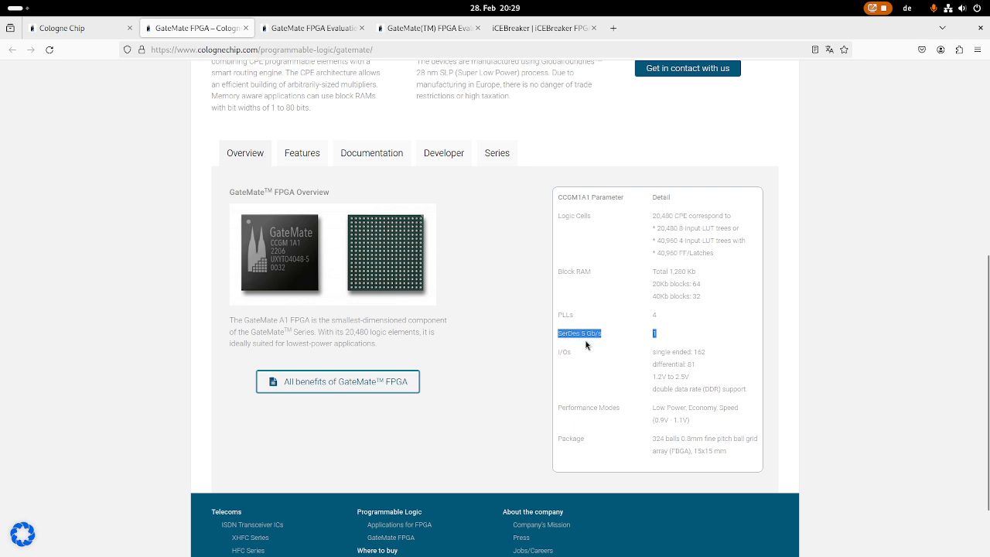
{"action": "mouse_move", "coordinate": [661, 337]}
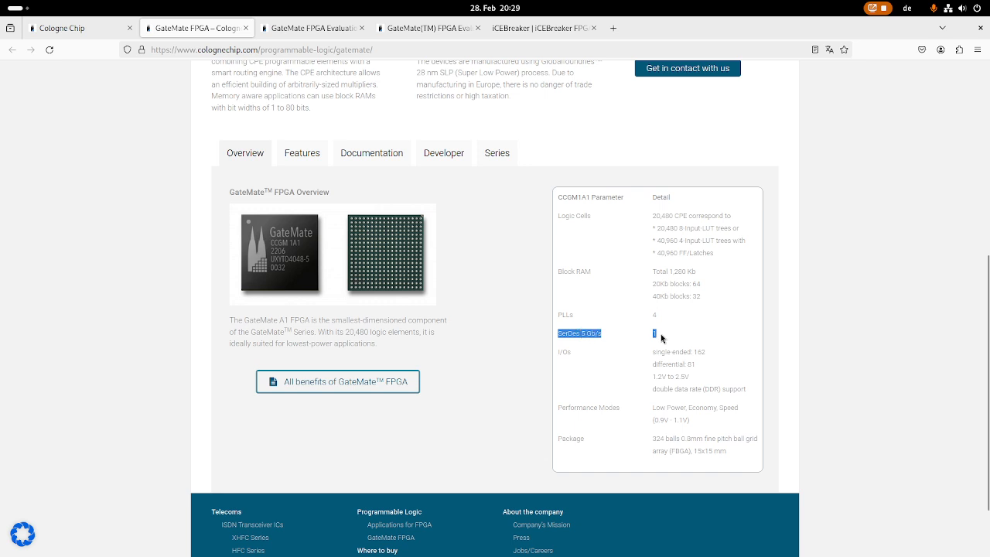
{"action": "mouse_move", "coordinate": [762, 317]}
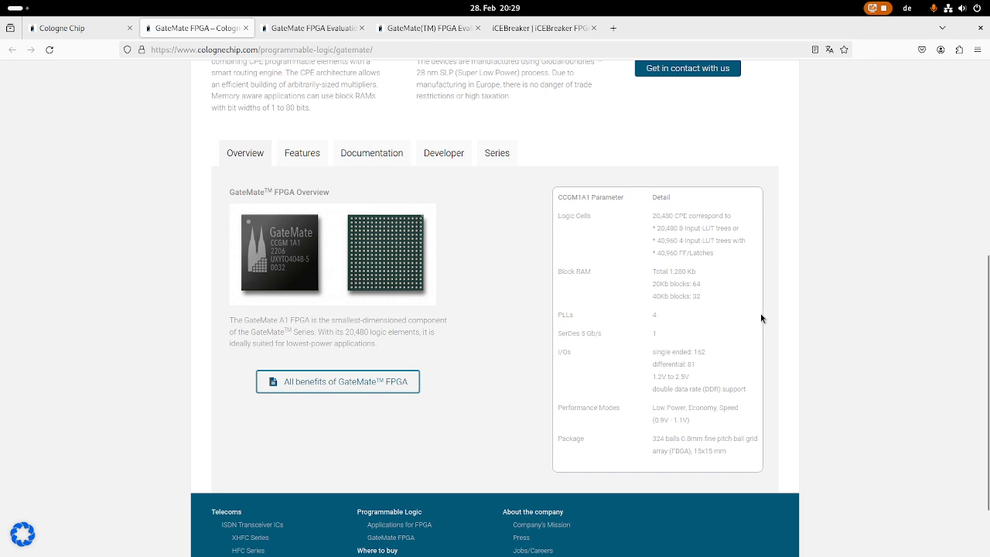
{"action": "mouse_move", "coordinate": [616, 337]}
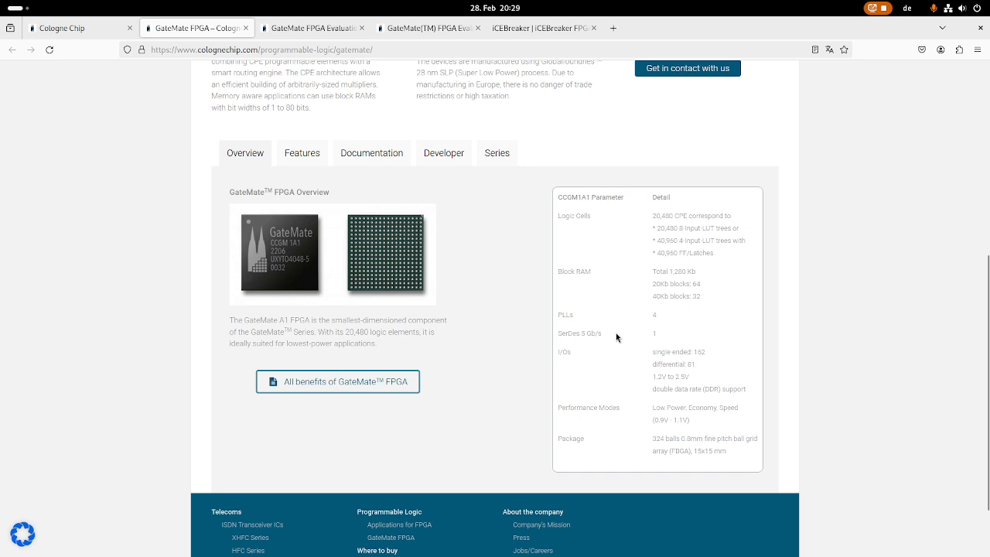
{"action": "mouse_move", "coordinate": [680, 340]}
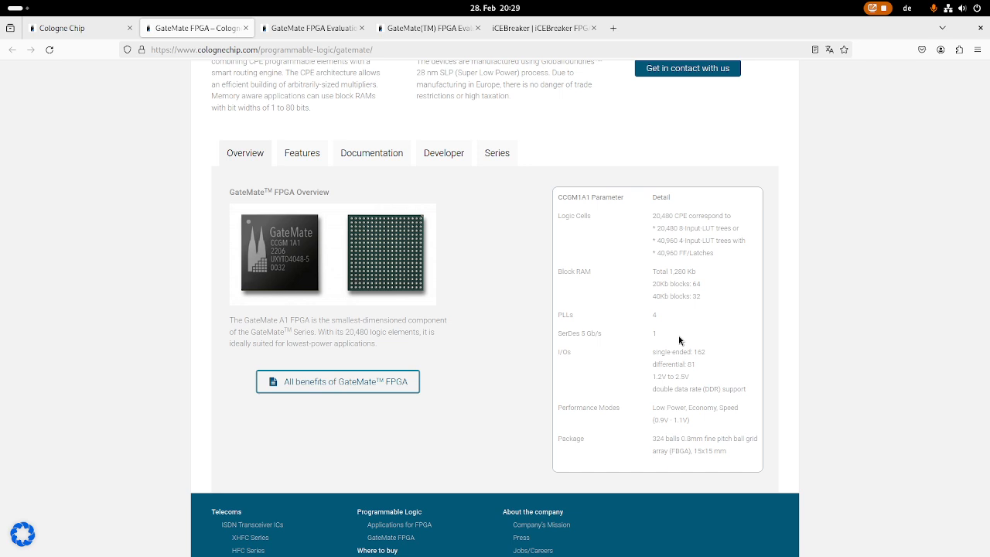
{"action": "mouse_move", "coordinate": [674, 347]}
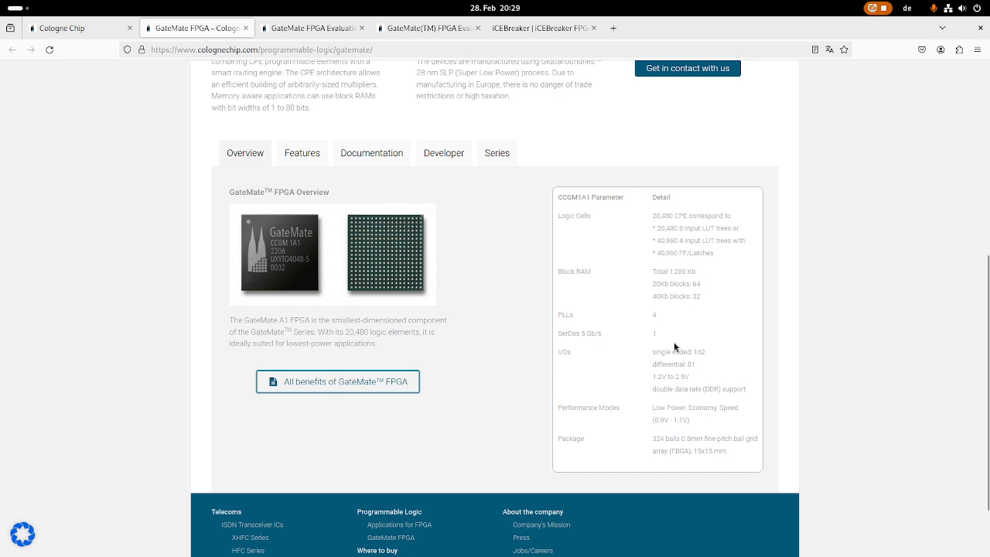
{"action": "mouse_move", "coordinate": [584, 337]}
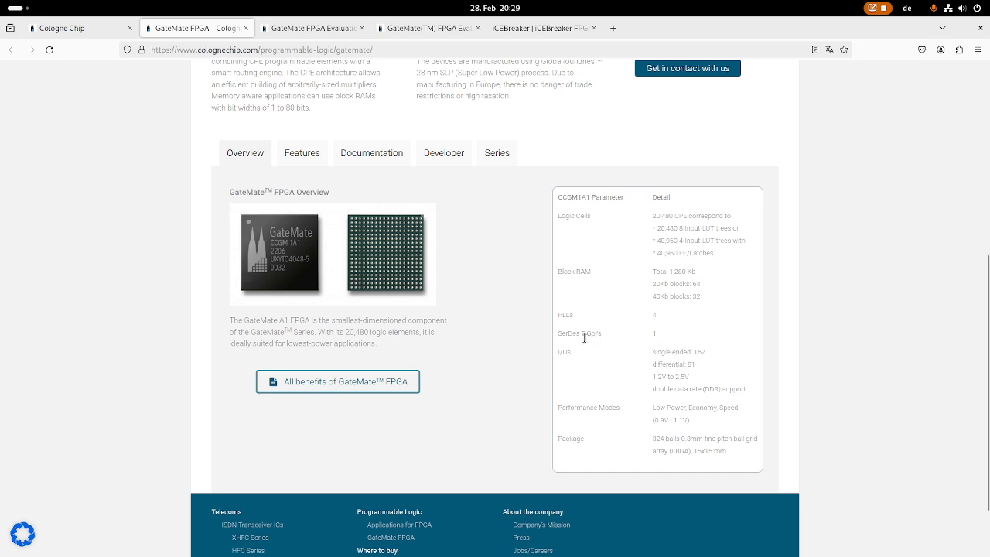
{"action": "mouse_move", "coordinate": [632, 343]}
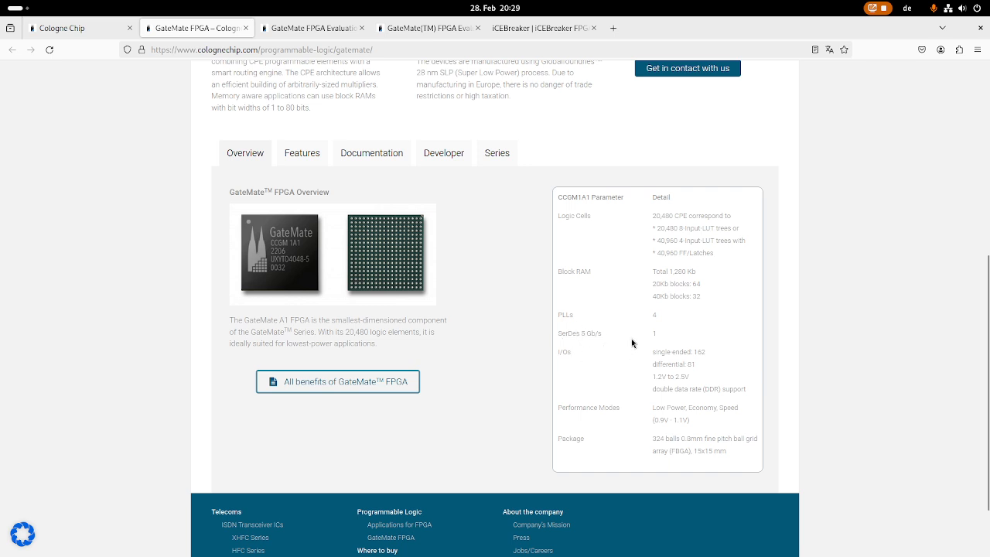
{"action": "mouse_move", "coordinate": [556, 353]}
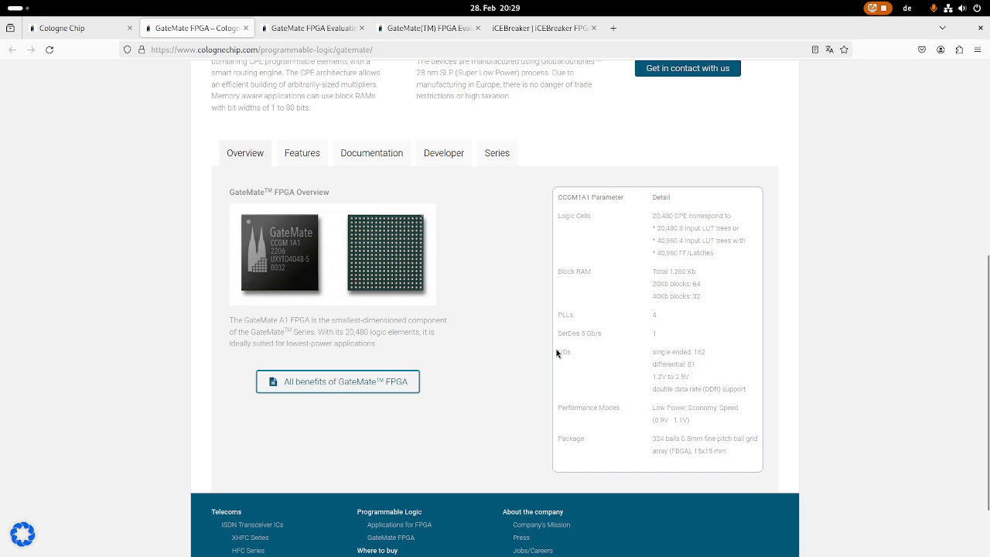
{"action": "mouse_move", "coordinate": [652, 357]}
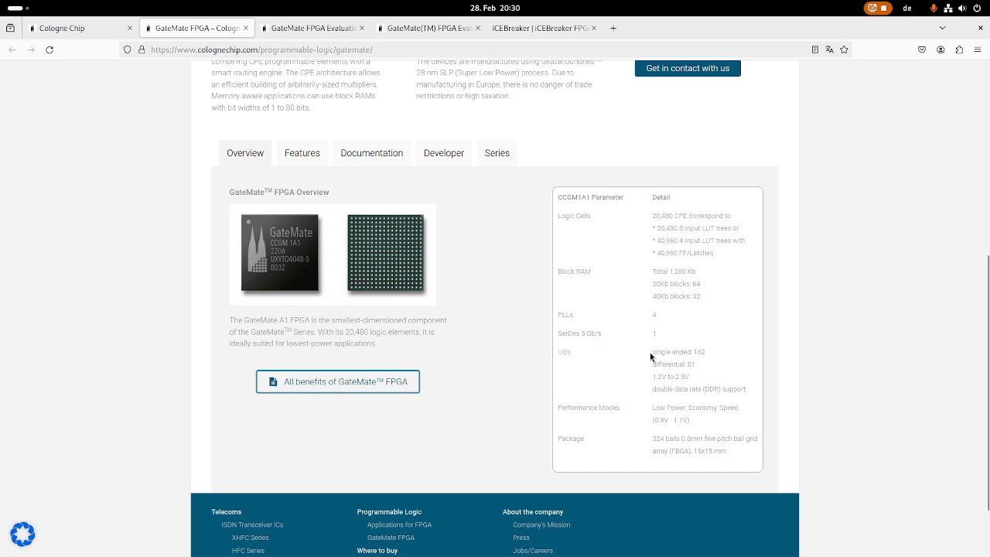
{"action": "mouse_move", "coordinate": [712, 360]}
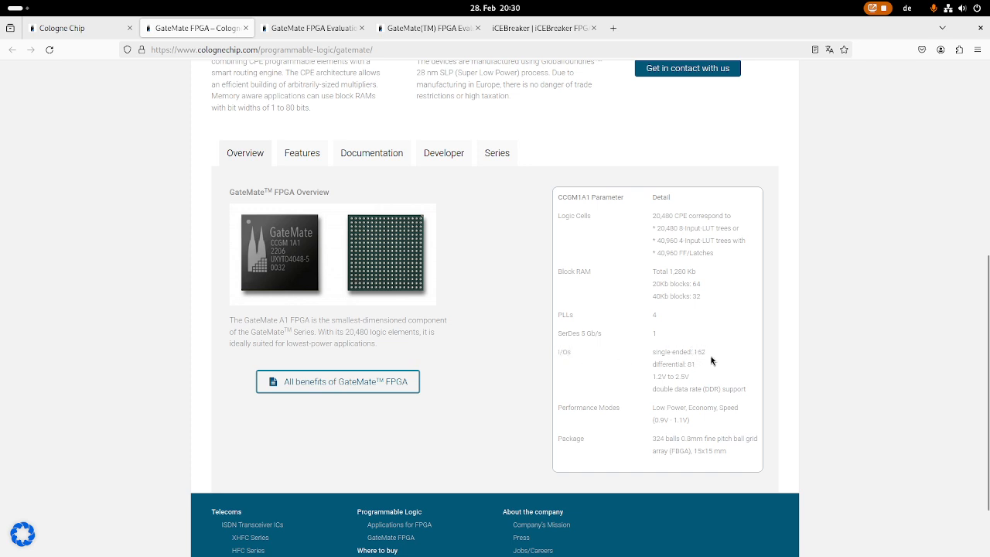
{"action": "mouse_move", "coordinate": [657, 363]}
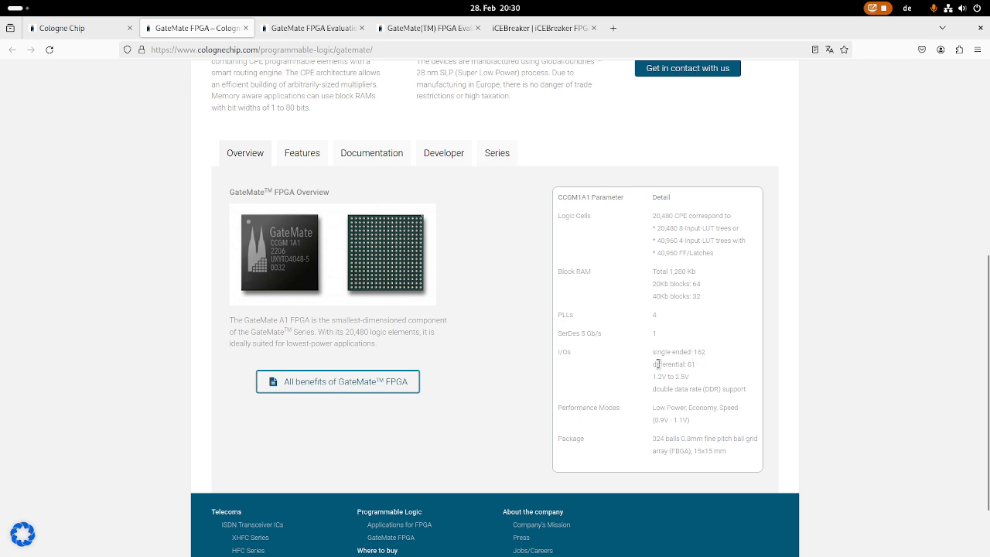
{"action": "mouse_move", "coordinate": [703, 369]}
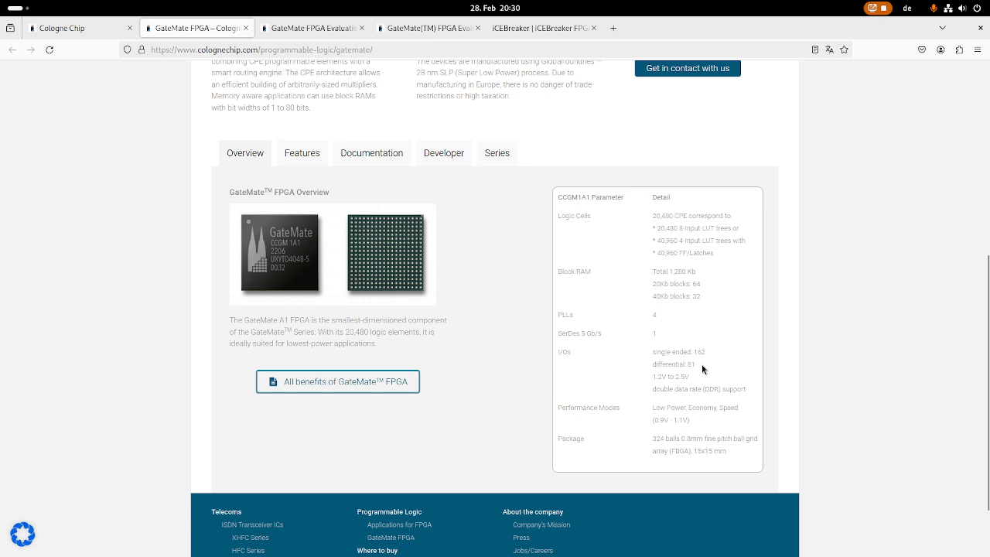
{"action": "mouse_move", "coordinate": [740, 364]}
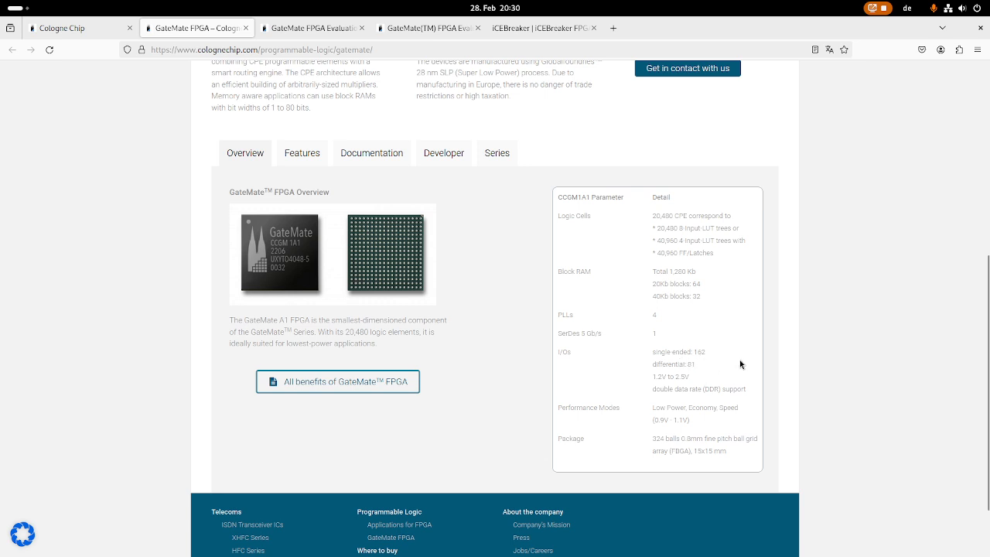
{"action": "mouse_move", "coordinate": [679, 365]}
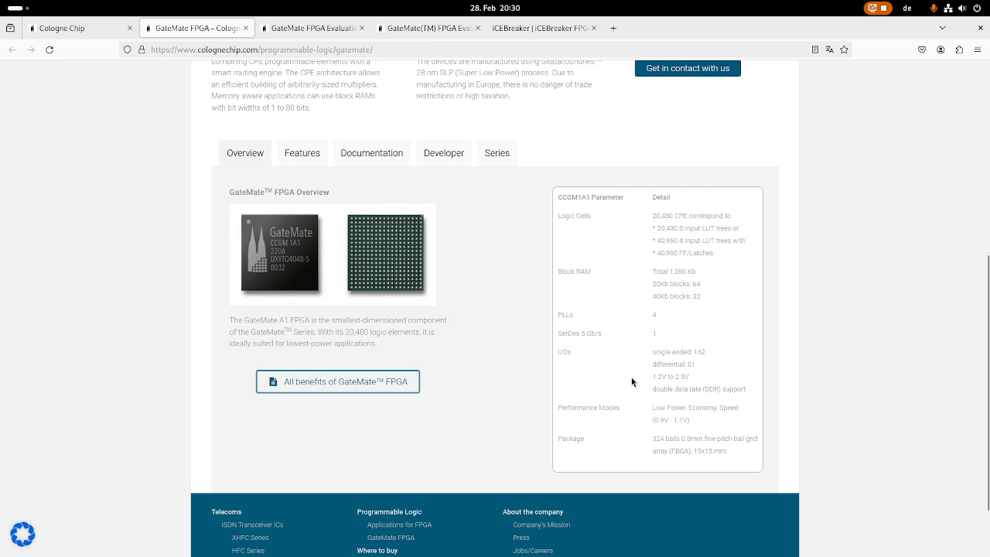
{"action": "mouse_move", "coordinate": [672, 368]}
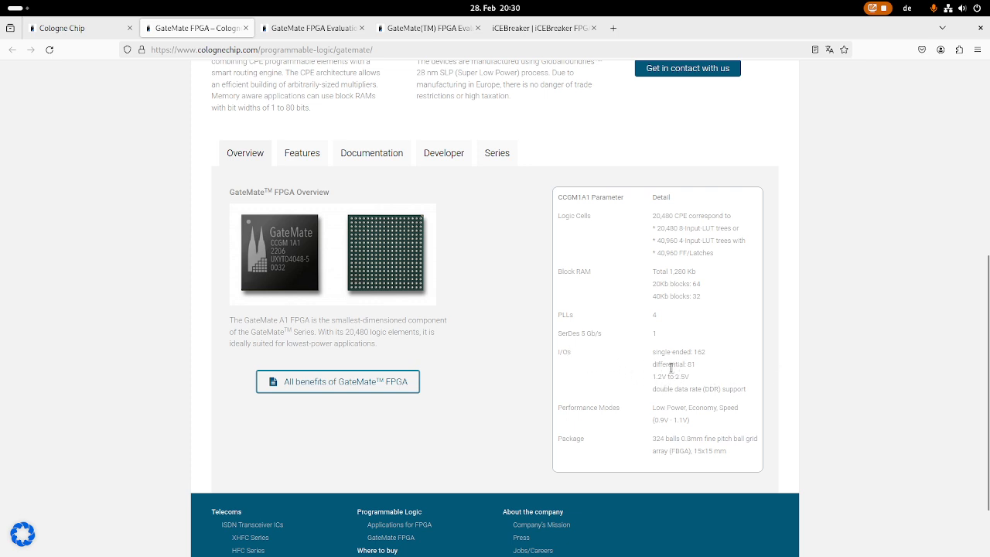
{"action": "mouse_move", "coordinate": [676, 379]}
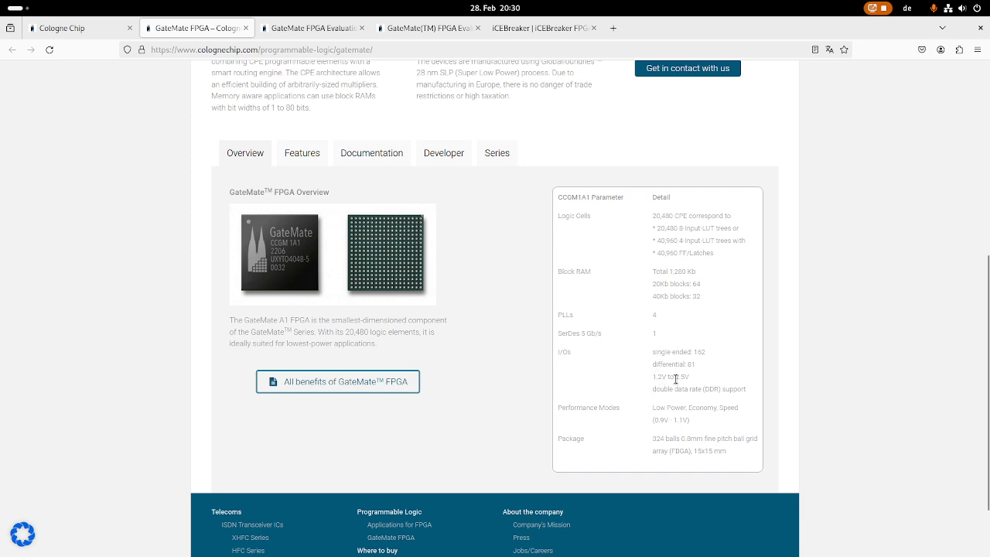
{"action": "mouse_move", "coordinate": [687, 386]}
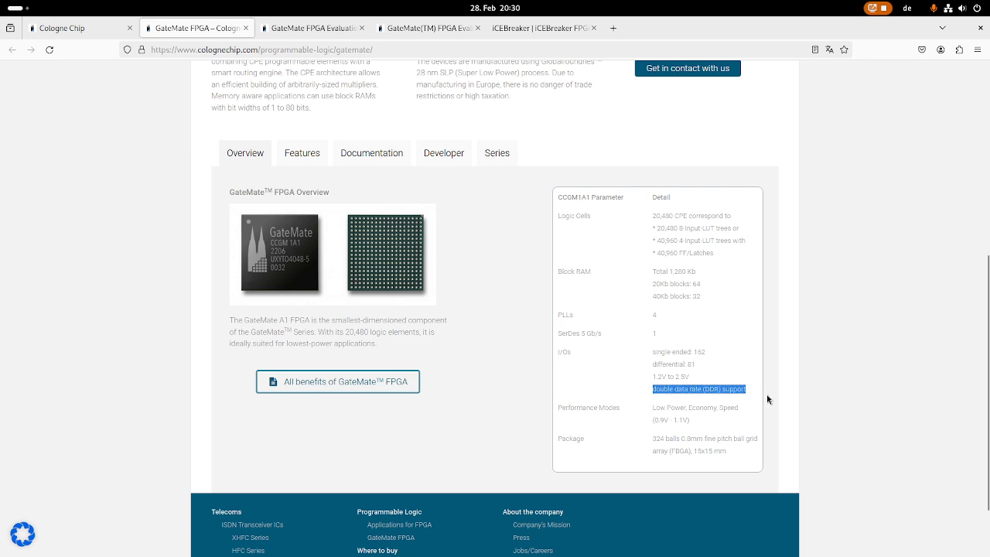
{"action": "mouse_move", "coordinate": [893, 396]}
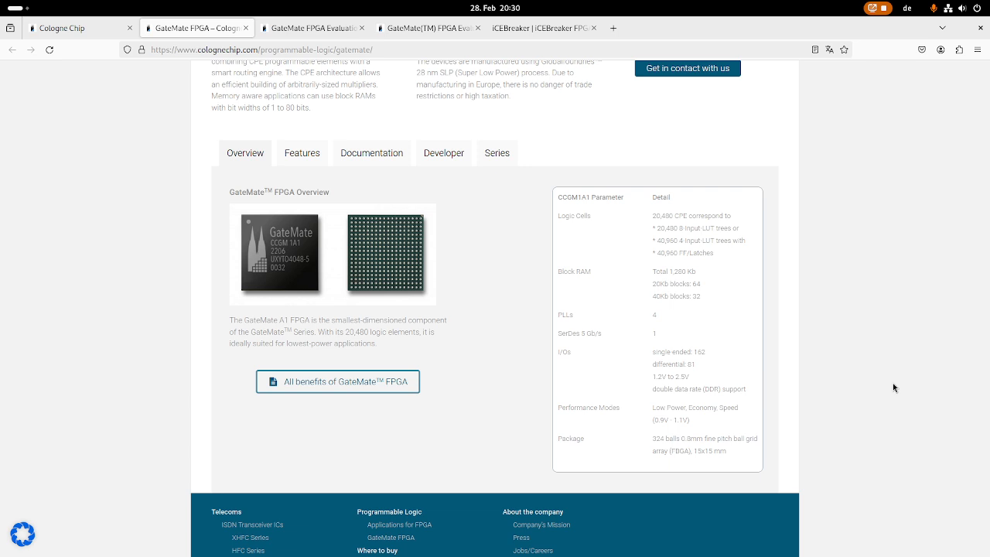
{"action": "mouse_move", "coordinate": [673, 433]}
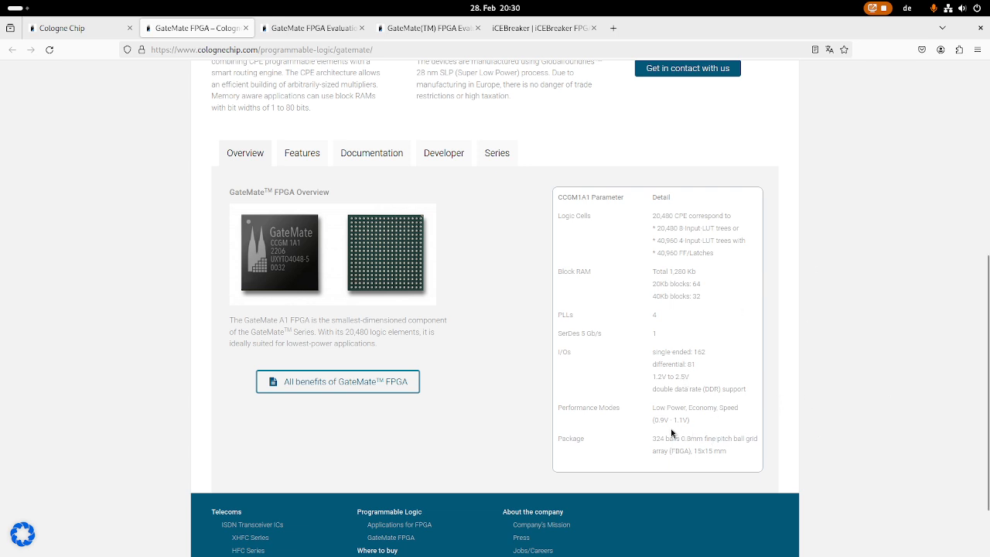
{"action": "mouse_move", "coordinate": [635, 425]}
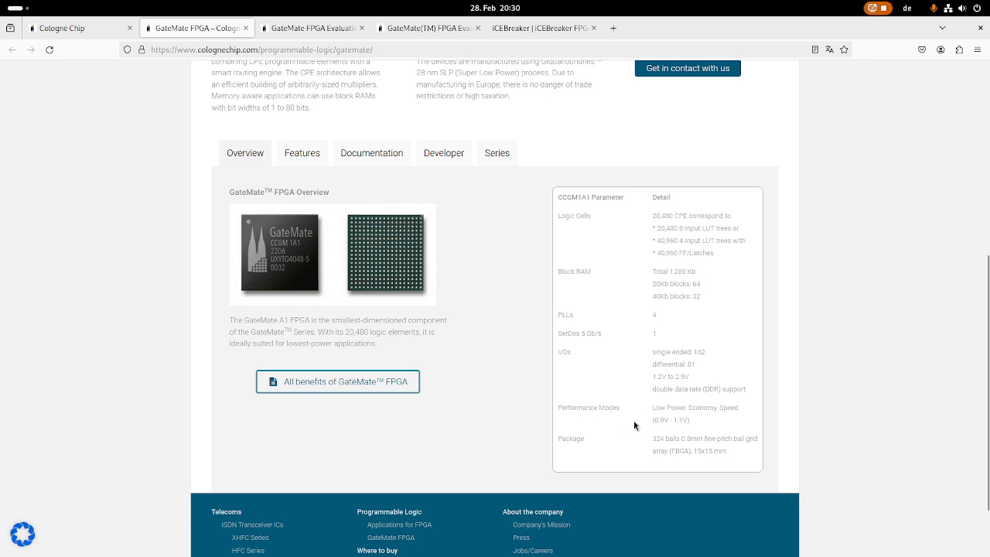
{"action": "mouse_move", "coordinate": [668, 421]}
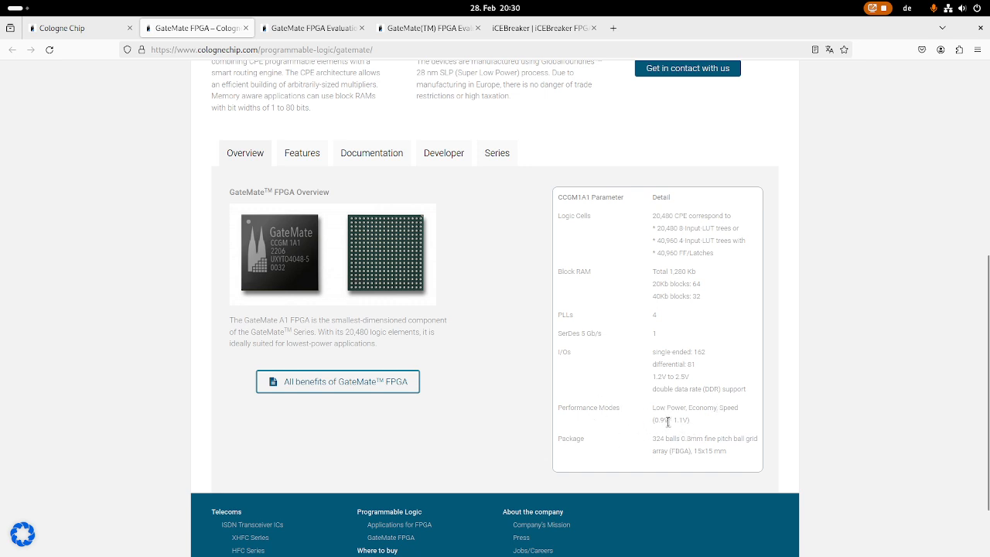
{"action": "mouse_move", "coordinate": [658, 420]}
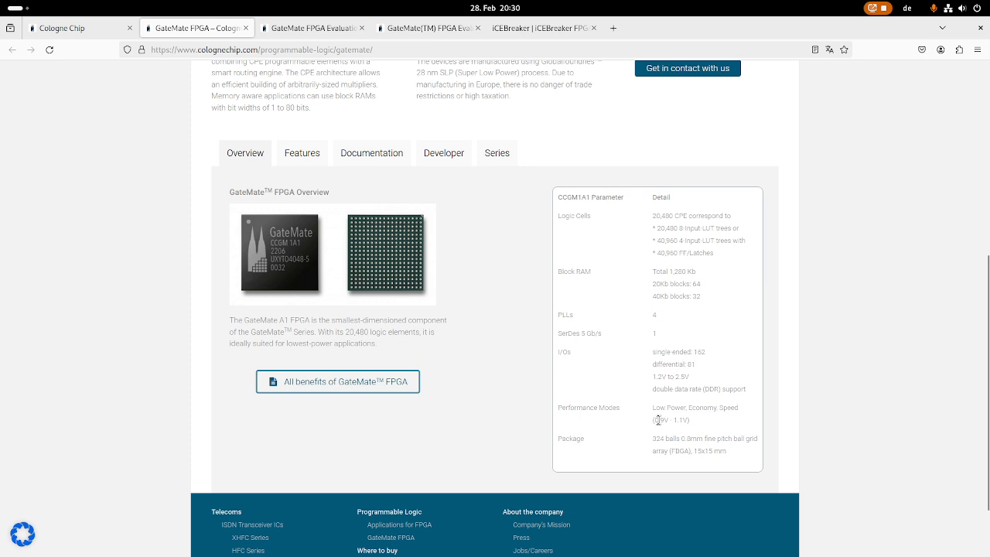
{"action": "mouse_move", "coordinate": [677, 421]}
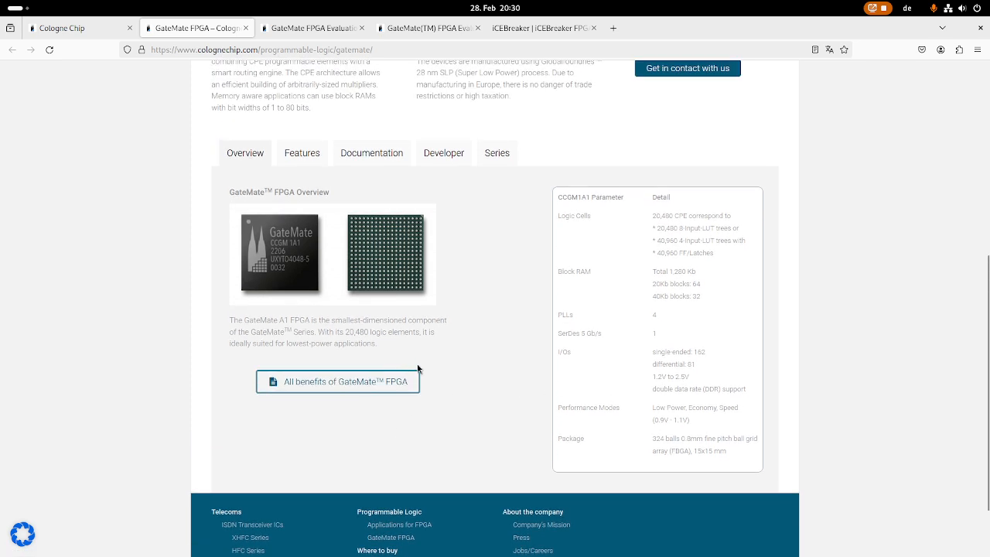
{"action": "mouse_move", "coordinate": [478, 269]}
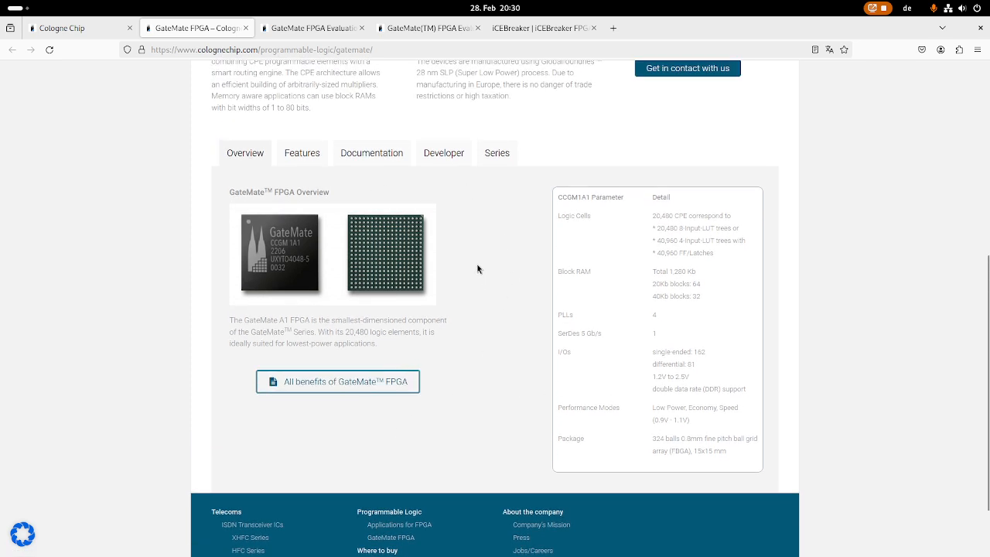
{"action": "mouse_move", "coordinate": [462, 293]}
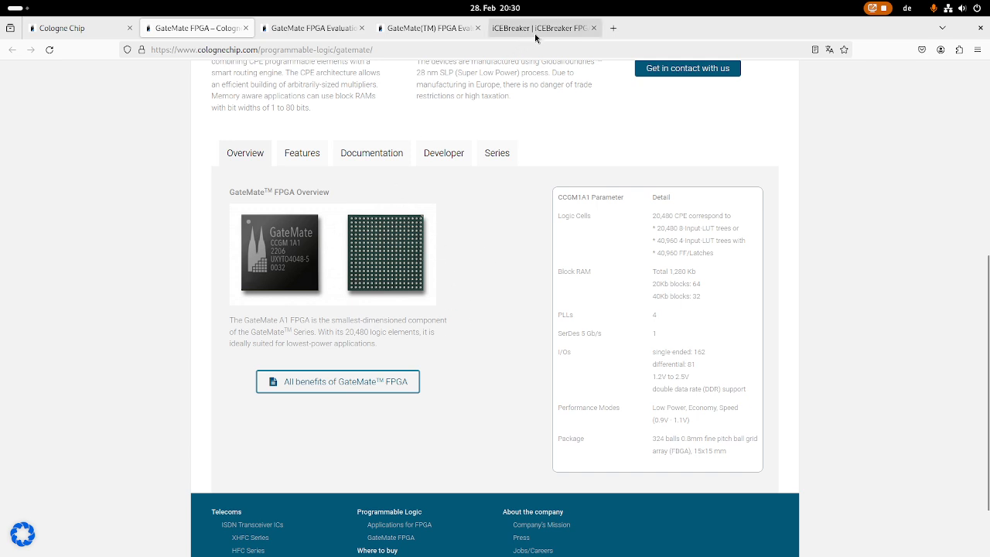
{"action": "left_click", "coordinate": [536, 28]}
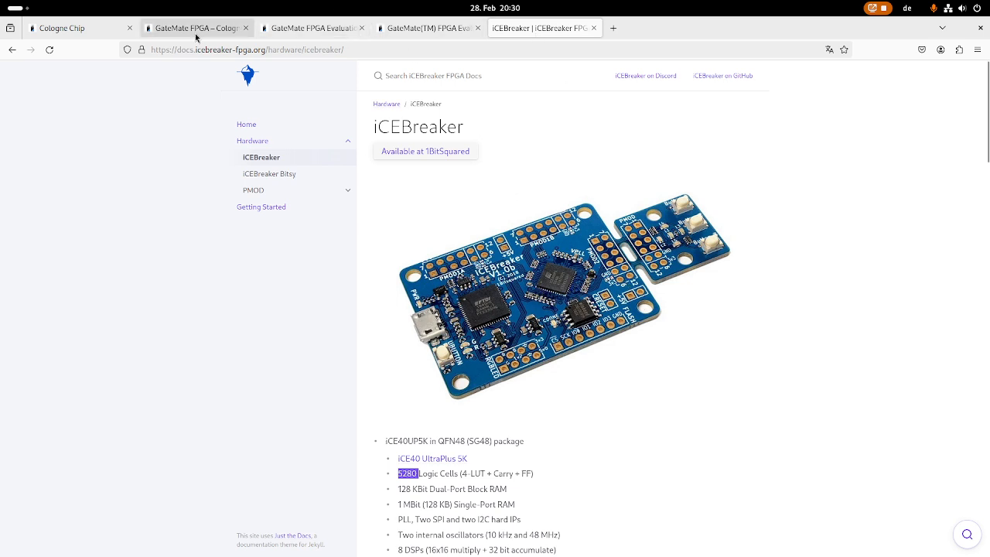
{"action": "left_click", "coordinate": [193, 28]}
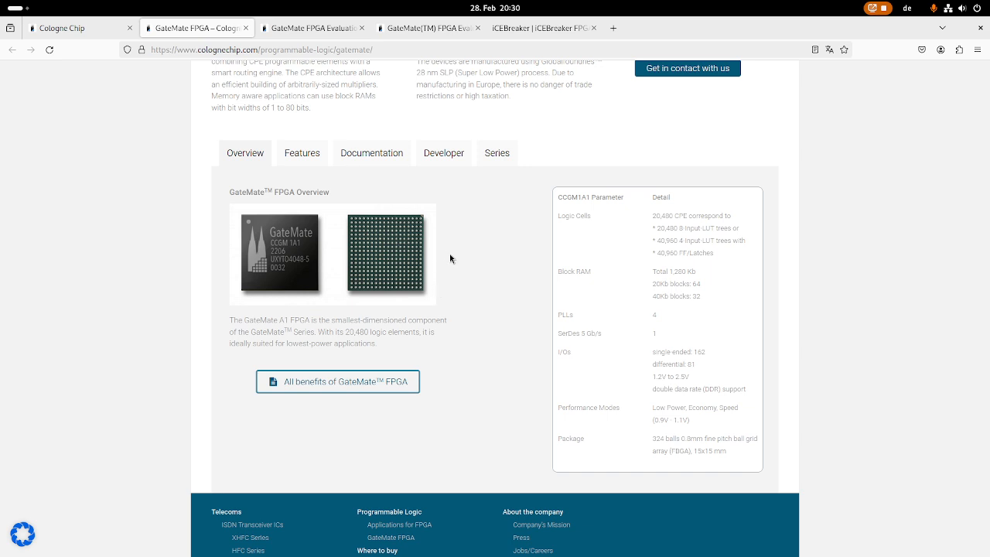
{"action": "mouse_move", "coordinate": [446, 261]}
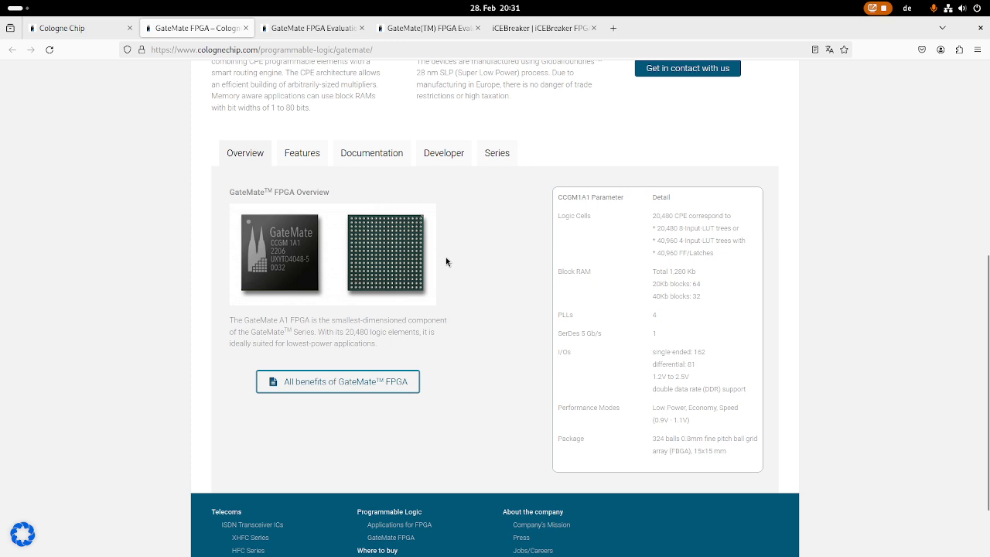
{"action": "mouse_move", "coordinate": [457, 220]}
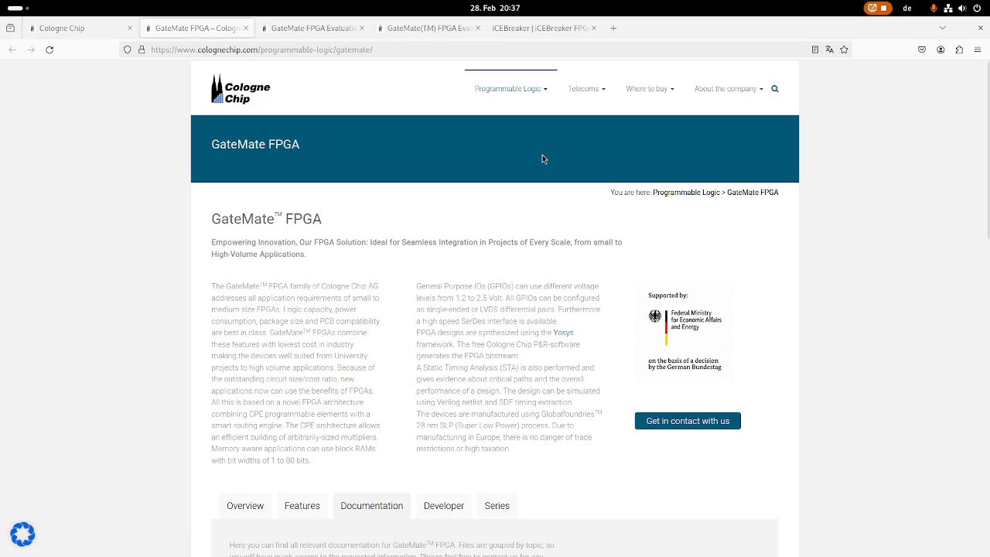
Pick 'GateMate FPGA Evaluation Board' from the Programmable Logic menu.
{"action": "left_click", "coordinate": [507, 88]}
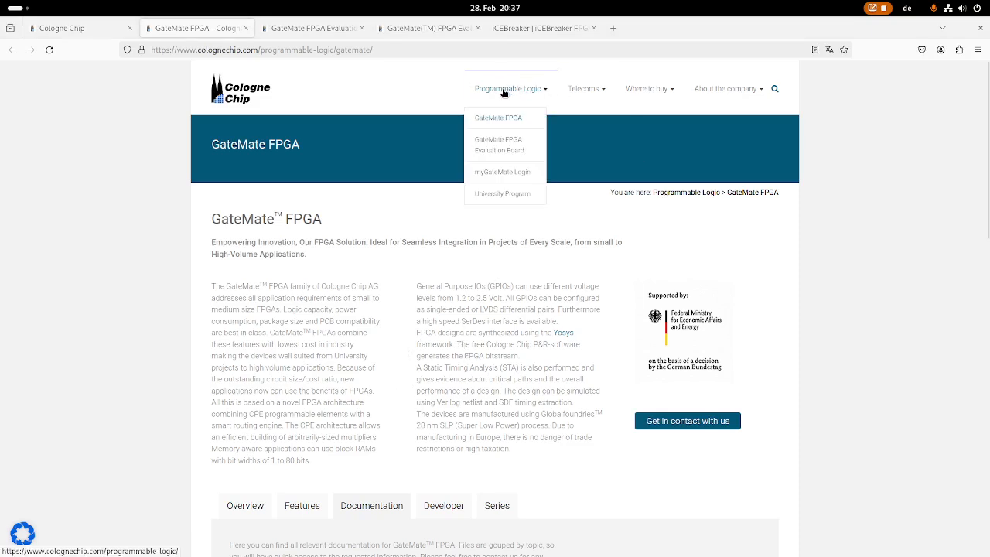
{"action": "mouse_move", "coordinate": [477, 157]}
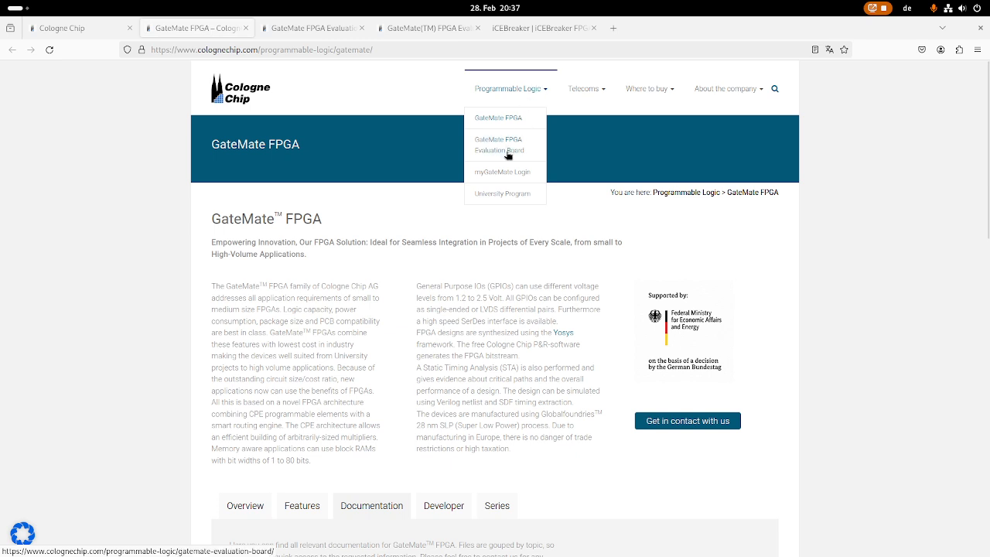
{"action": "left_click", "coordinate": [497, 145]}
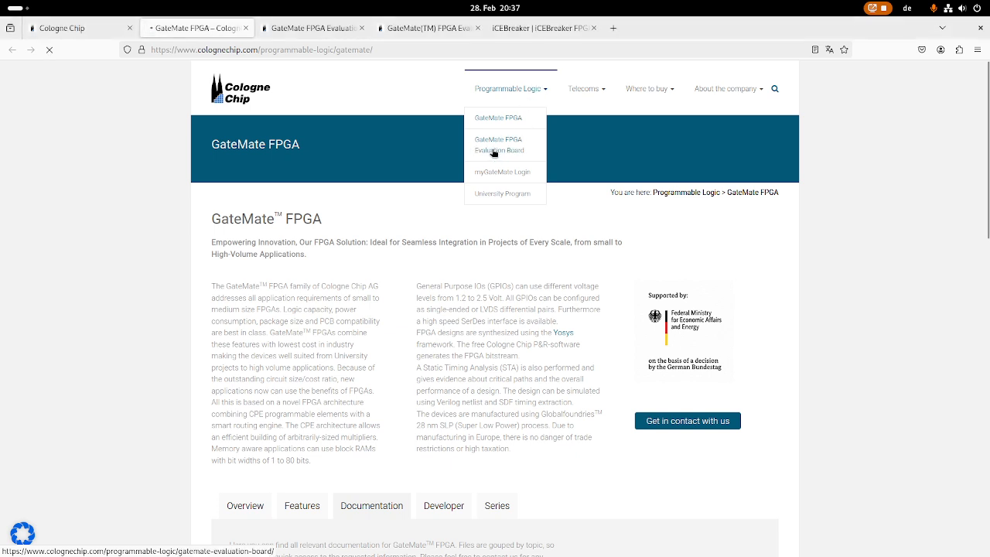
{"action": "left_click", "coordinate": [499, 144]}
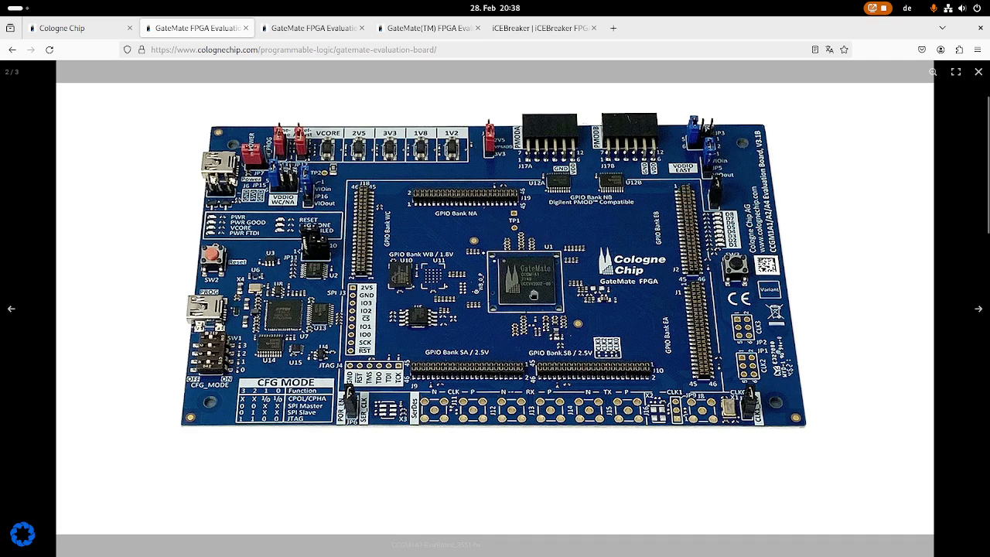
{"action": "mouse_move", "coordinate": [460, 325]}
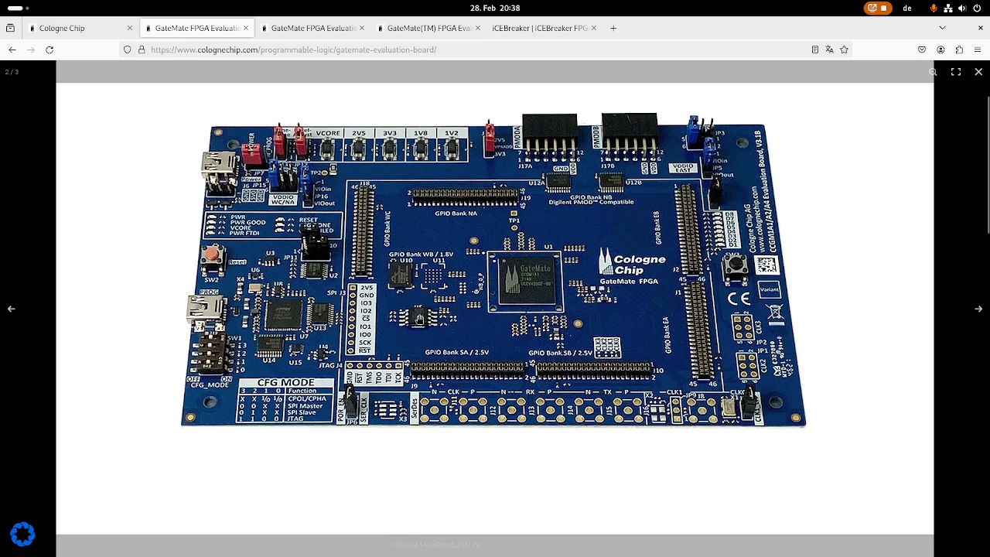
{"action": "mouse_move", "coordinate": [549, 300]}
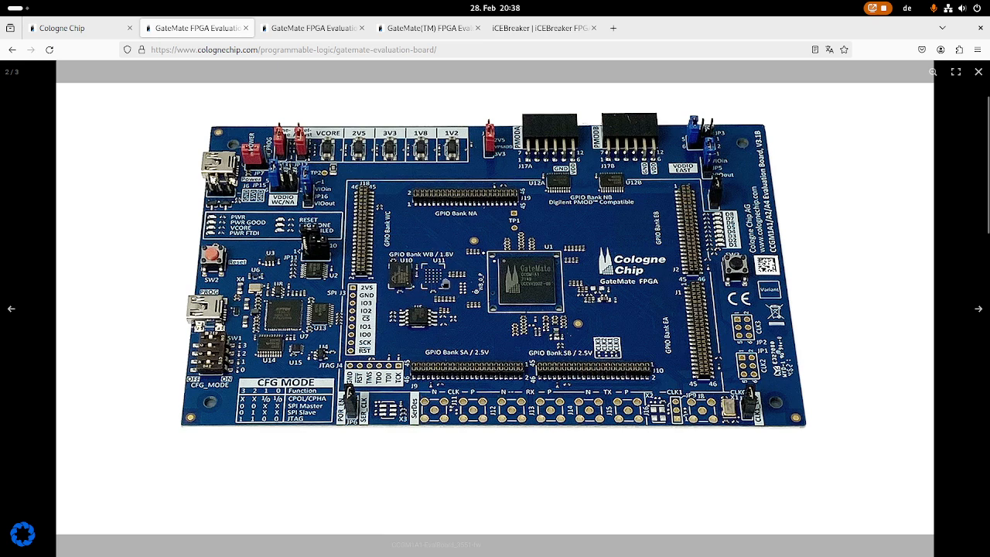
{"action": "mouse_move", "coordinate": [477, 264]}
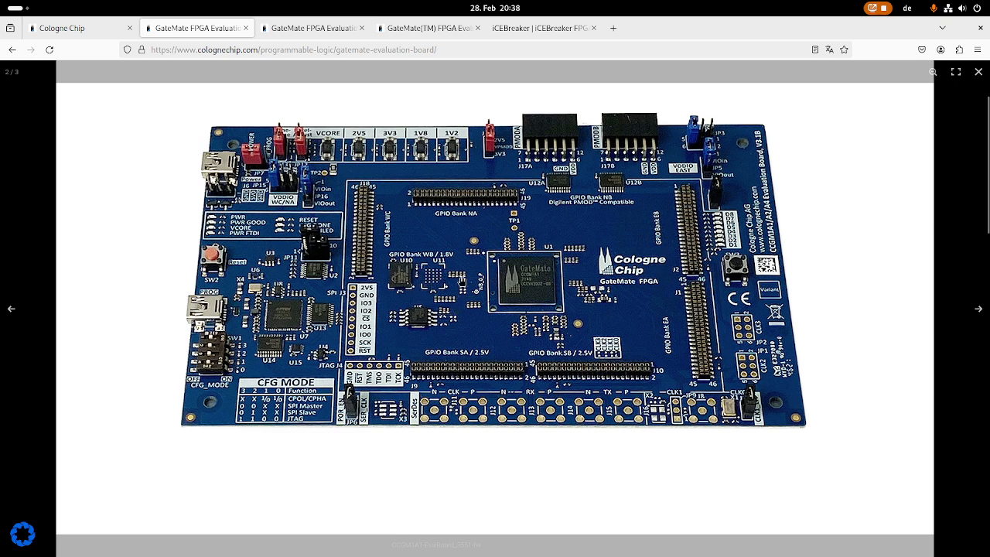
{"action": "mouse_move", "coordinate": [468, 253]}
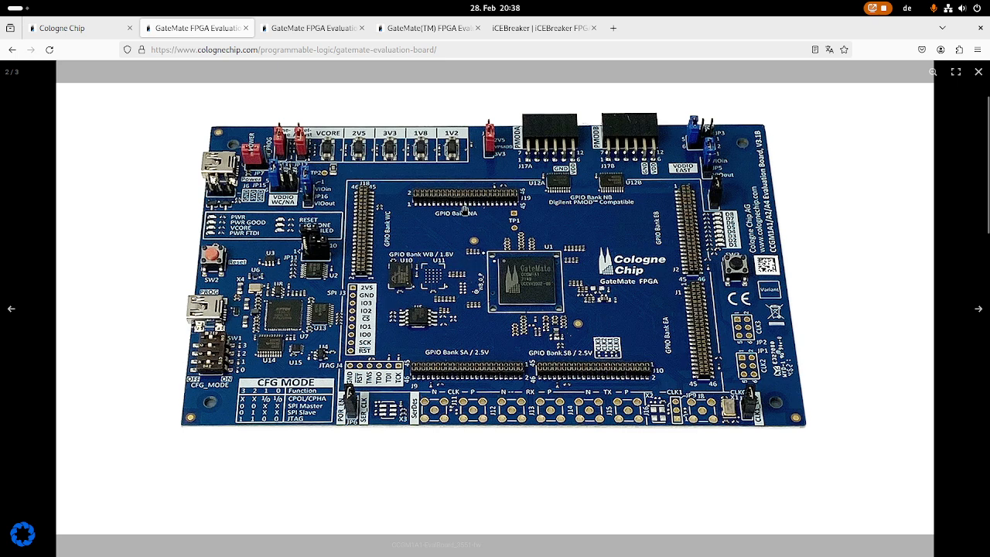
{"action": "mouse_move", "coordinate": [573, 280]}
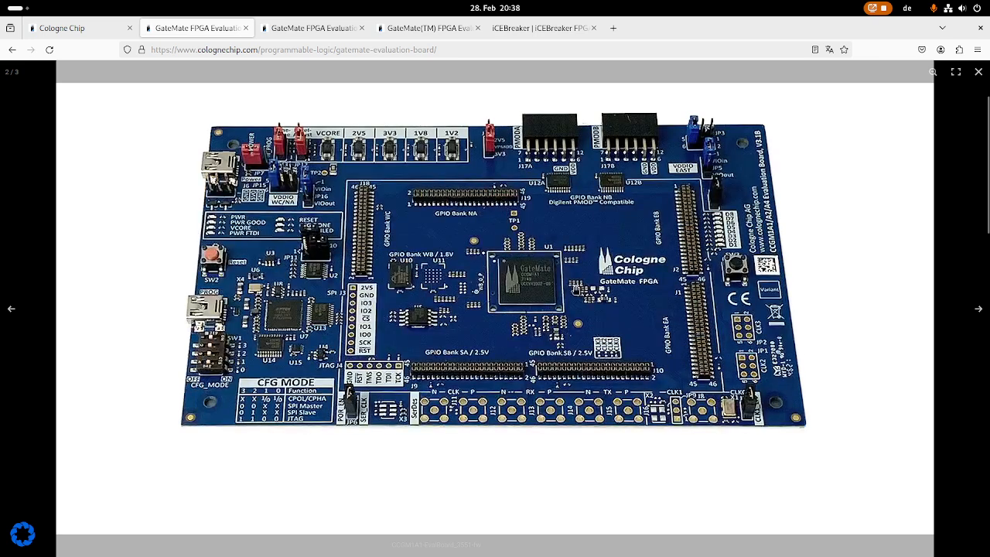
{"action": "mouse_move", "coordinate": [349, 272]}
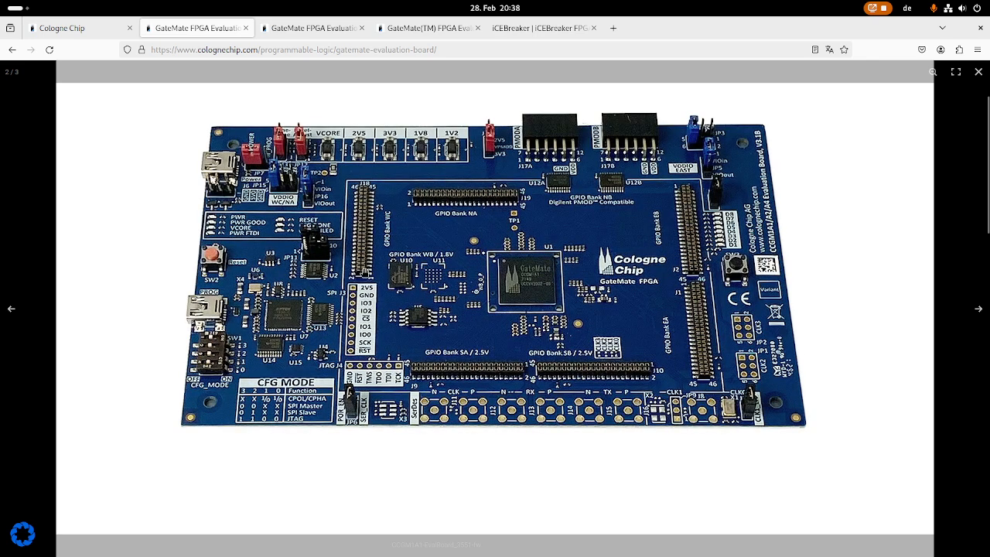
{"action": "mouse_move", "coordinate": [696, 277]}
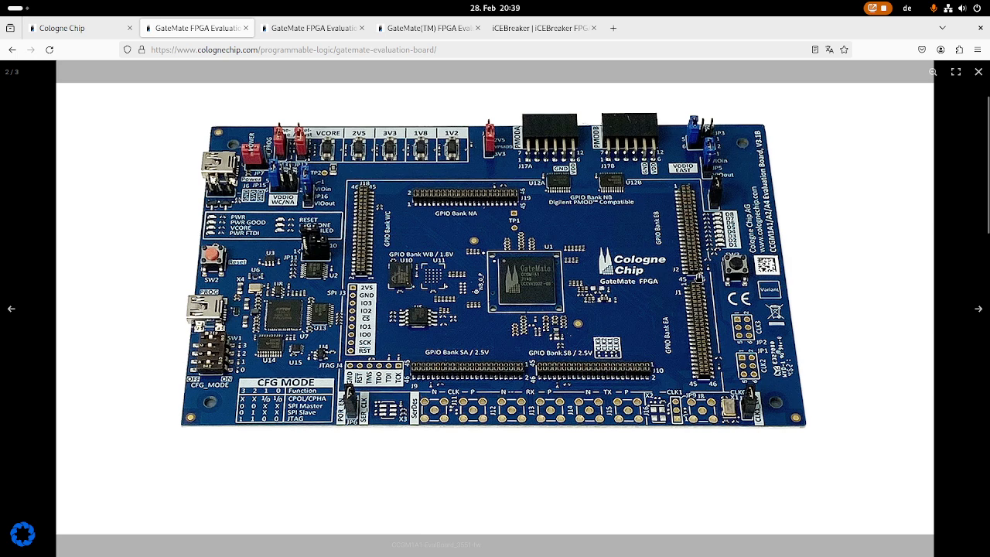
{"action": "mouse_move", "coordinate": [509, 252]}
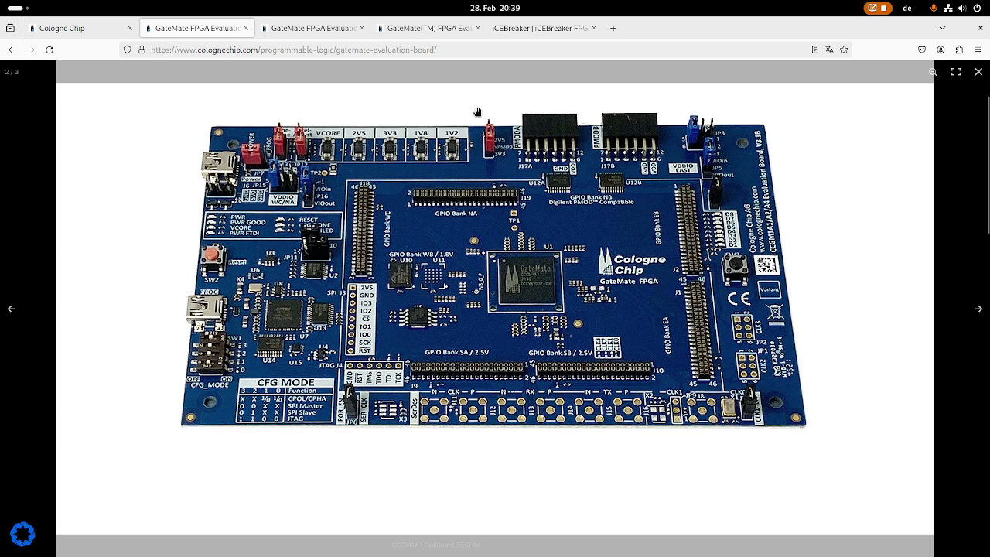
{"action": "mouse_move", "coordinate": [559, 276]}
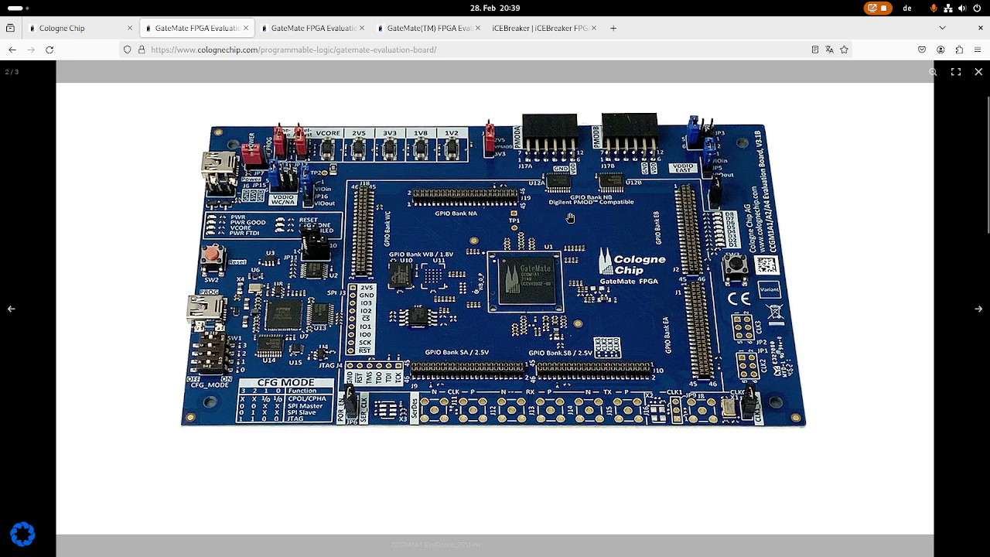
{"action": "mouse_move", "coordinate": [548, 254]}
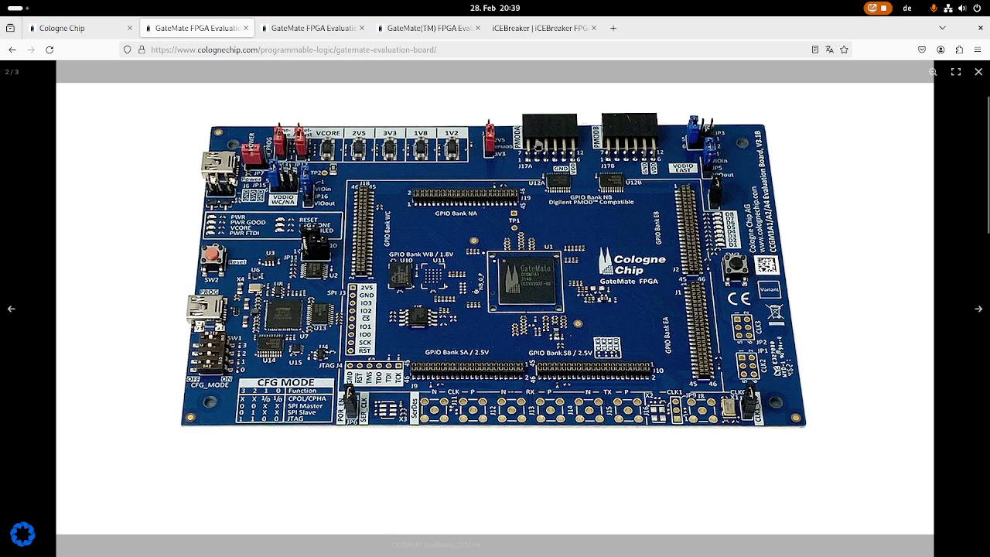
{"action": "mouse_move", "coordinate": [495, 159]}
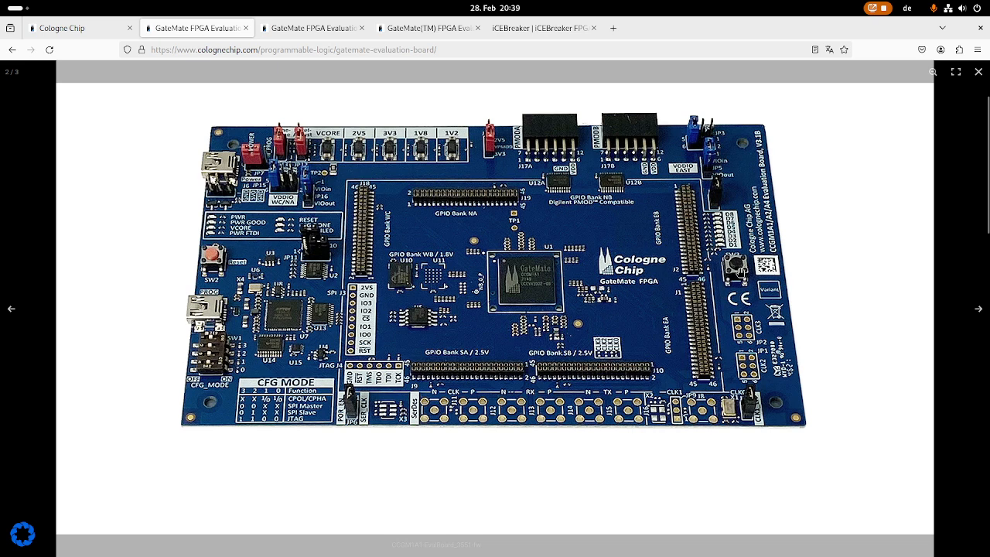
{"action": "mouse_move", "coordinate": [742, 371]}
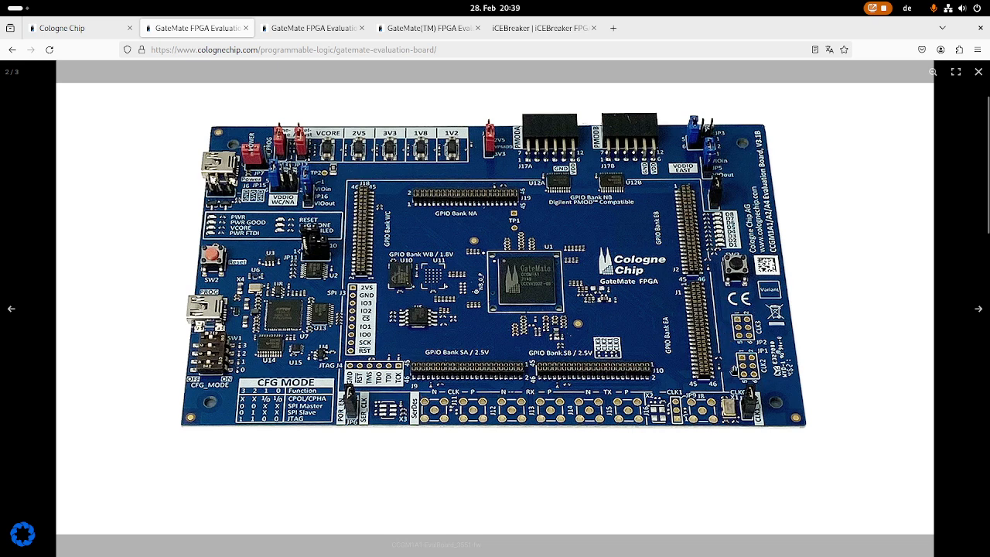
{"action": "mouse_move", "coordinate": [791, 318]}
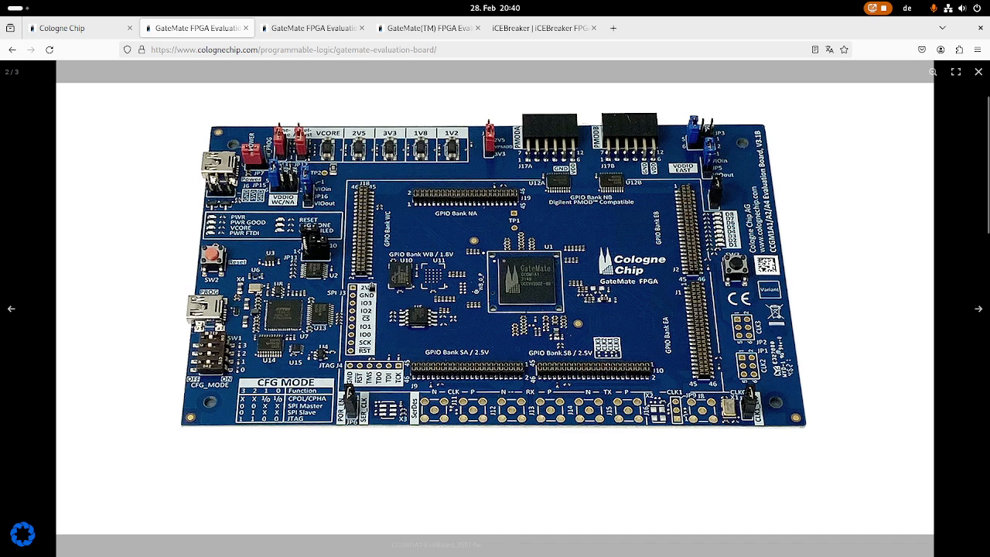
{"action": "mouse_move", "coordinate": [412, 341]}
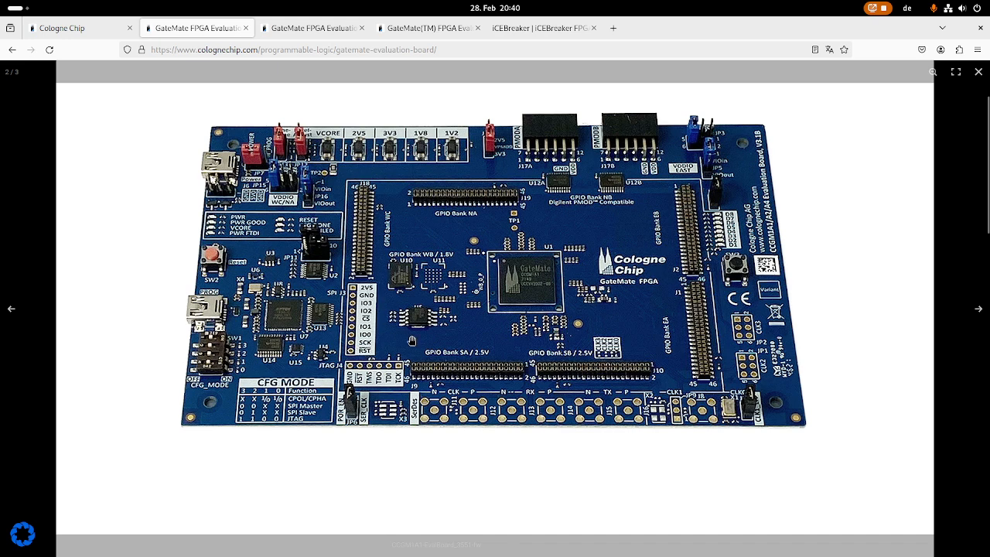
{"action": "mouse_move", "coordinate": [393, 339]}
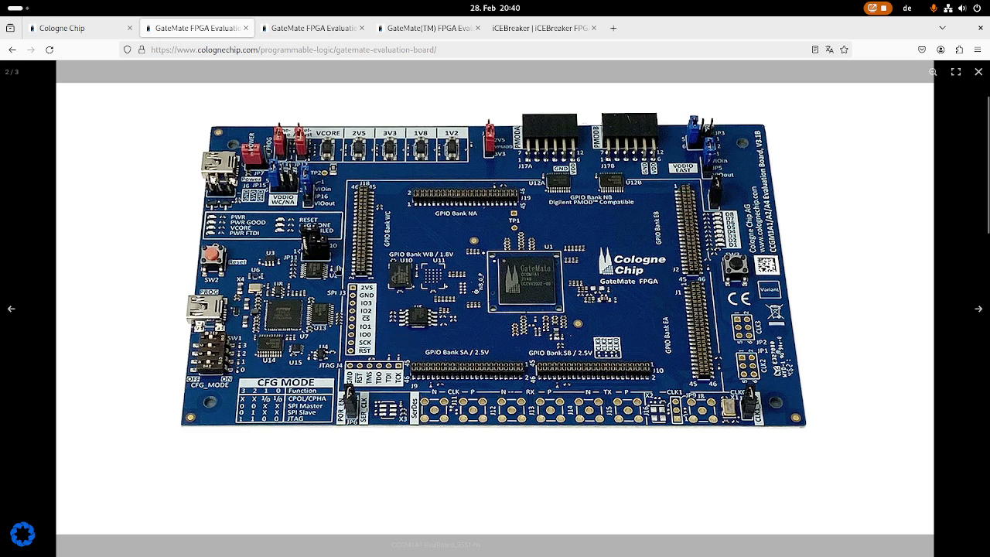
{"action": "mouse_move", "coordinate": [316, 247]}
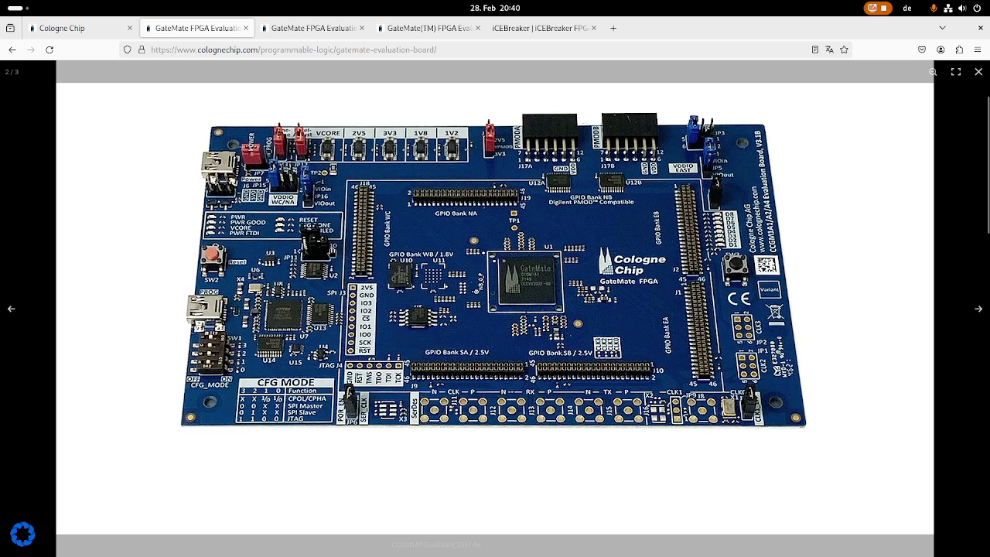
{"action": "mouse_move", "coordinate": [269, 316]}
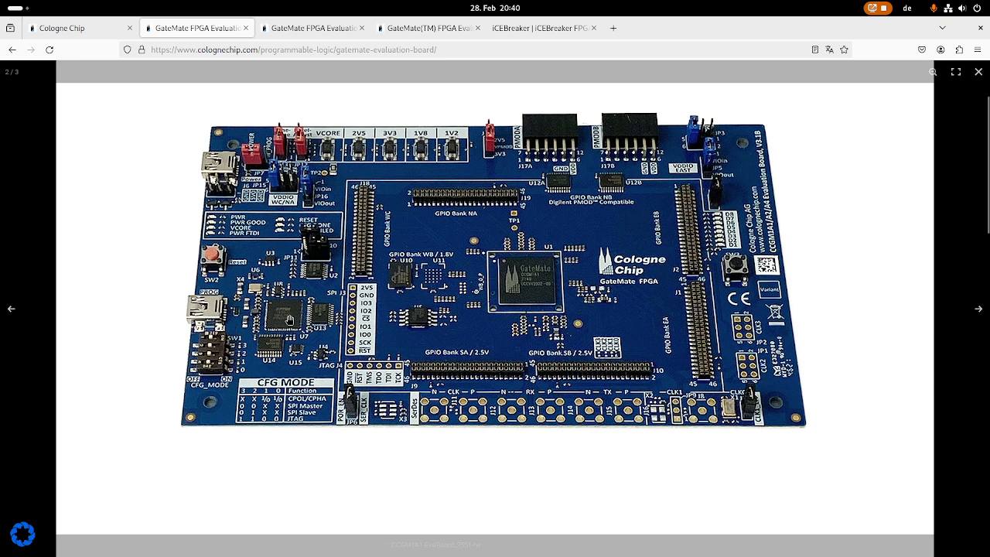
{"action": "mouse_move", "coordinate": [294, 340]}
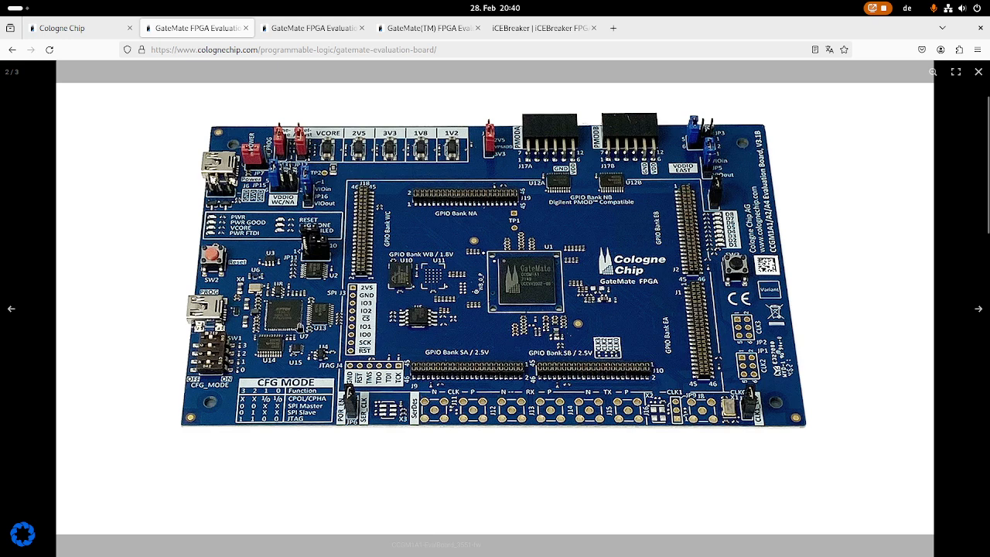
{"action": "mouse_move", "coordinate": [277, 319]}
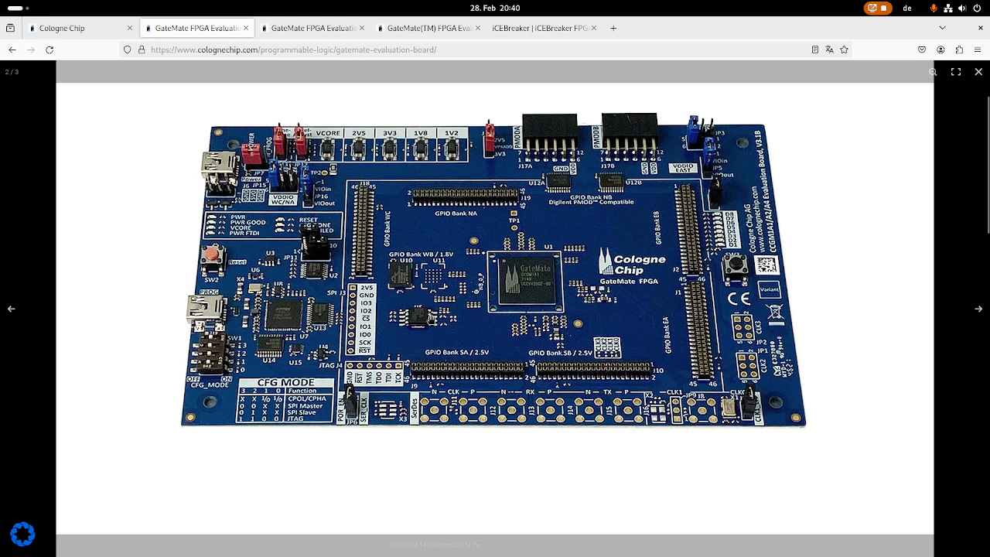
{"action": "mouse_move", "coordinate": [336, 325]}
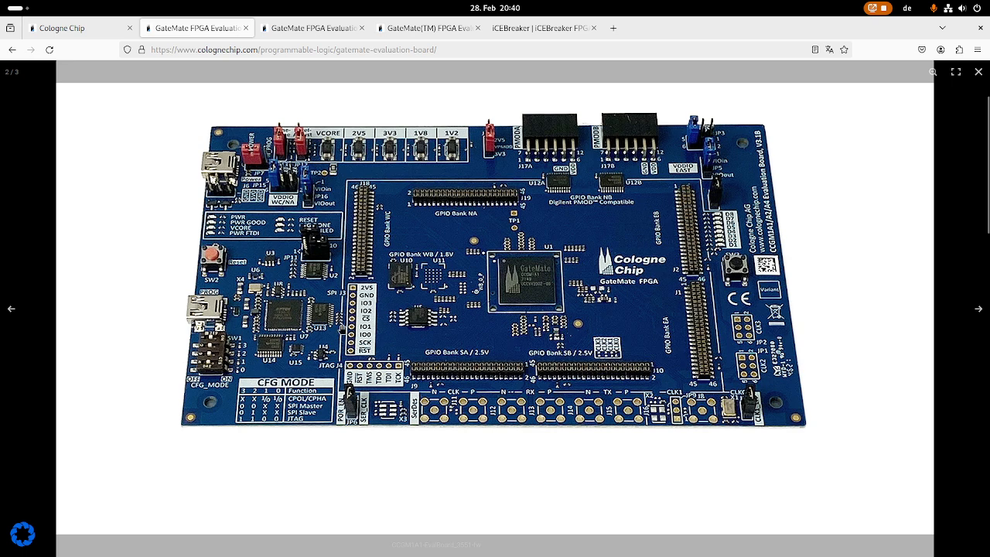
{"action": "mouse_move", "coordinate": [549, 217]}
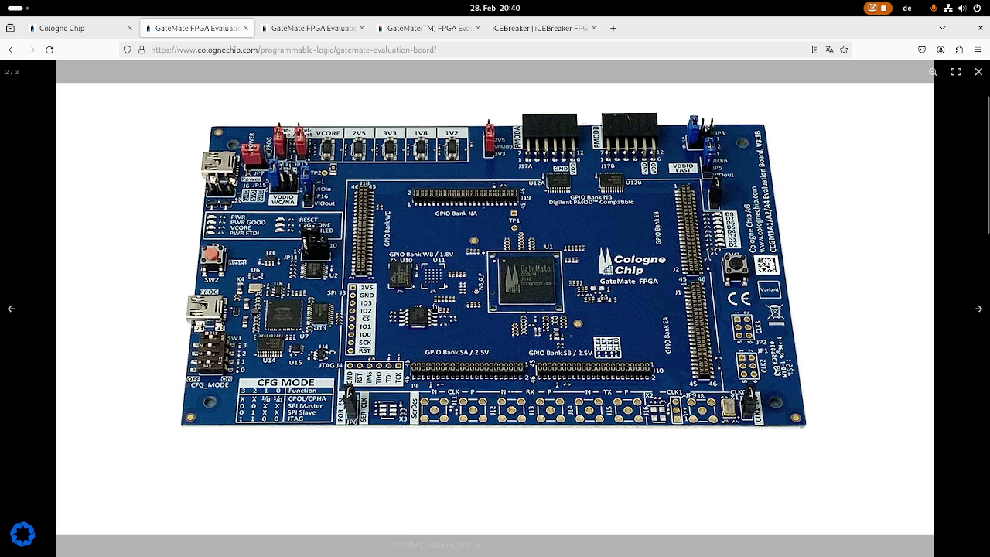
{"action": "mouse_move", "coordinate": [440, 312]}
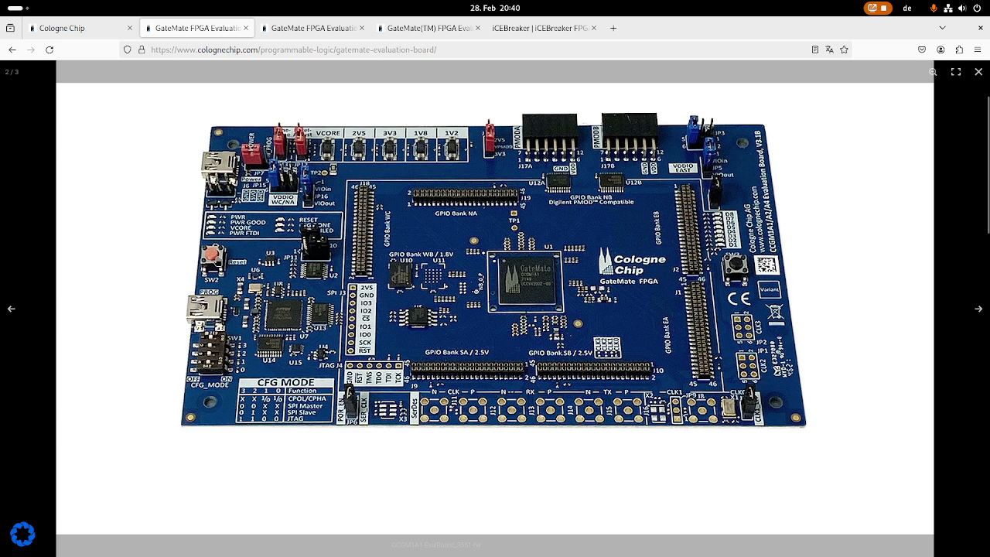
{"action": "mouse_move", "coordinate": [262, 254]}
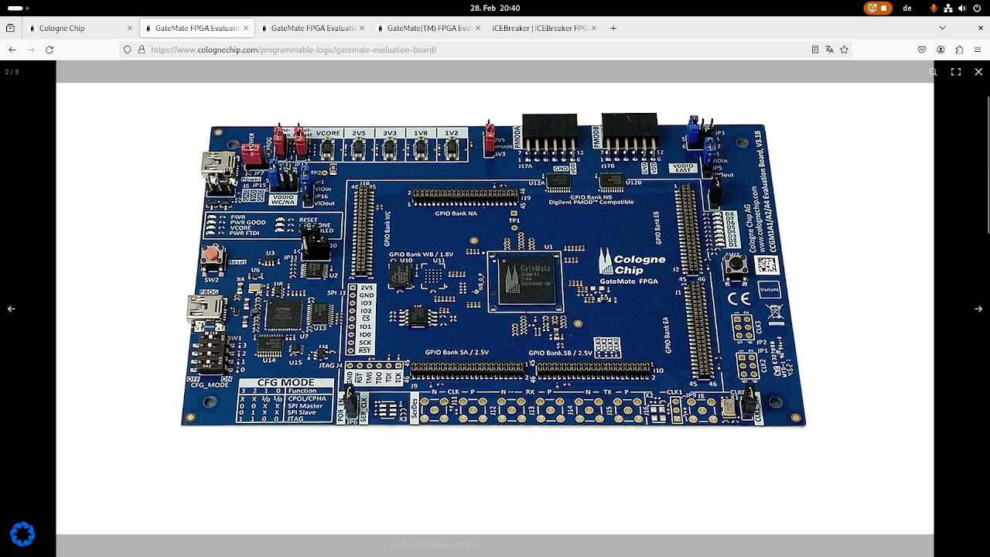
{"action": "mouse_move", "coordinate": [258, 159]}
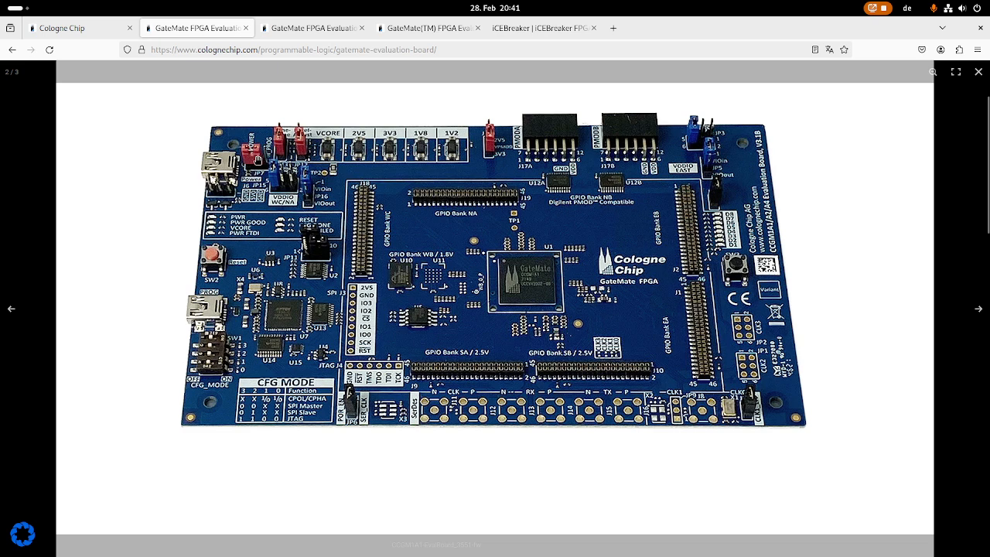
{"action": "mouse_move", "coordinate": [255, 158]}
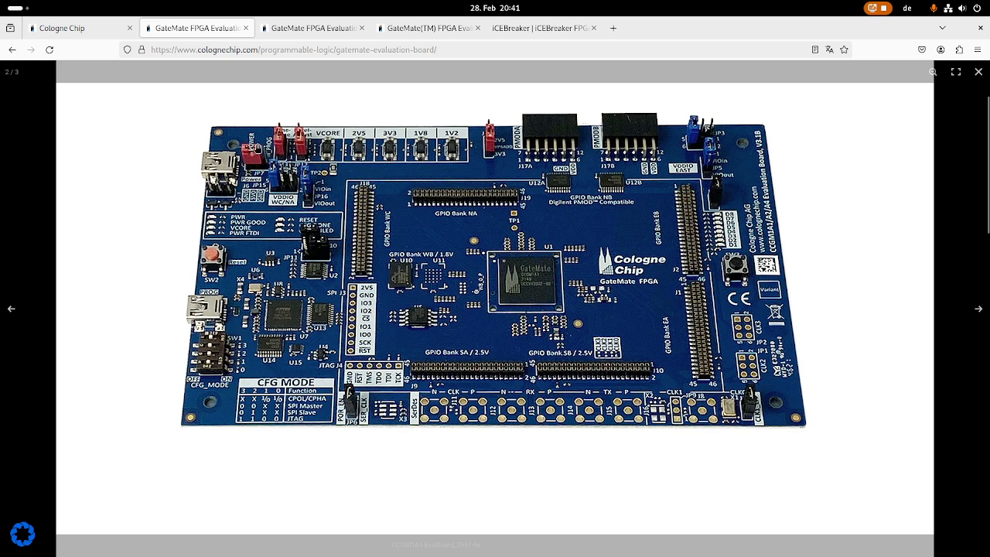
{"action": "mouse_move", "coordinate": [337, 116]}
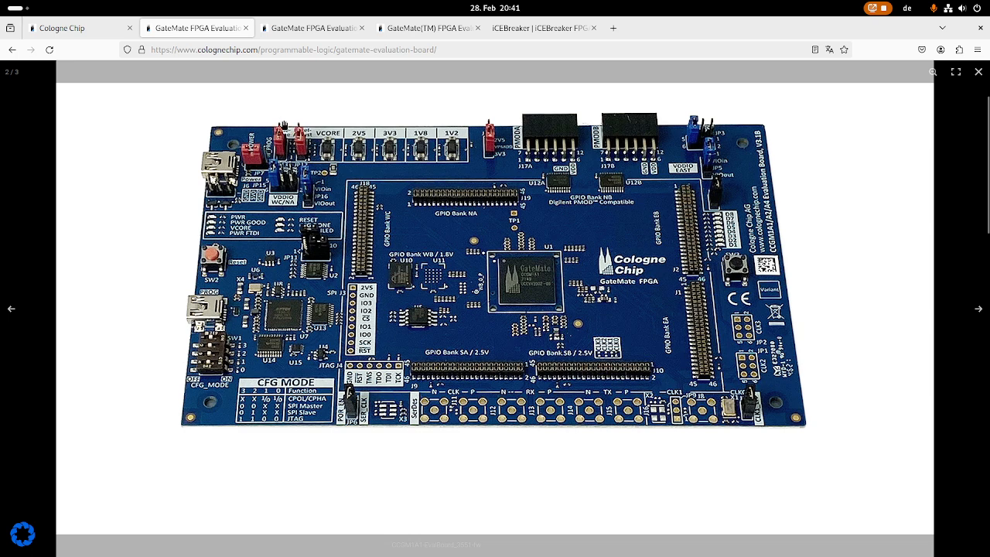
{"action": "mouse_move", "coordinate": [369, 136]}
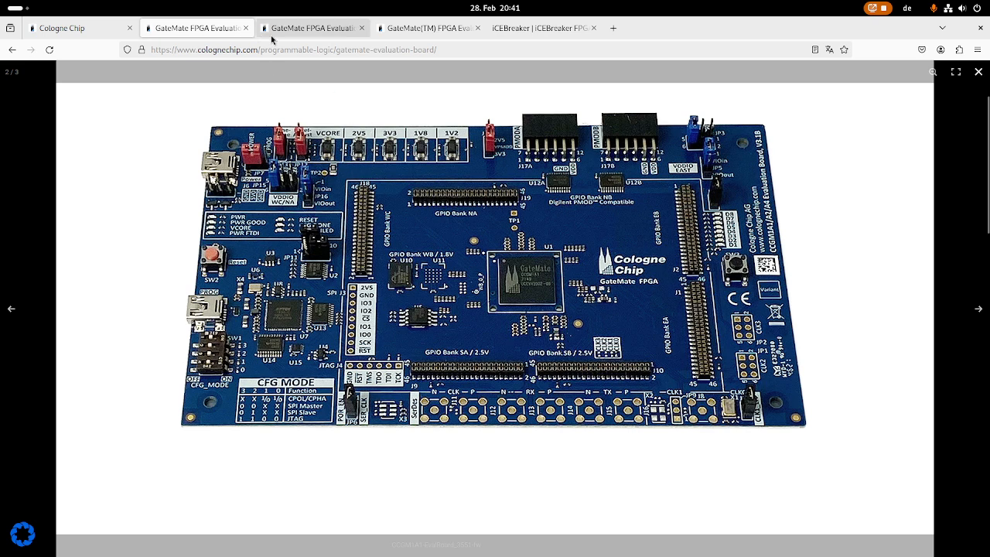
{"action": "mouse_move", "coordinate": [346, 154]}
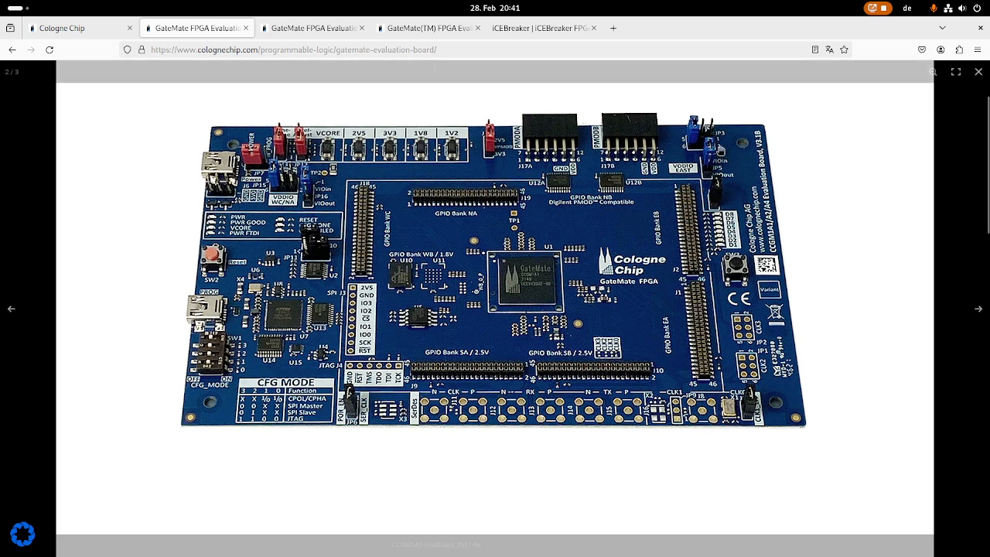
{"action": "mouse_move", "coordinate": [8, 379]}
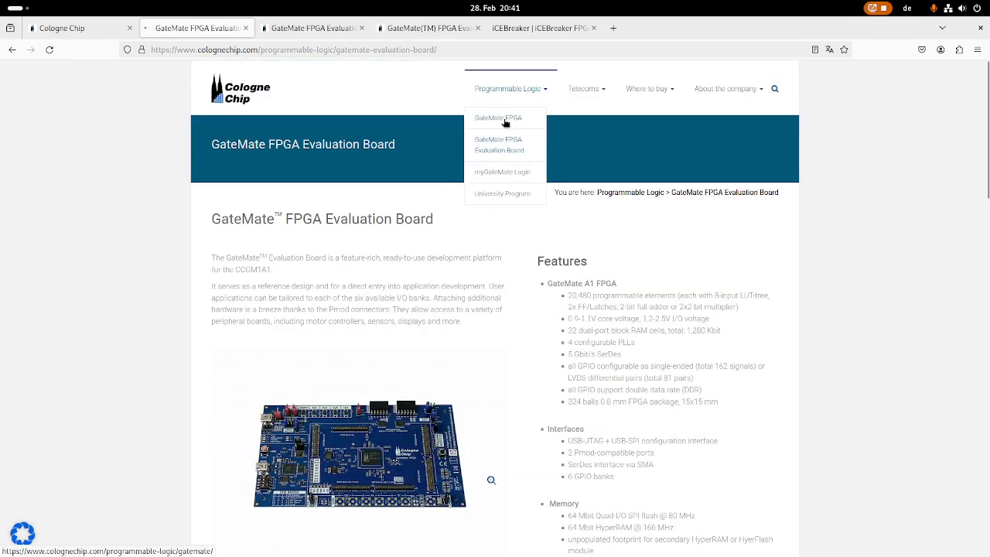
Open GateMate FPGA's Documentation section and scroll through its datasheets, guides and CAD models.
{"action": "left_click", "coordinate": [497, 118]}
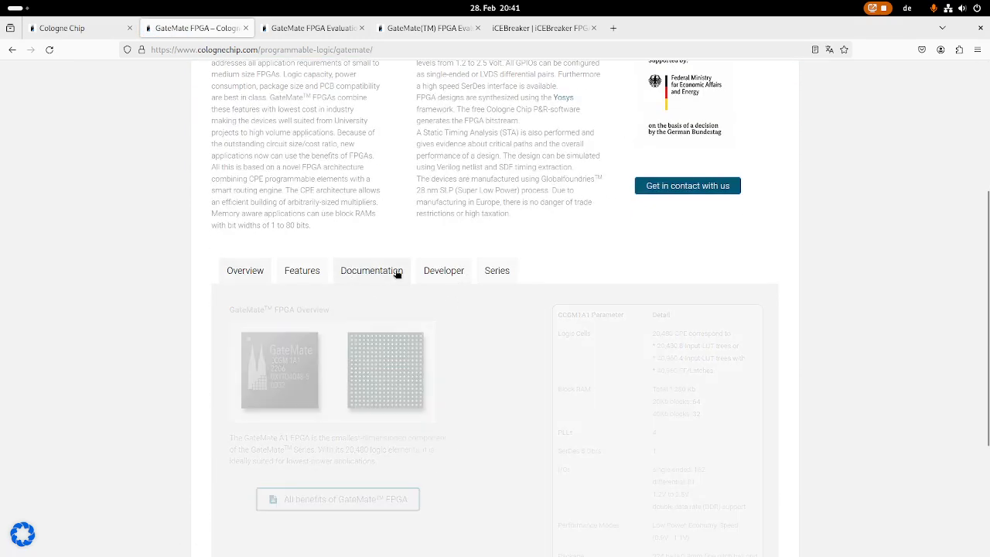
{"action": "left_click", "coordinate": [372, 270]}
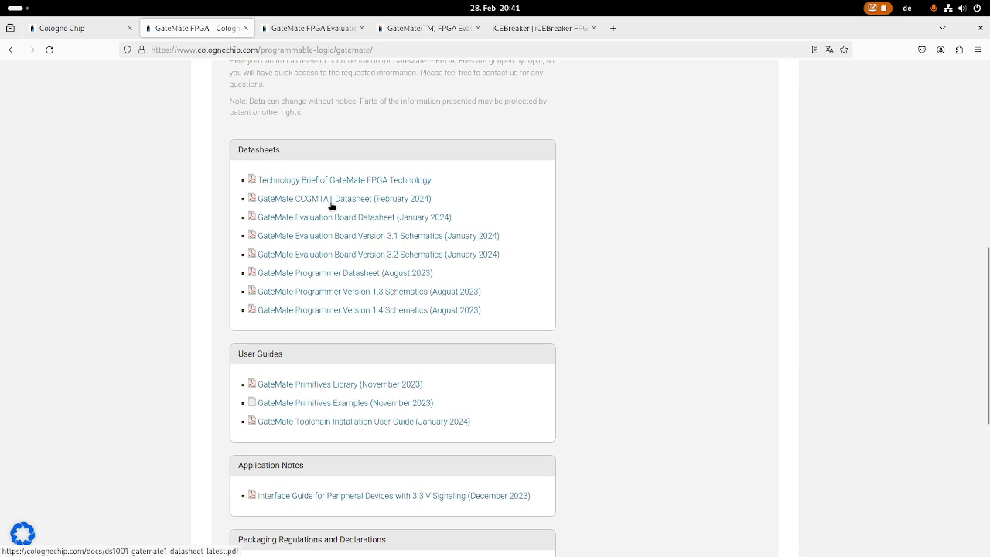
{"action": "mouse_move", "coordinate": [334, 225]}
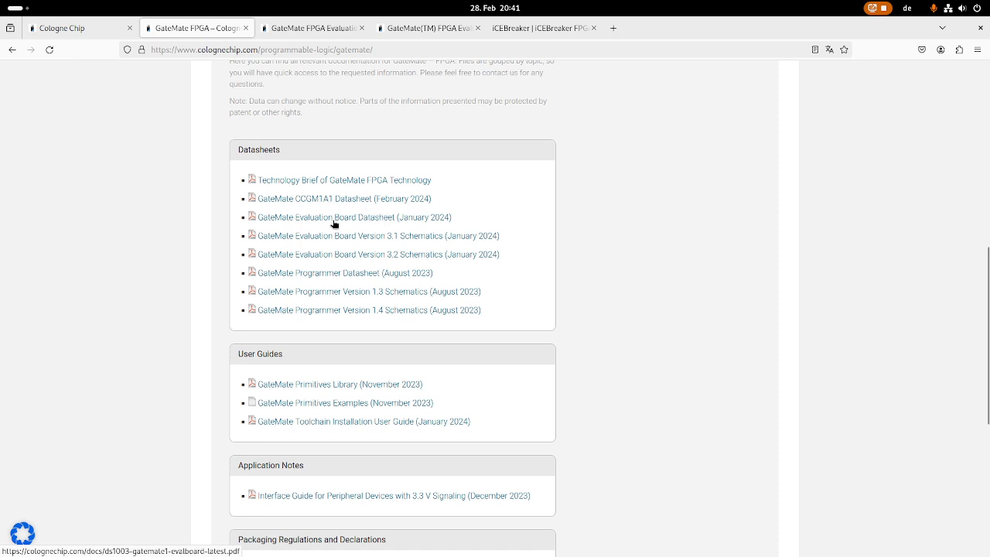
{"action": "mouse_move", "coordinate": [419, 249]}
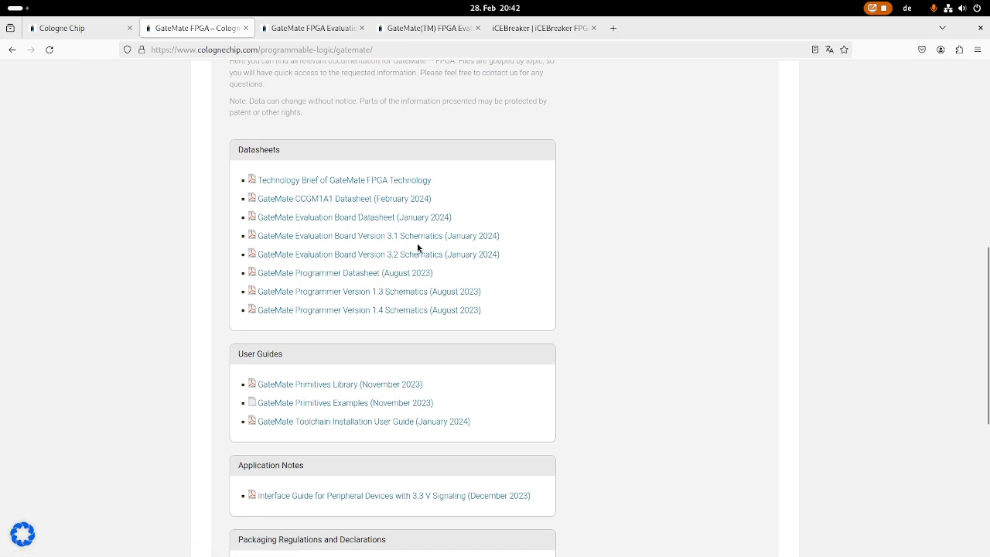
{"action": "mouse_move", "coordinate": [364, 287]}
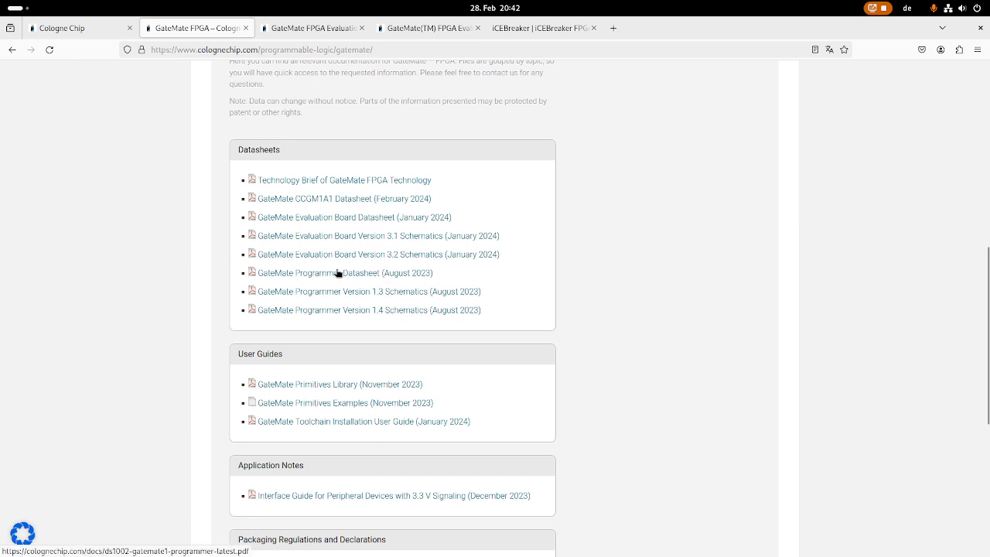
{"action": "mouse_move", "coordinate": [358, 294]}
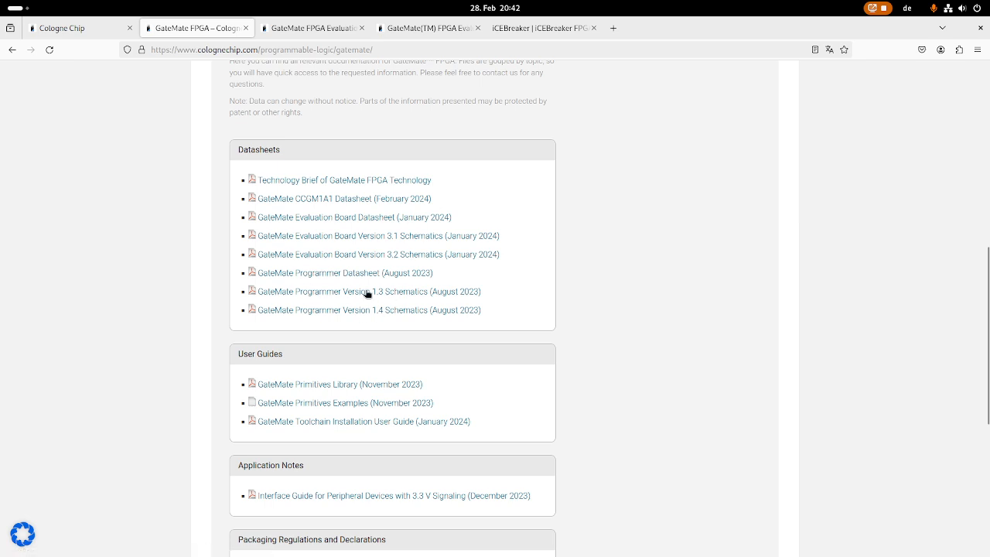
{"action": "scroll", "scroll_direction": "down", "scroll_amount": 3}
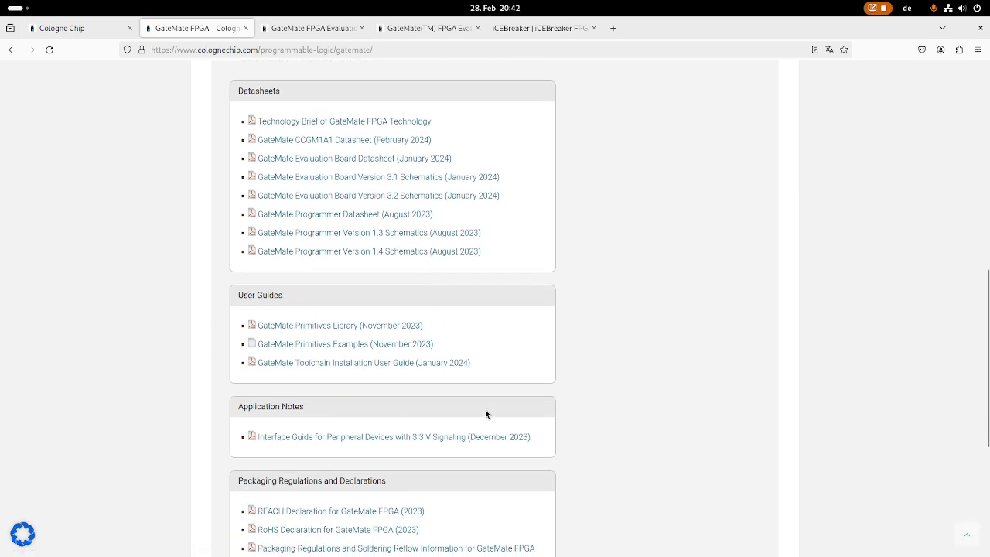
{"action": "scroll", "scroll_direction": "down", "scroll_amount": 3}
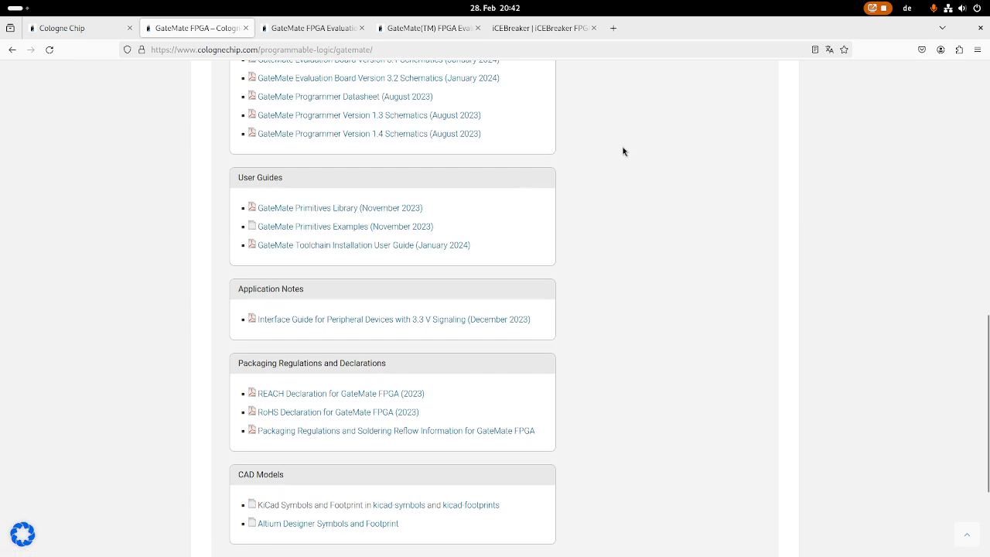
{"action": "mouse_move", "coordinate": [317, 252]}
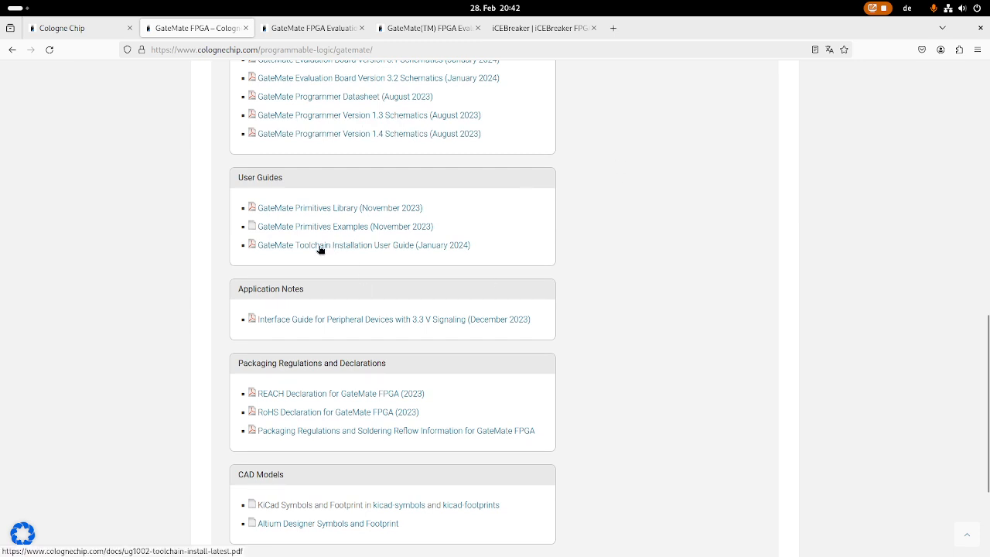
{"action": "mouse_move", "coordinate": [327, 210]}
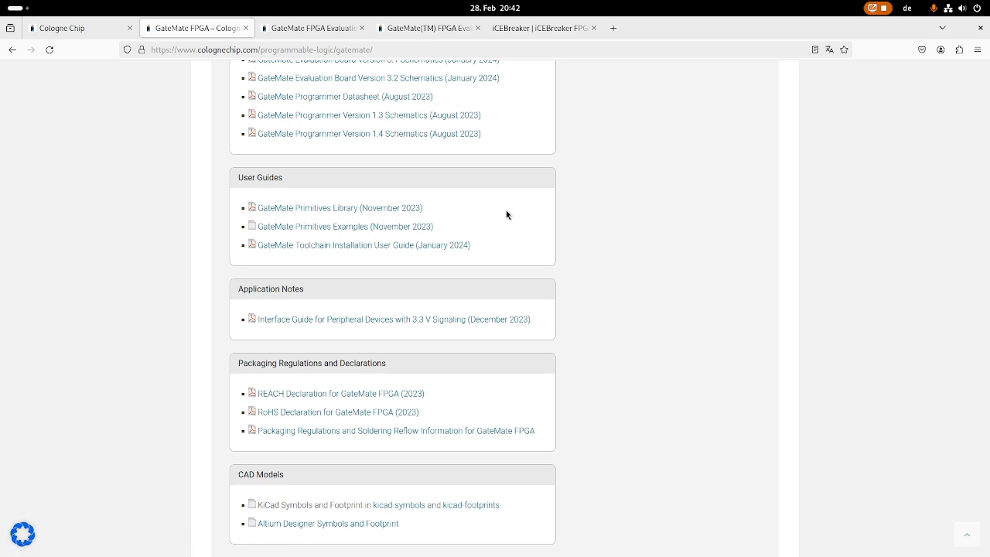
{"action": "mouse_move", "coordinate": [539, 296]}
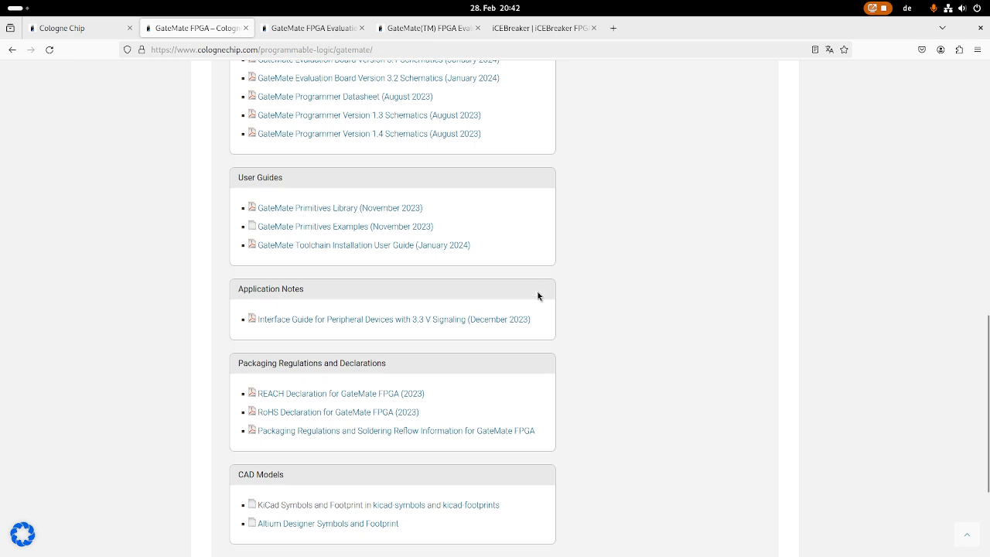
{"action": "mouse_move", "coordinate": [268, 171]}
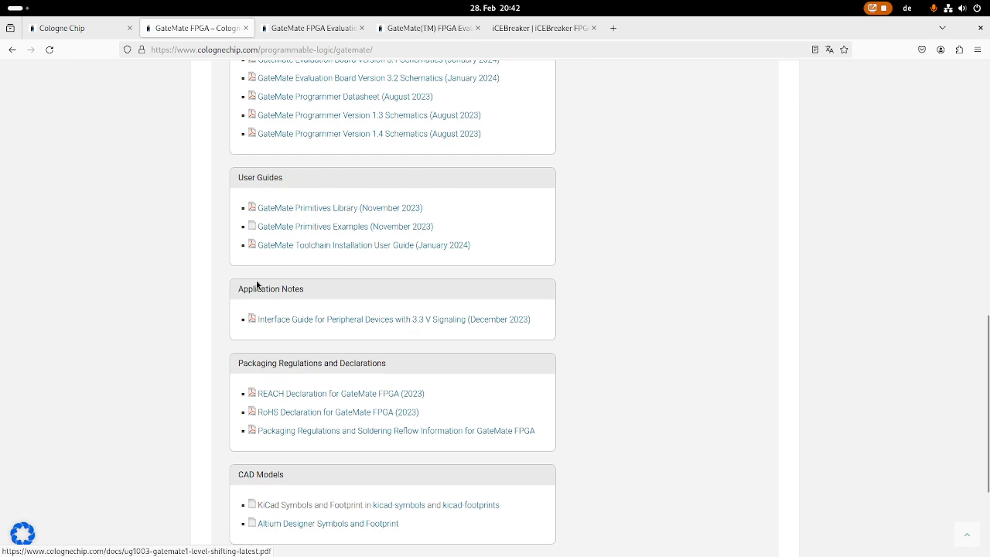
{"action": "mouse_move", "coordinate": [326, 325]}
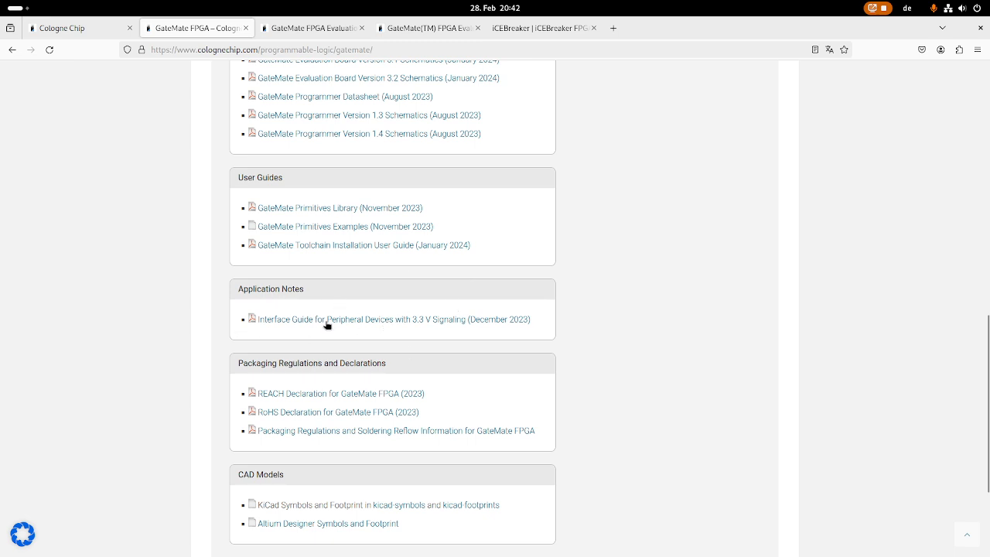
{"action": "mouse_move", "coordinate": [364, 333]}
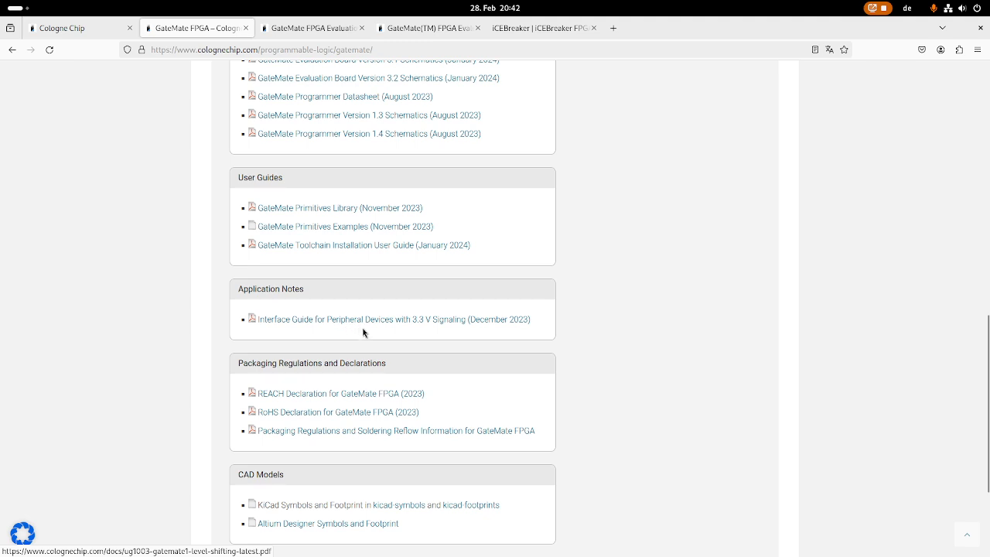
{"action": "mouse_move", "coordinate": [490, 334]}
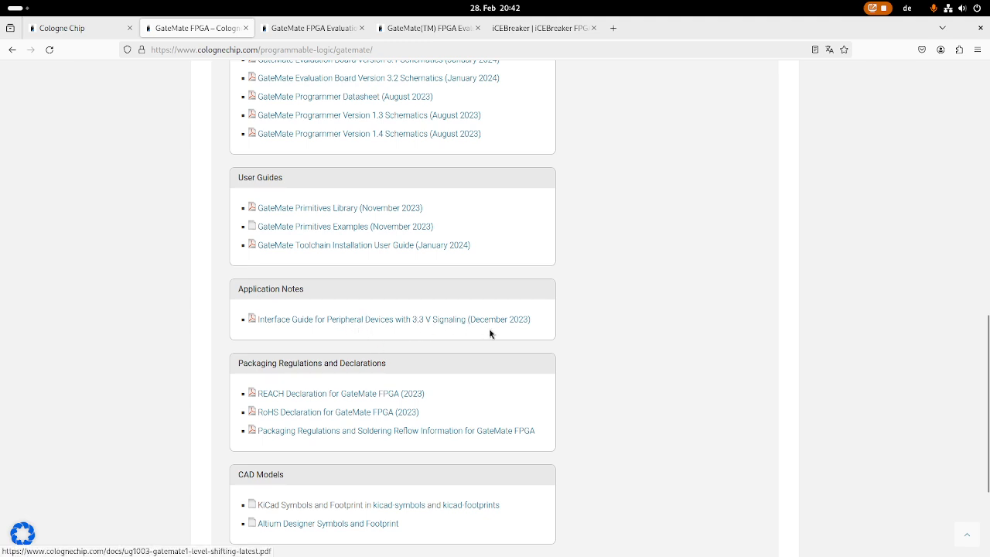
{"action": "mouse_move", "coordinate": [379, 346]}
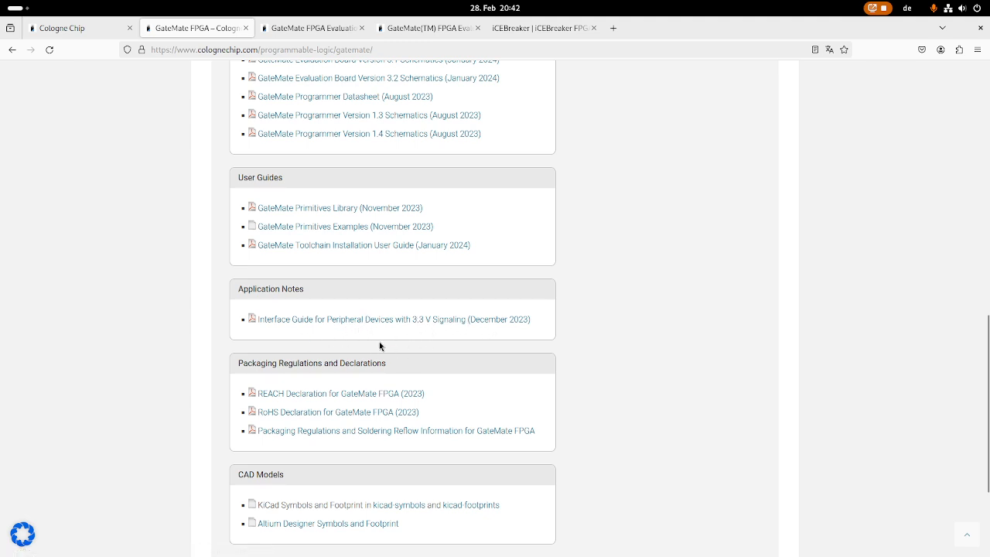
{"action": "mouse_move", "coordinate": [463, 333]}
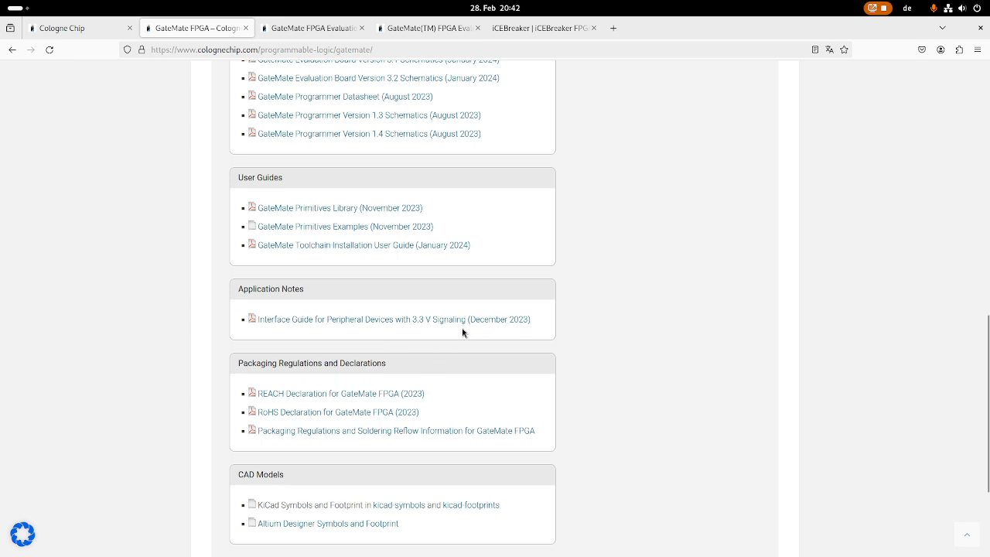
{"action": "mouse_move", "coordinate": [336, 358]}
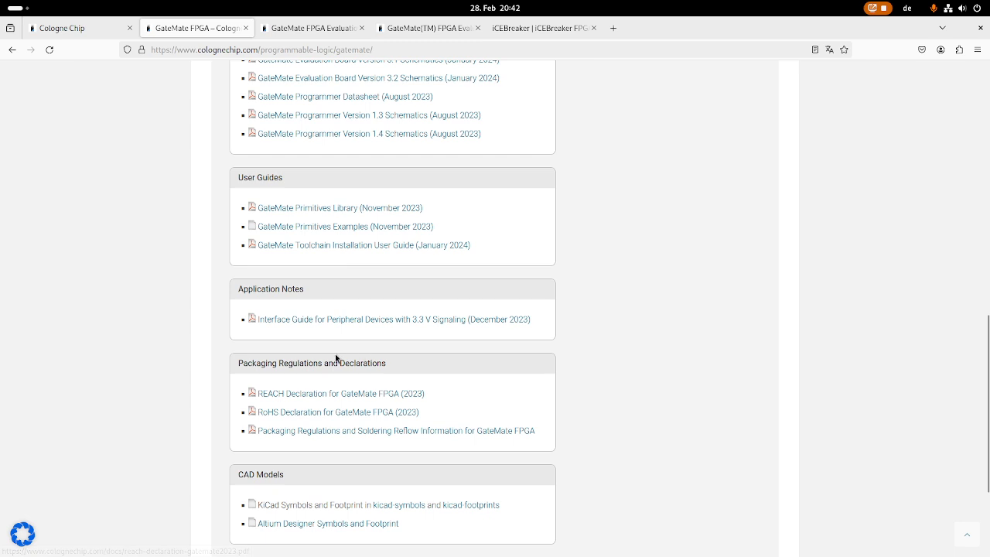
Select 'KiCad' under CAD Models, then scroll back up to the Datasheets group.
{"action": "scroll", "scroll_direction": "down", "scroll_amount": 3}
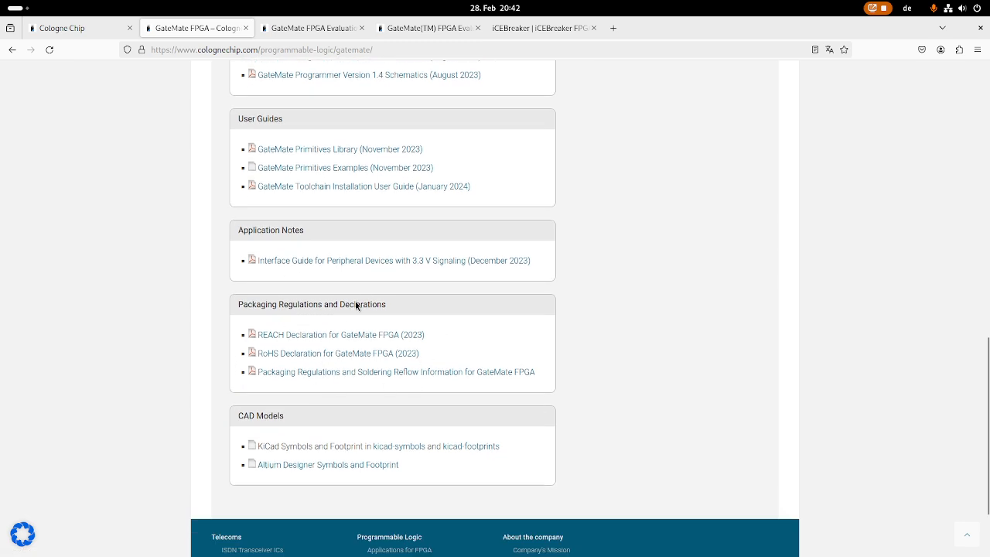
{"action": "mouse_move", "coordinate": [450, 498]}
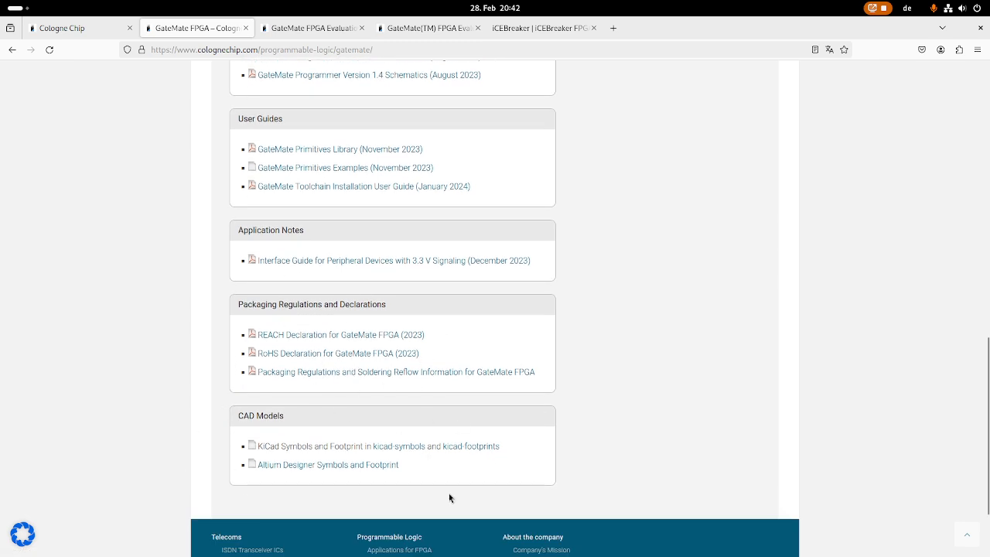
{"action": "mouse_move", "coordinate": [541, 393]}
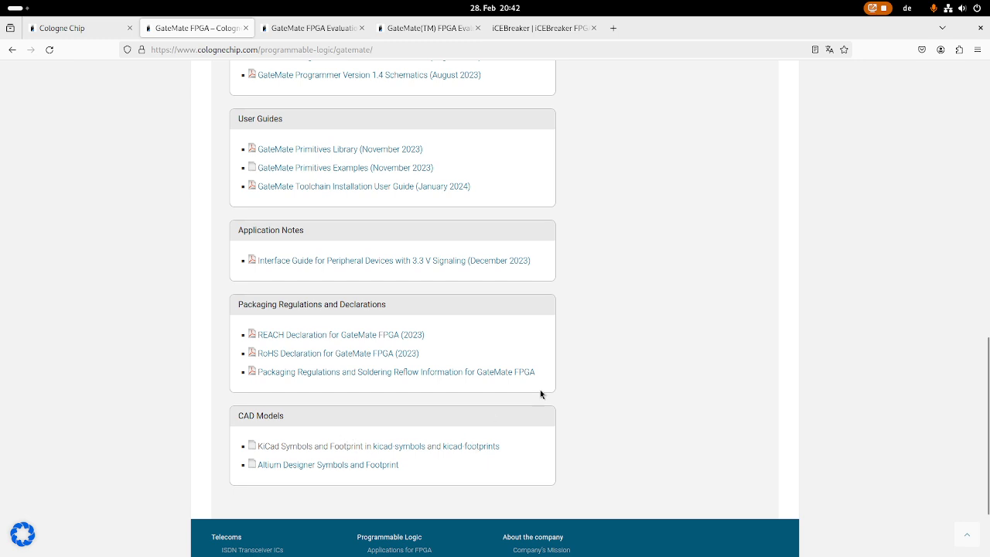
{"action": "mouse_move", "coordinate": [552, 432]}
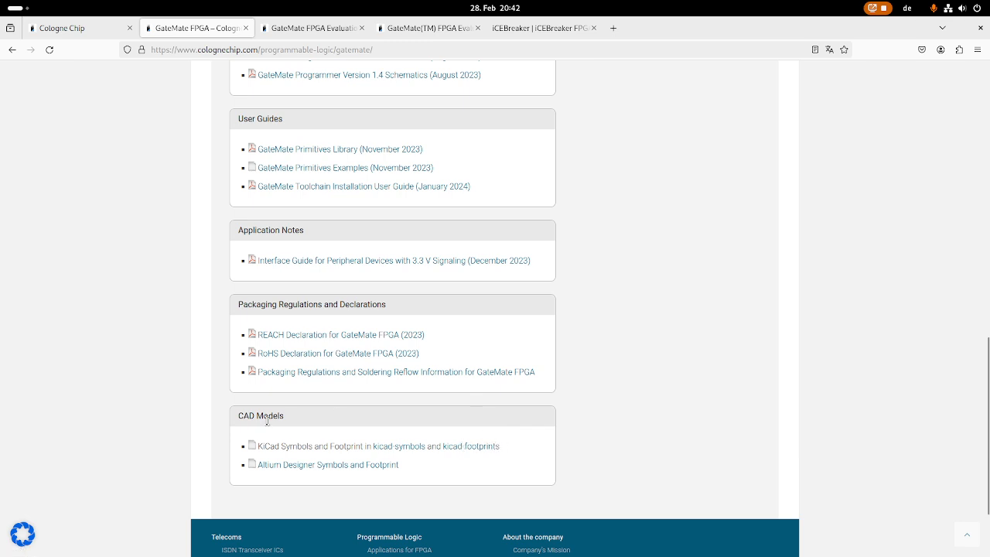
{"action": "mouse_move", "coordinate": [259, 451]}
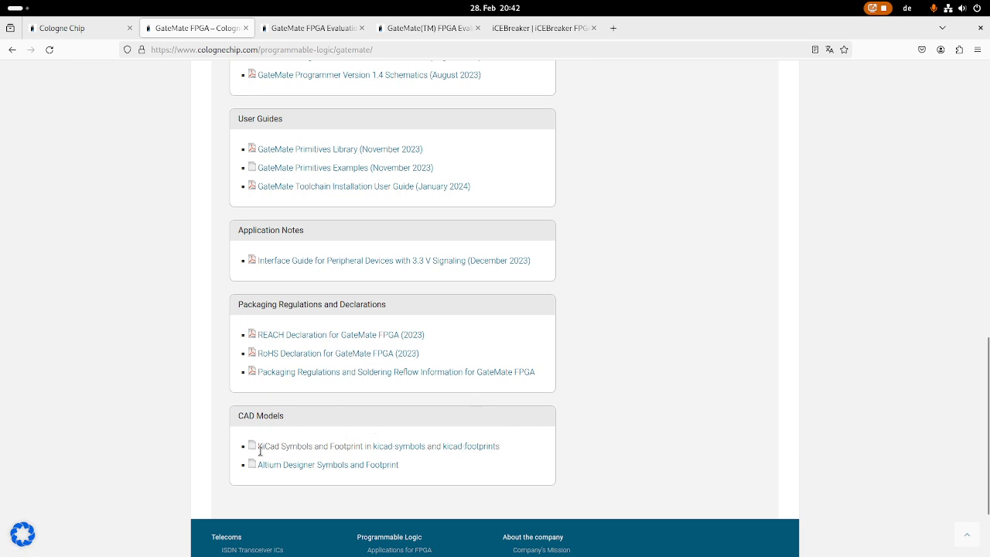
{"action": "double_click", "coordinate": [268, 446]}
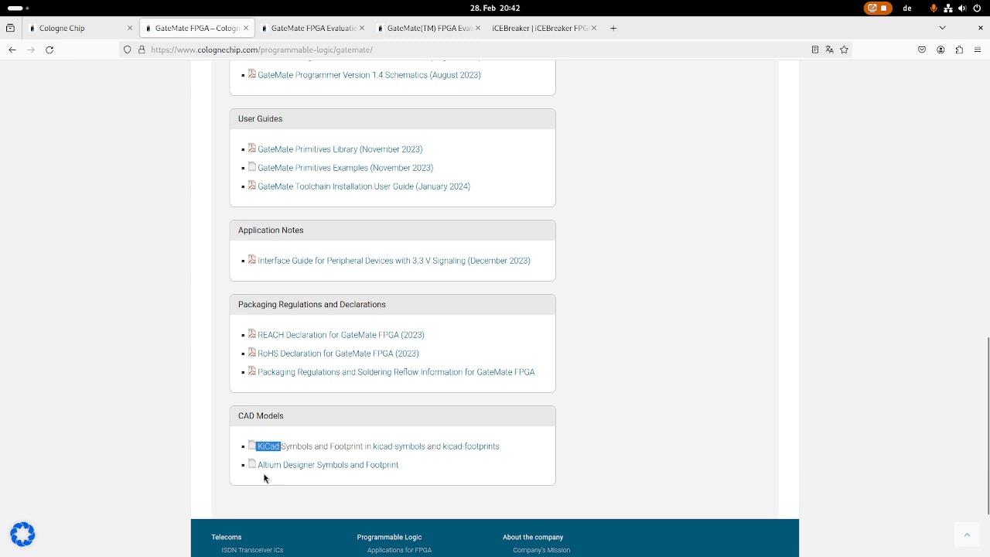
{"action": "mouse_move", "coordinate": [476, 463]}
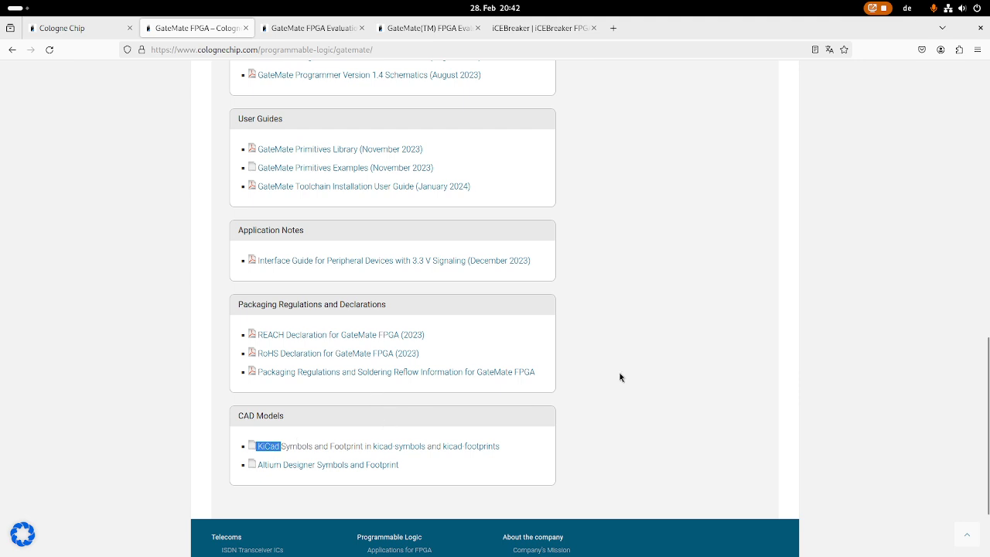
{"action": "mouse_move", "coordinate": [624, 374]}
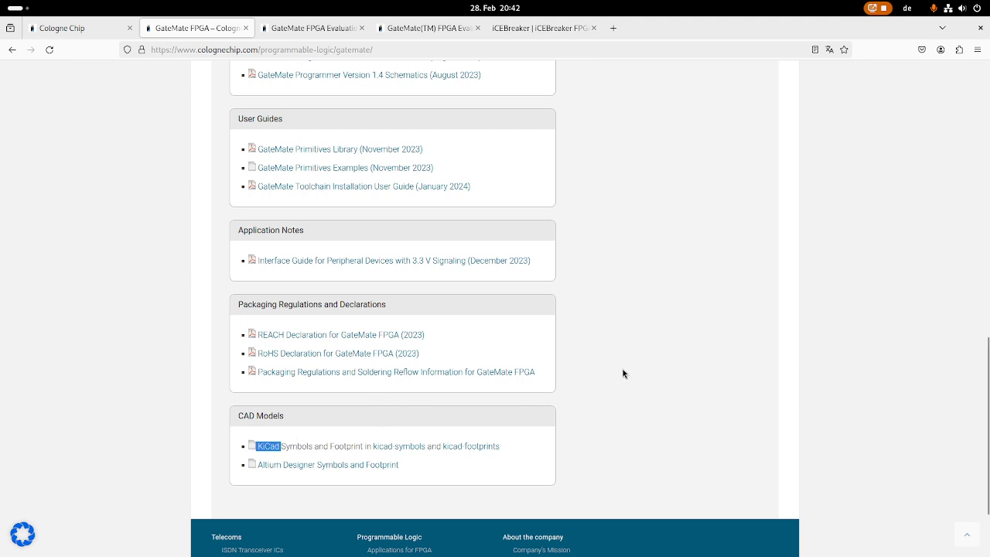
{"action": "scroll", "scroll_direction": "up", "scroll_amount": 3}
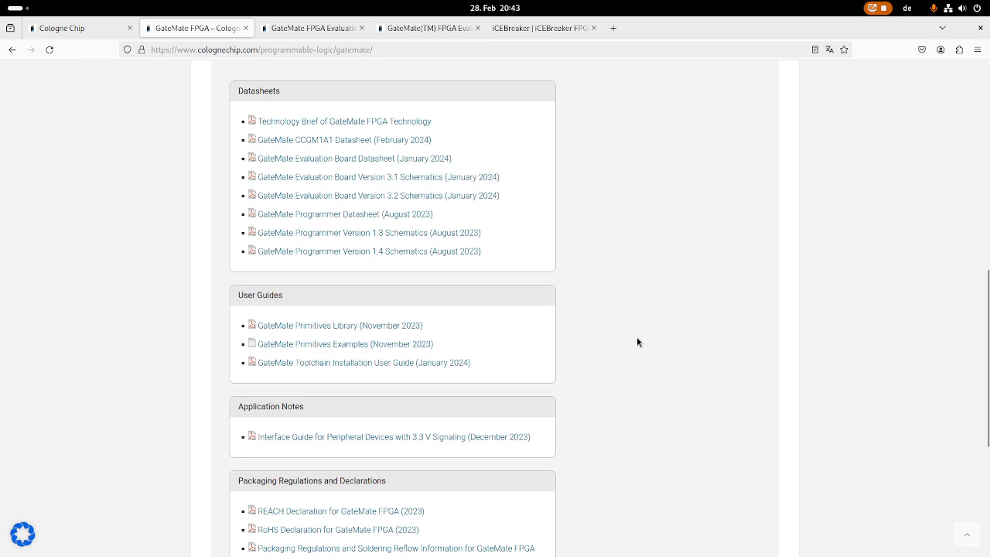
{"action": "scroll", "scroll_direction": "up", "scroll_amount": 3}
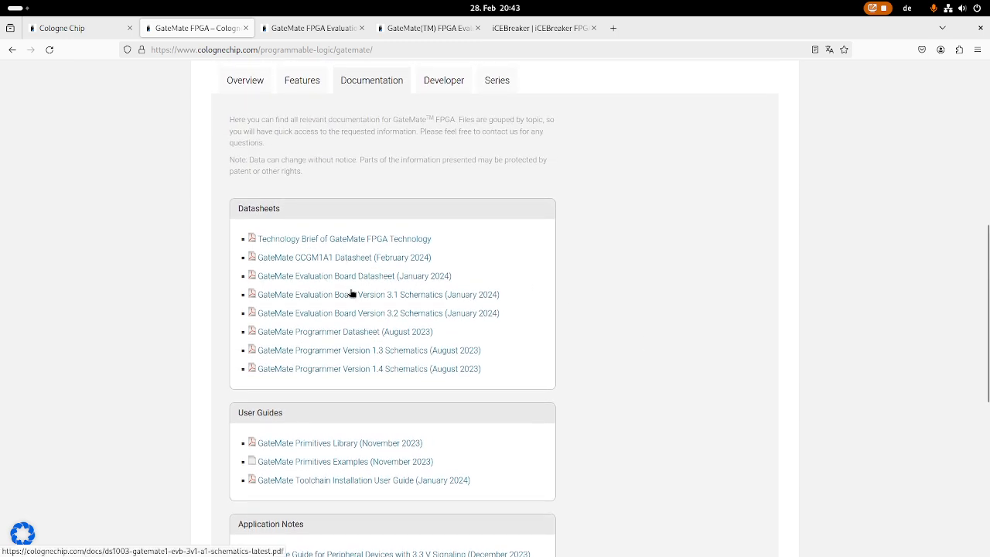
{"action": "mouse_move", "coordinate": [325, 280]}
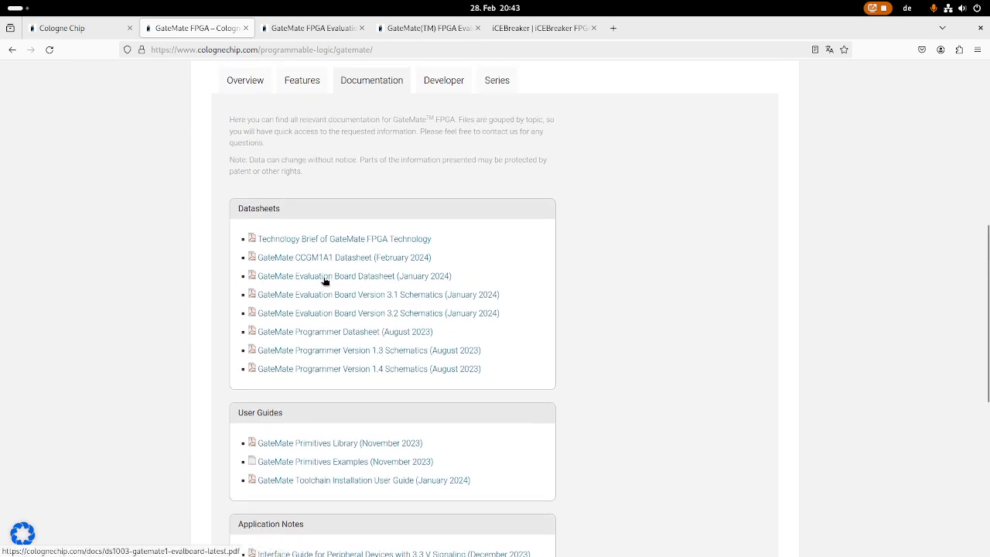
Open the 'GateMate Evaluation Board Datasheet (January 2024)' PDF.
{"action": "left_click", "coordinate": [339, 276]}
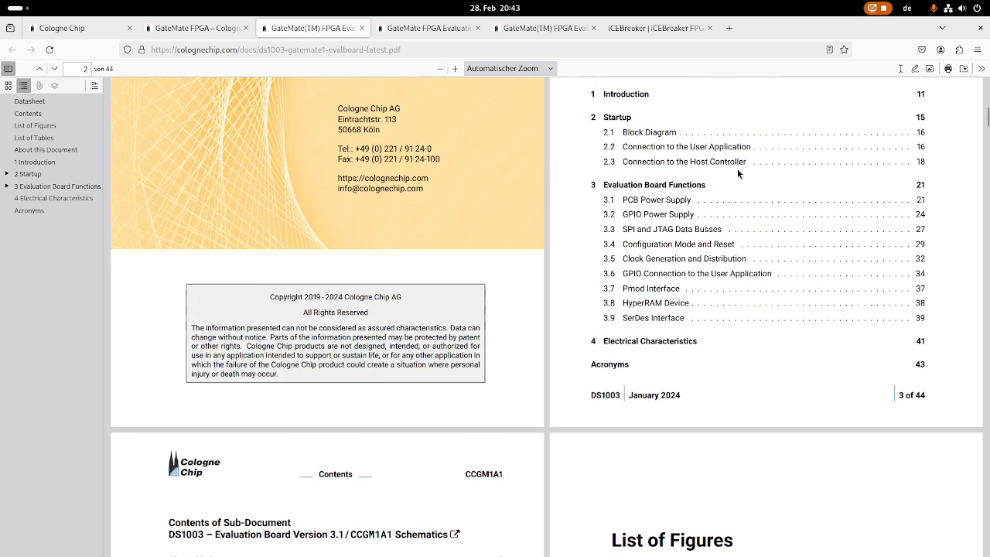
{"action": "mouse_move", "coordinate": [760, 161]}
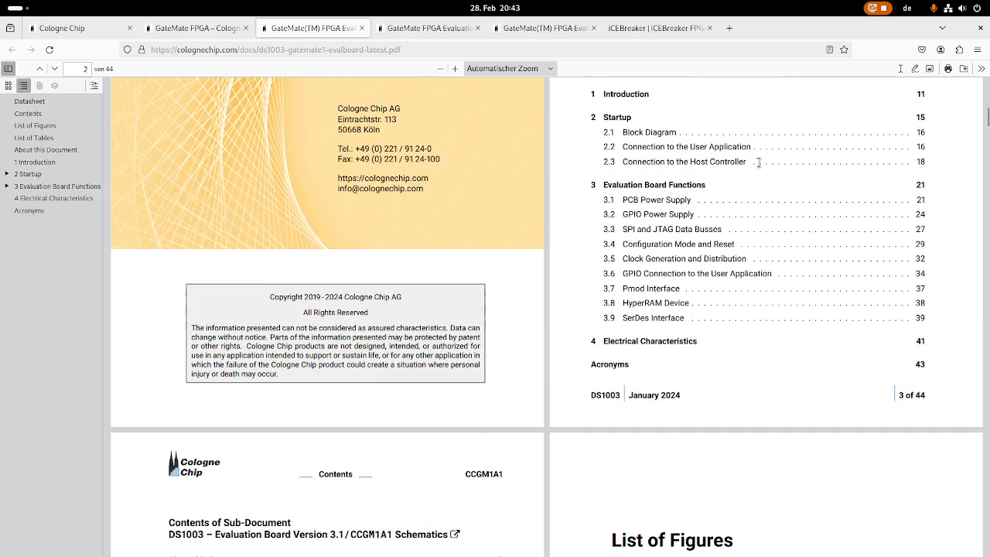
{"action": "scroll", "scroll_direction": "down", "scroll_amount": 3}
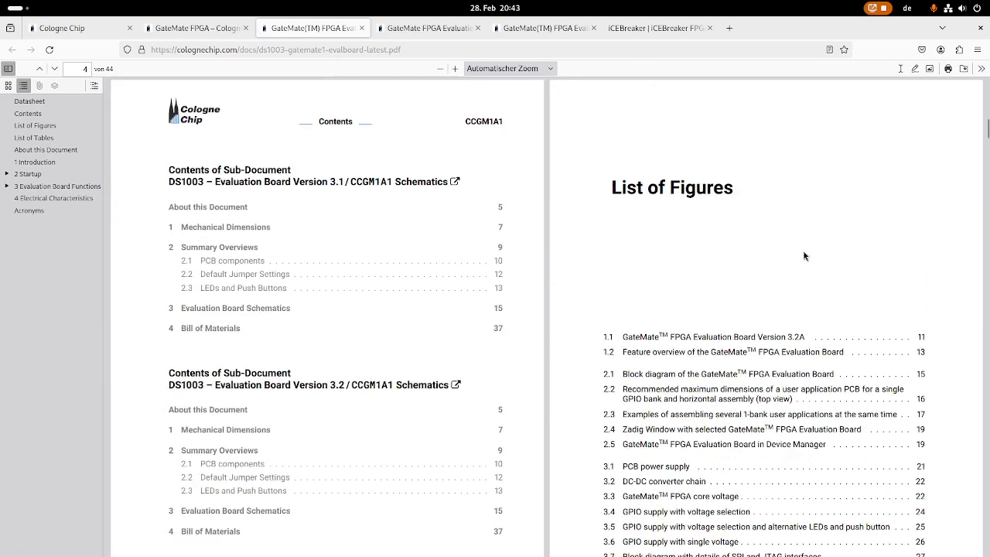
{"action": "scroll", "scroll_direction": "down", "scroll_amount": 3}
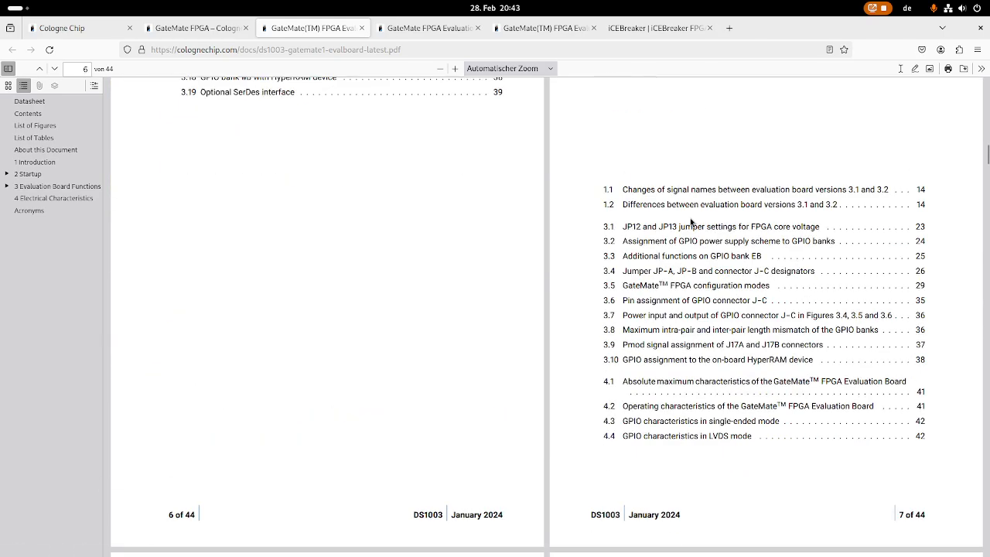
{"action": "scroll", "scroll_direction": "down", "scroll_amount": 3}
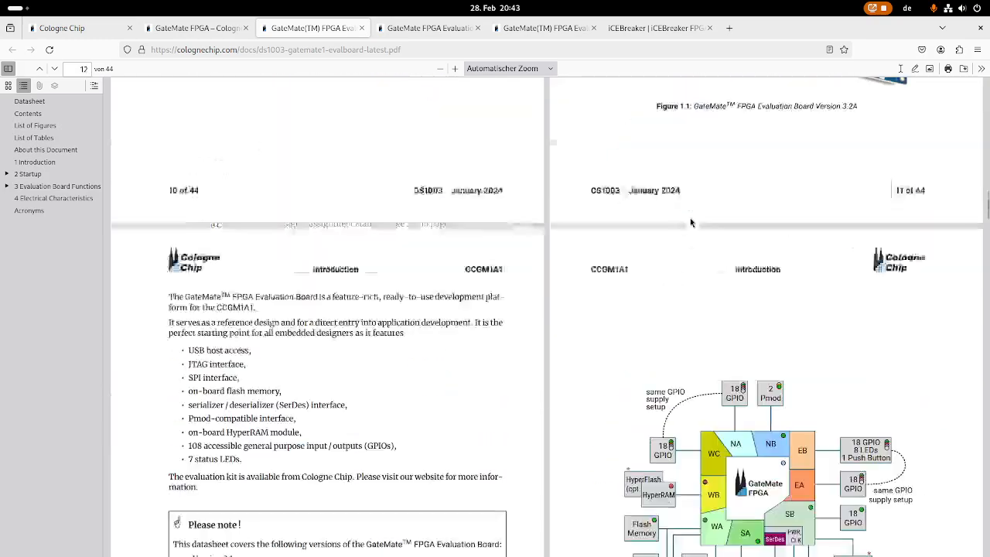
Page down through the datasheet to the PCB Power Supply section on page 21.
{"action": "scroll", "scroll_direction": "down", "scroll_amount": 3}
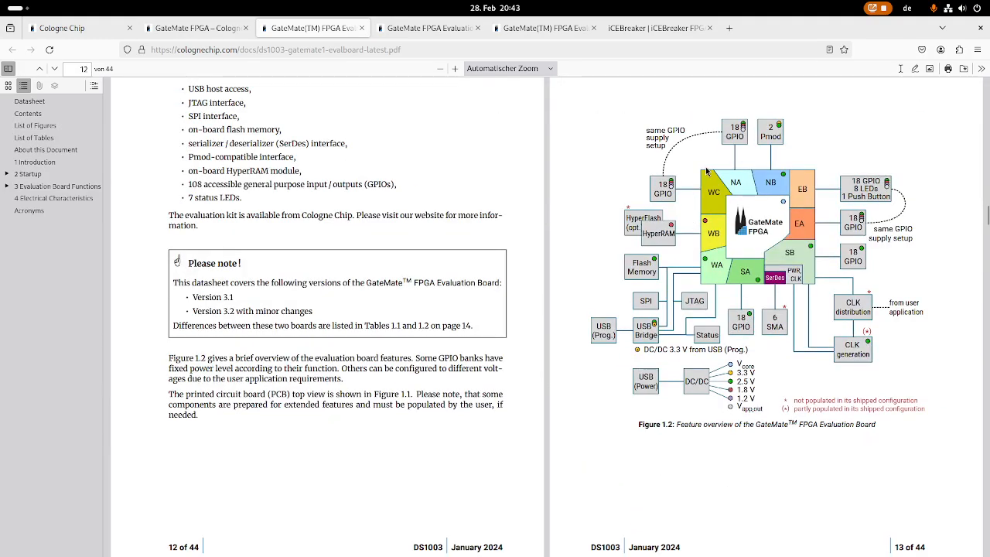
{"action": "scroll", "scroll_direction": "down", "scroll_amount": 3}
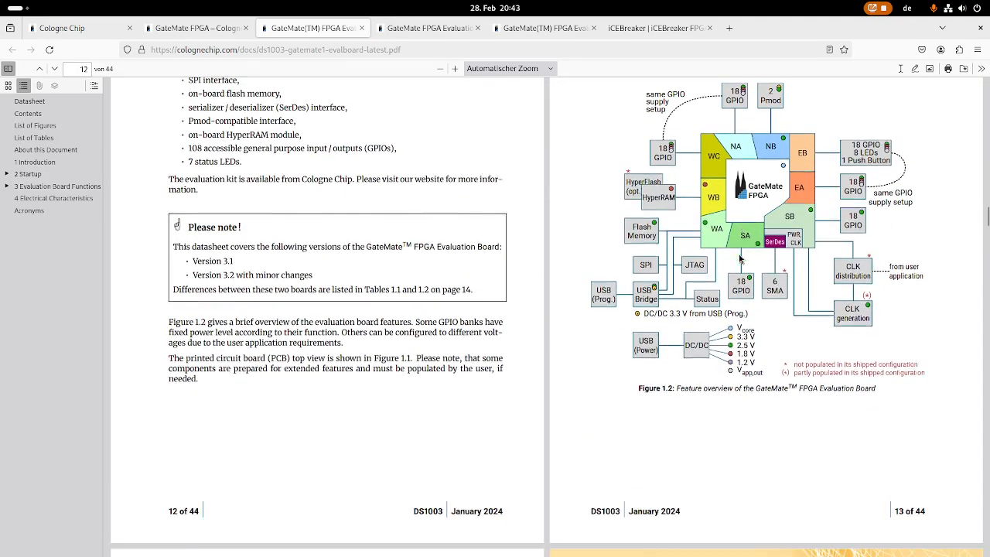
{"action": "scroll", "scroll_direction": "down", "scroll_amount": 3}
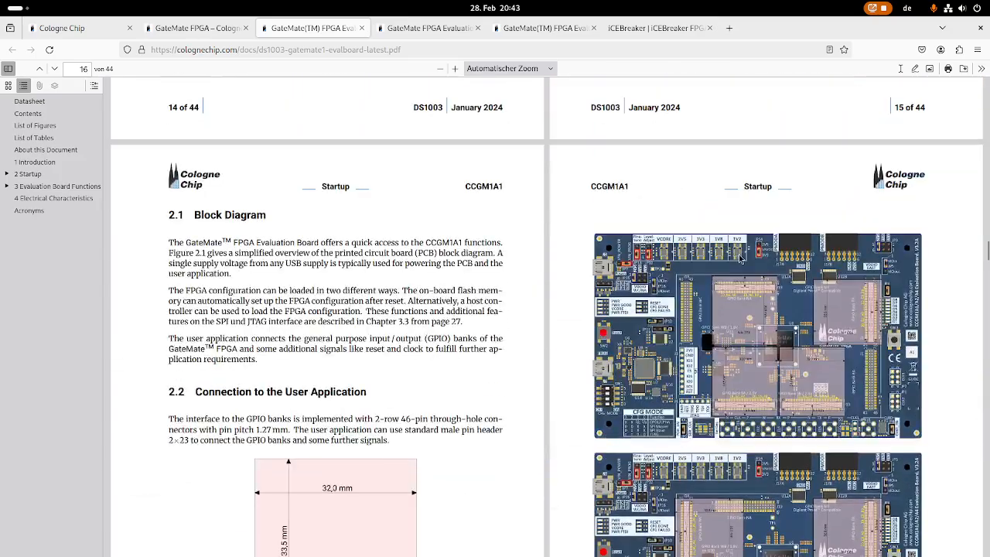
{"action": "scroll", "scroll_direction": "down", "scroll_amount": 3}
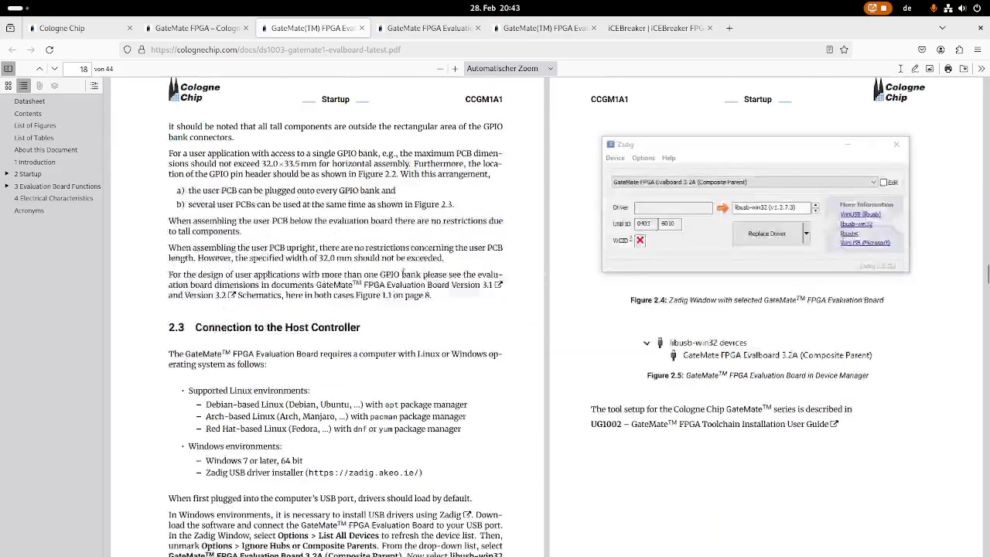
{"action": "scroll", "scroll_direction": "down", "scroll_amount": 3}
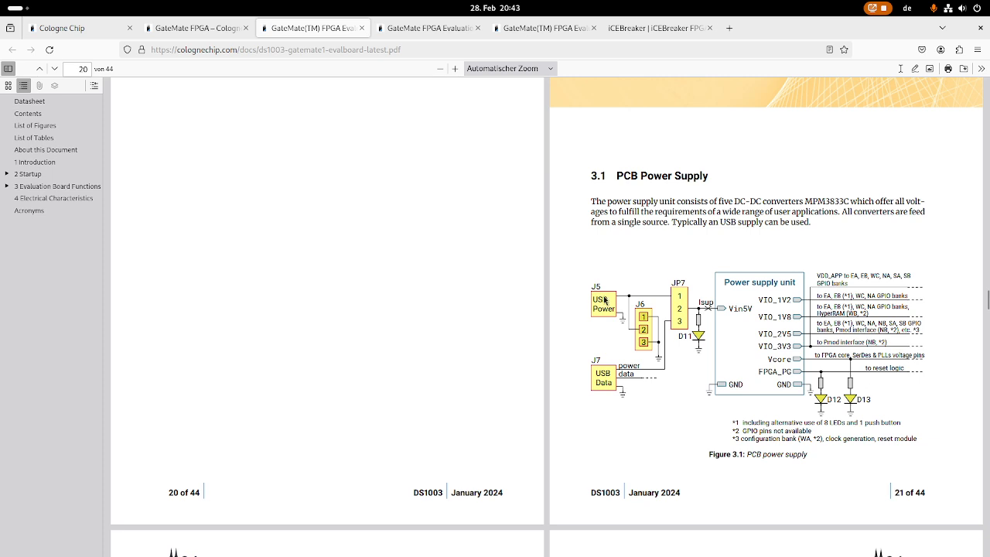
{"action": "mouse_move", "coordinate": [816, 290]}
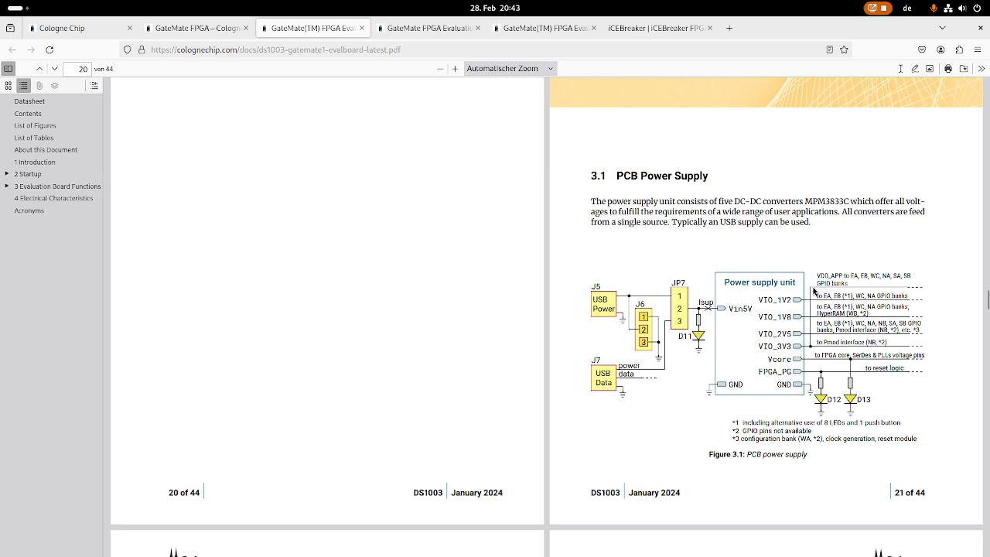
{"action": "mouse_move", "coordinate": [811, 319]}
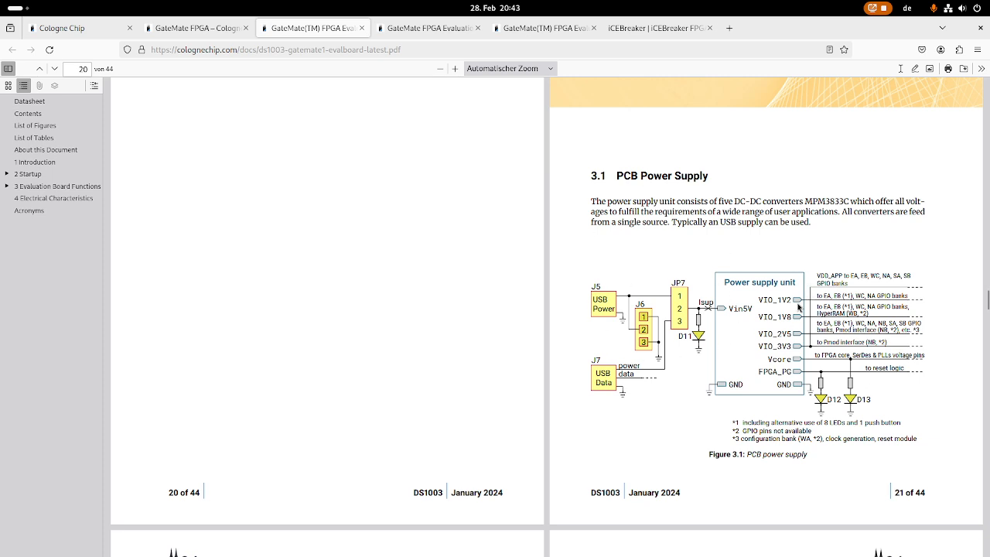
{"action": "mouse_move", "coordinate": [797, 311]}
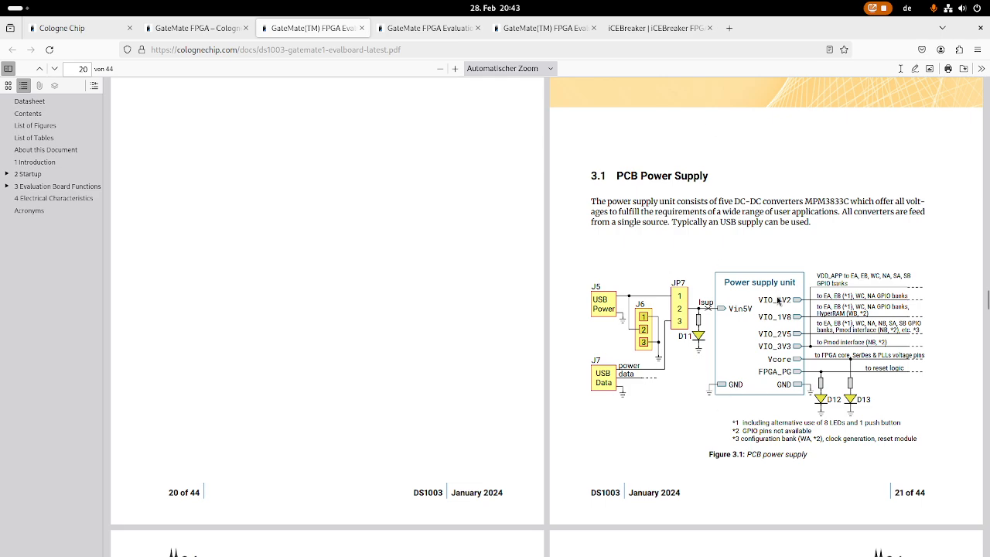
{"action": "scroll", "scroll_direction": "down", "scroll_amount": 3}
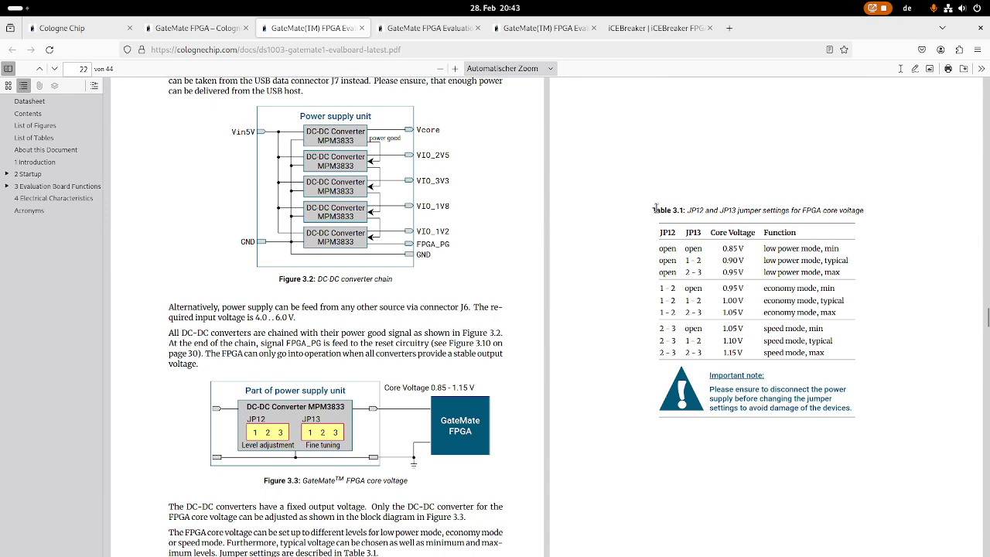
Select the JP12/JP13 jumper table, then page down to section 3.6 on page 34.
{"action": "left_click_drag", "start_coordinate": [656, 210], "coordinate": [820, 353]}
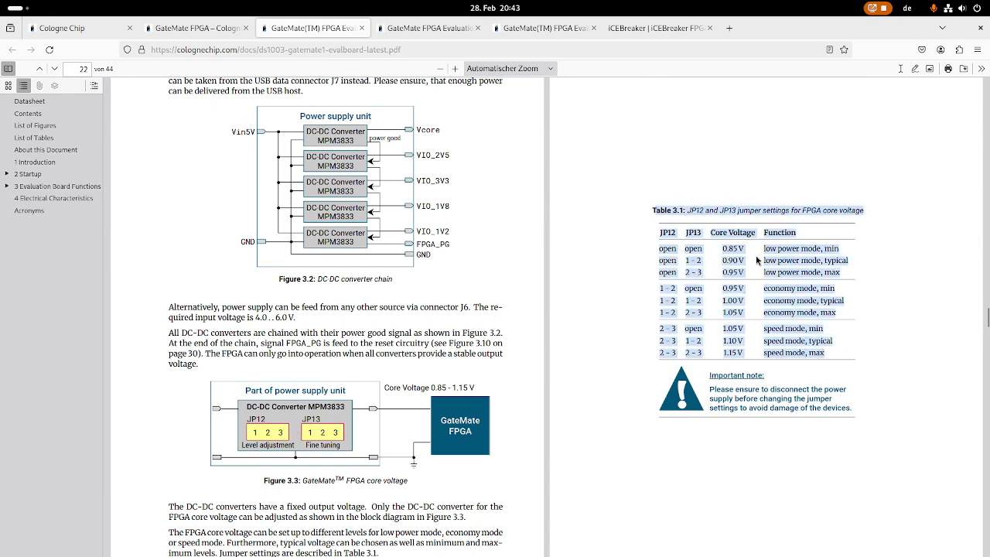
{"action": "scroll", "scroll_direction": "down", "scroll_amount": 3}
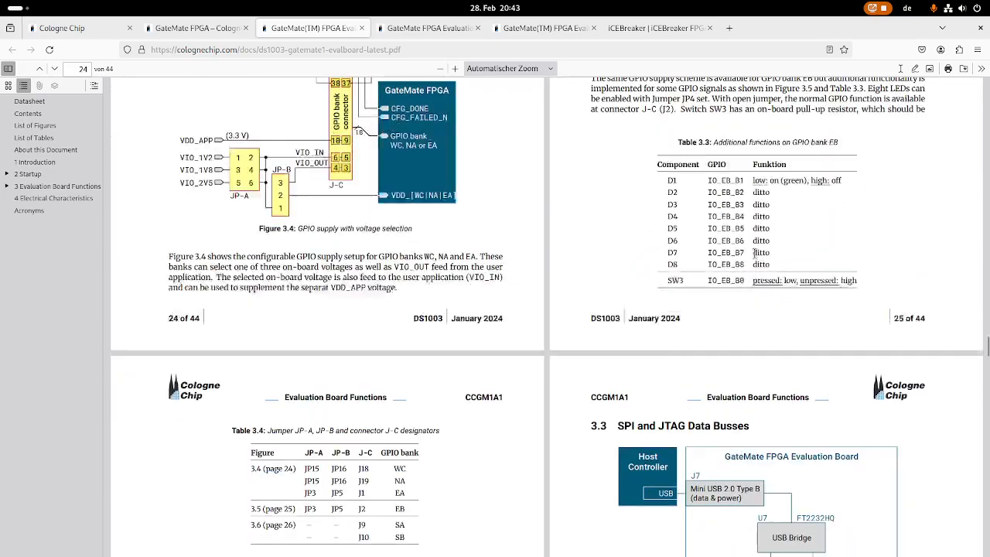
{"action": "scroll", "scroll_direction": "down", "scroll_amount": 3}
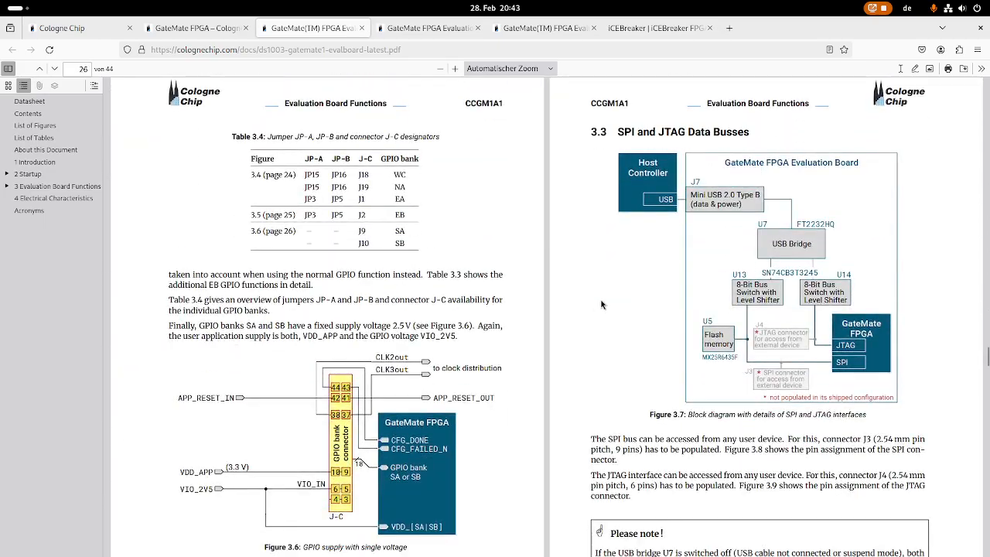
{"action": "scroll", "scroll_direction": "down", "scroll_amount": 3}
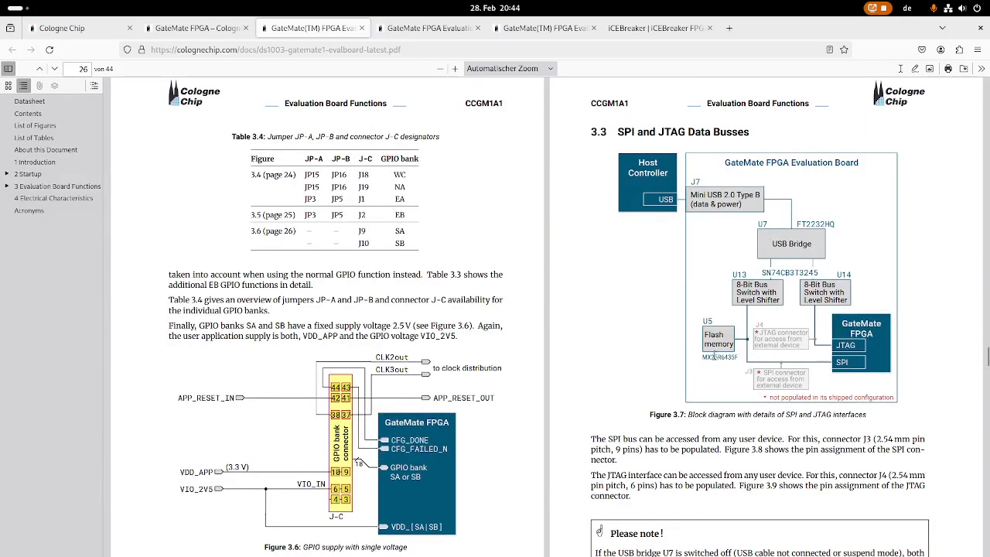
{"action": "scroll", "scroll_direction": "down", "scroll_amount": 3}
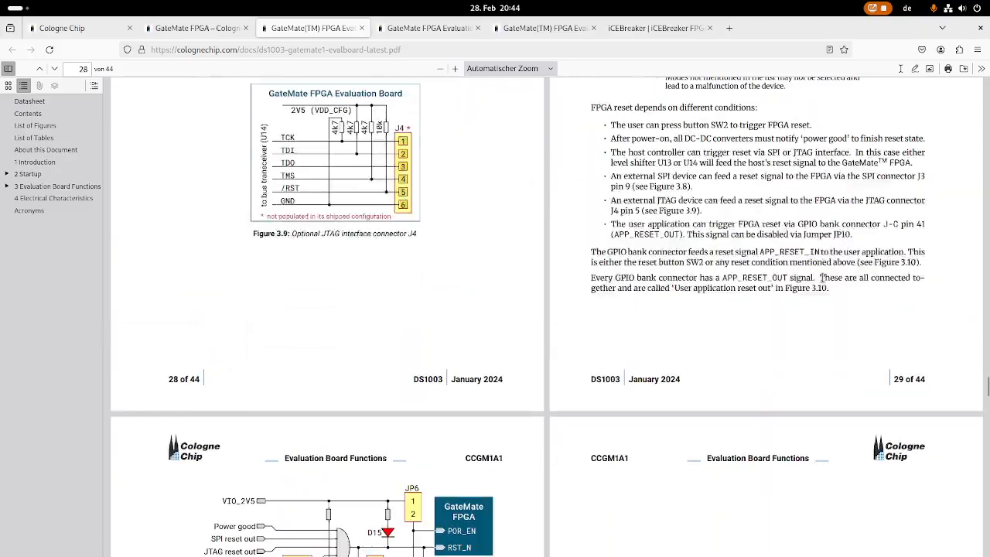
{"action": "scroll", "scroll_direction": "down", "scroll_amount": 3}
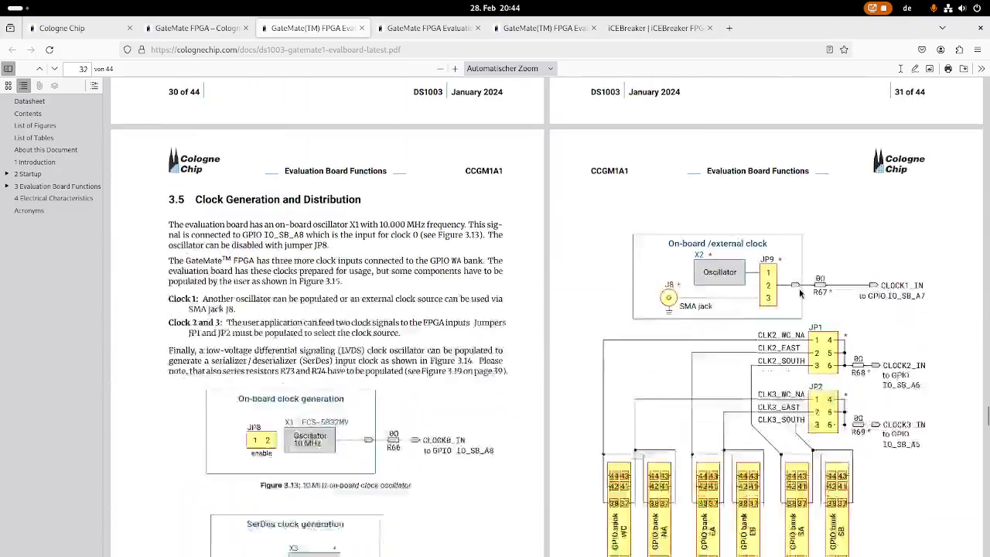
{"action": "scroll", "scroll_direction": "down", "scroll_amount": 3}
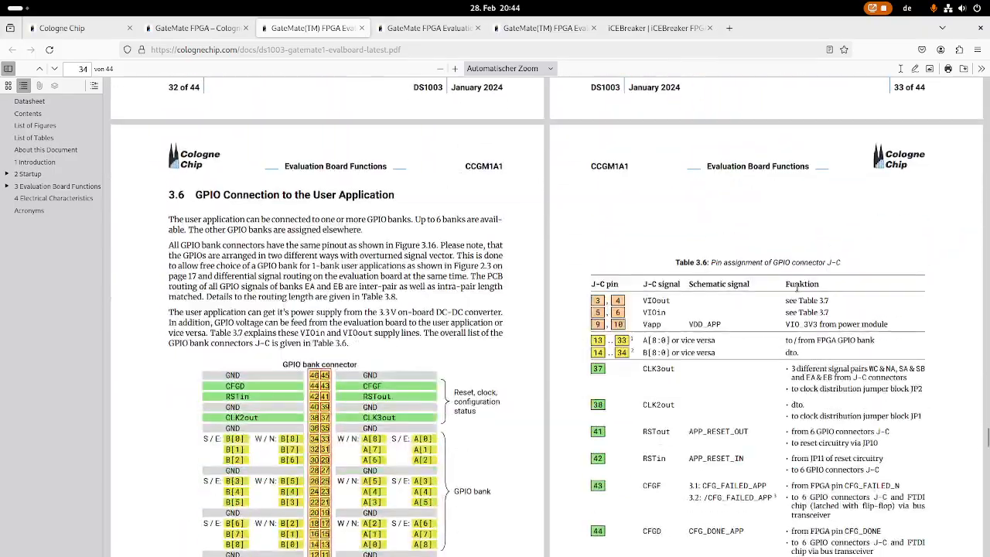